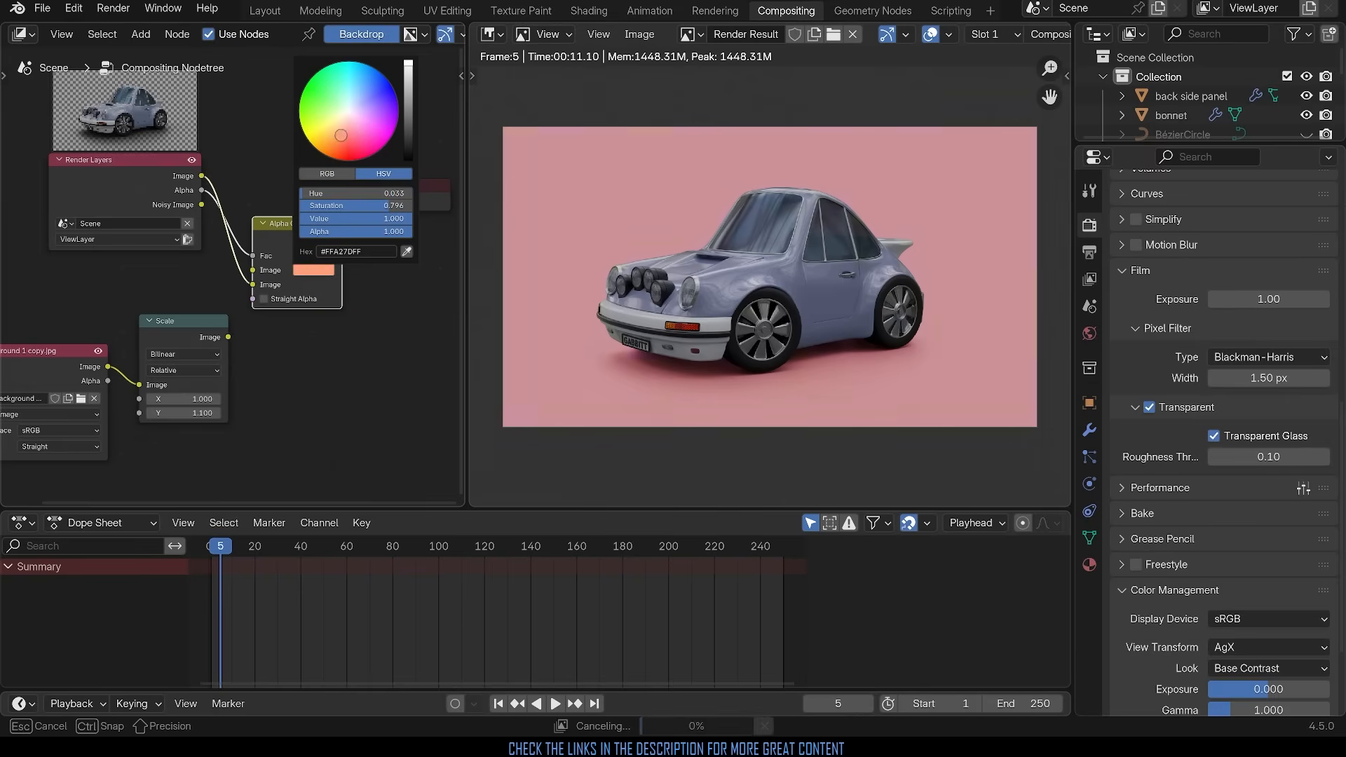
Step: Dismiss the backdrop colour picker and view the Alpha Over result over the scaled blue image
left_click(362, 96)
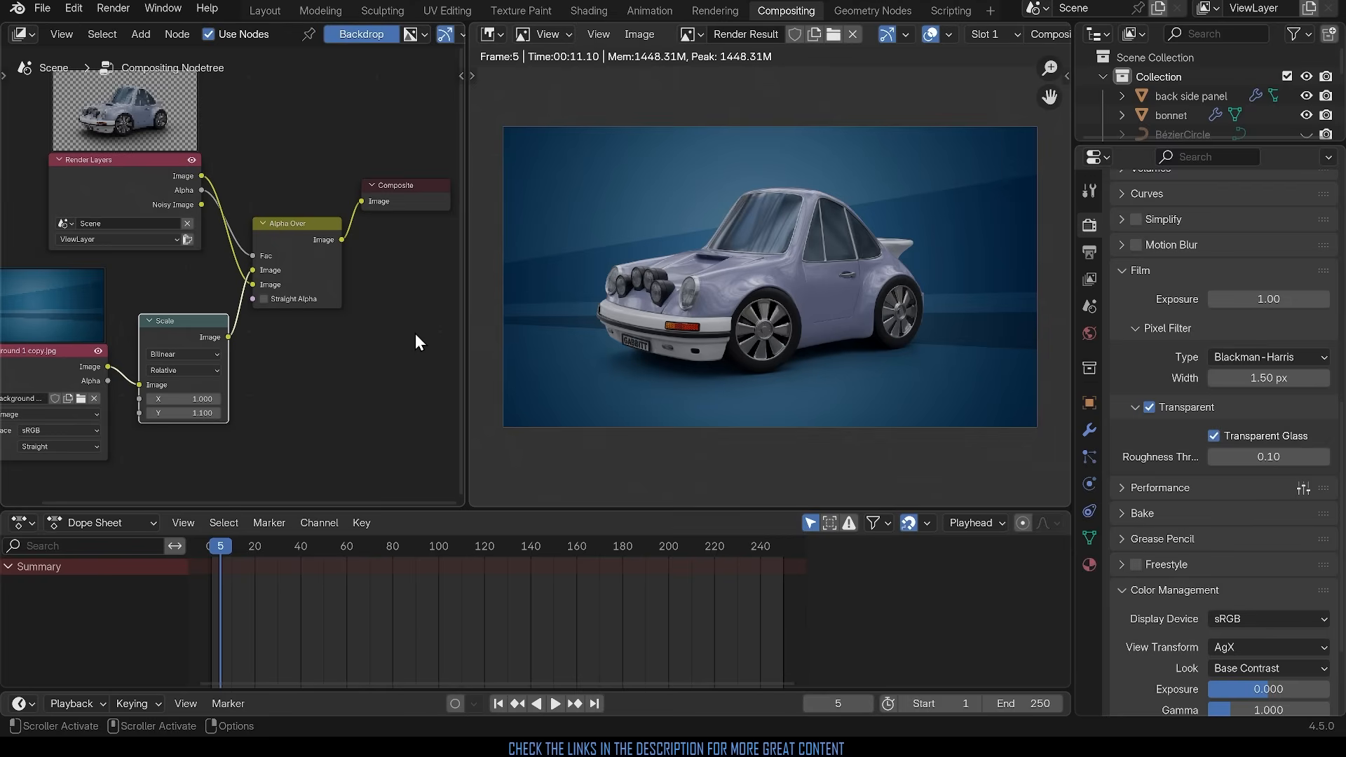
left_click(265, 11)
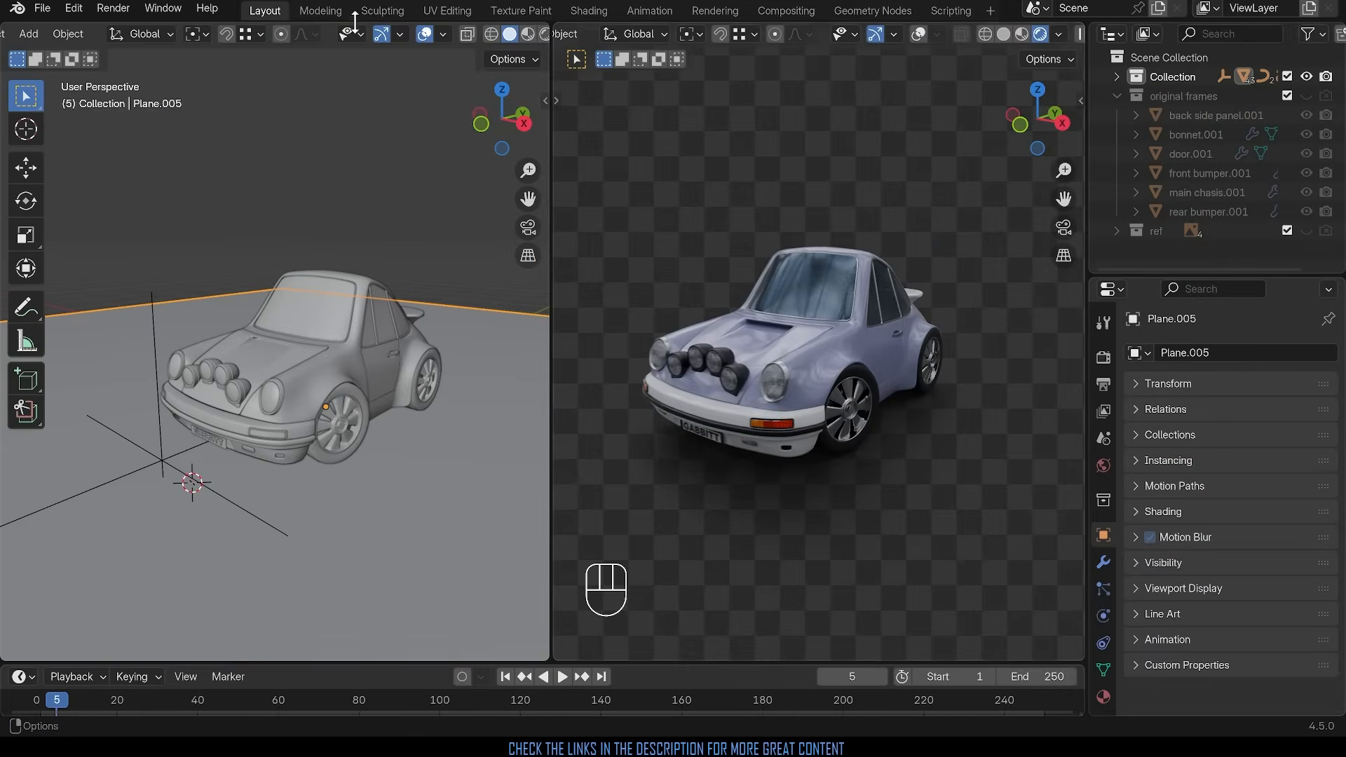
mouse_move(357, 443)
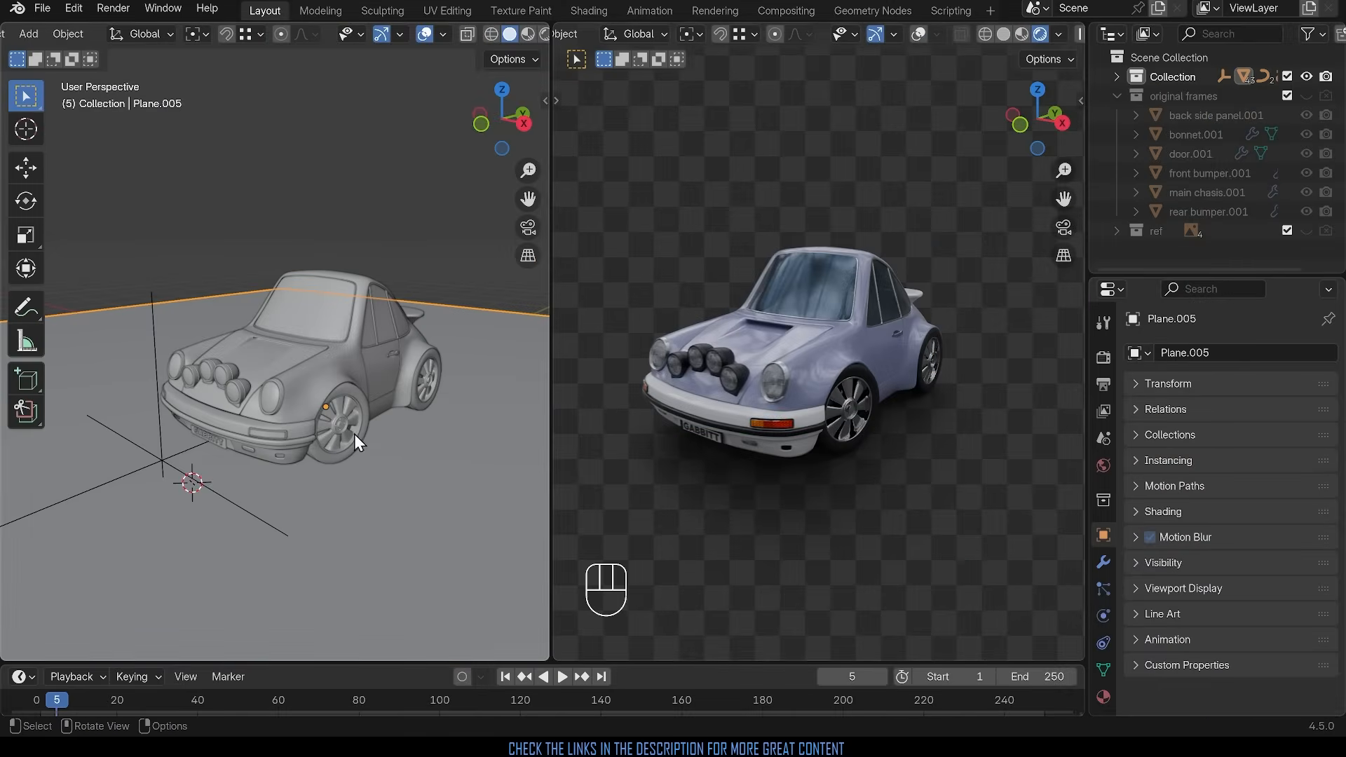
mouse_move(348, 360)
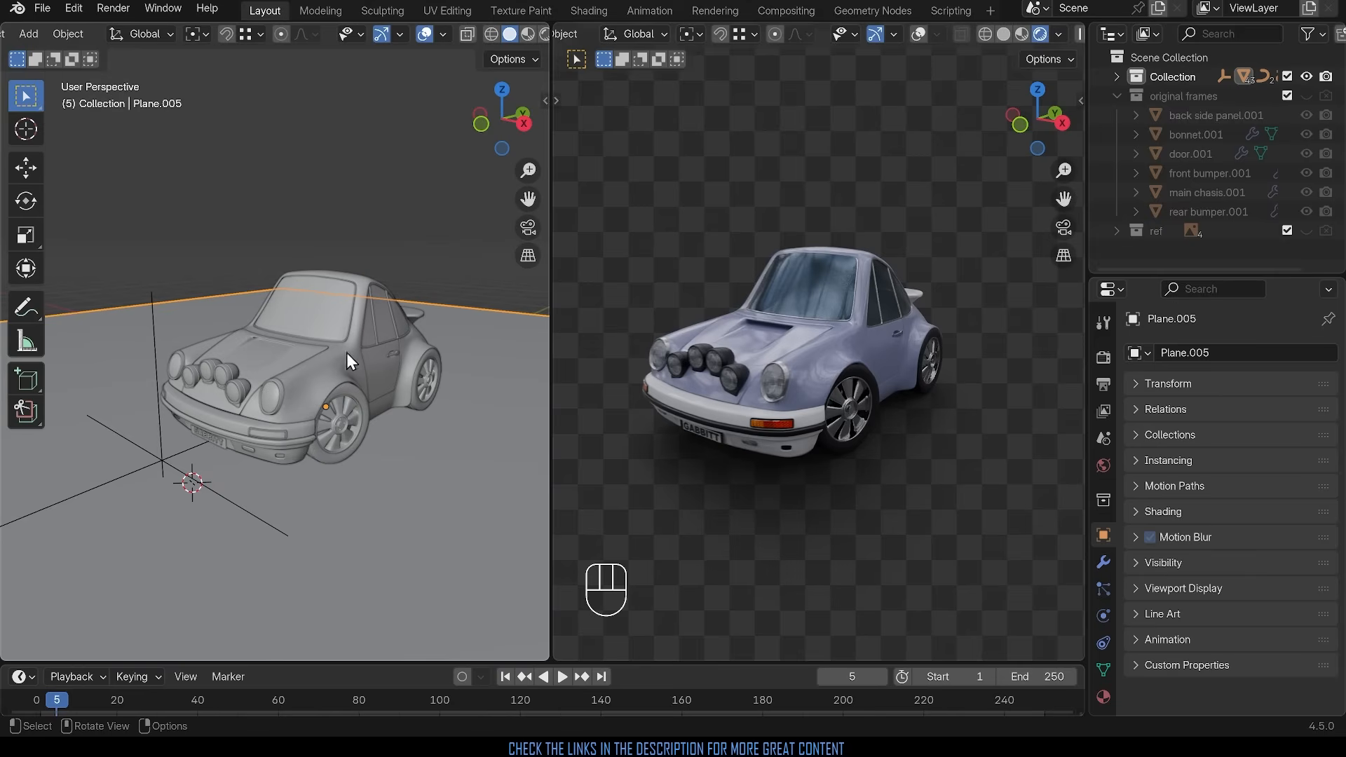
mouse_move(820, 367)
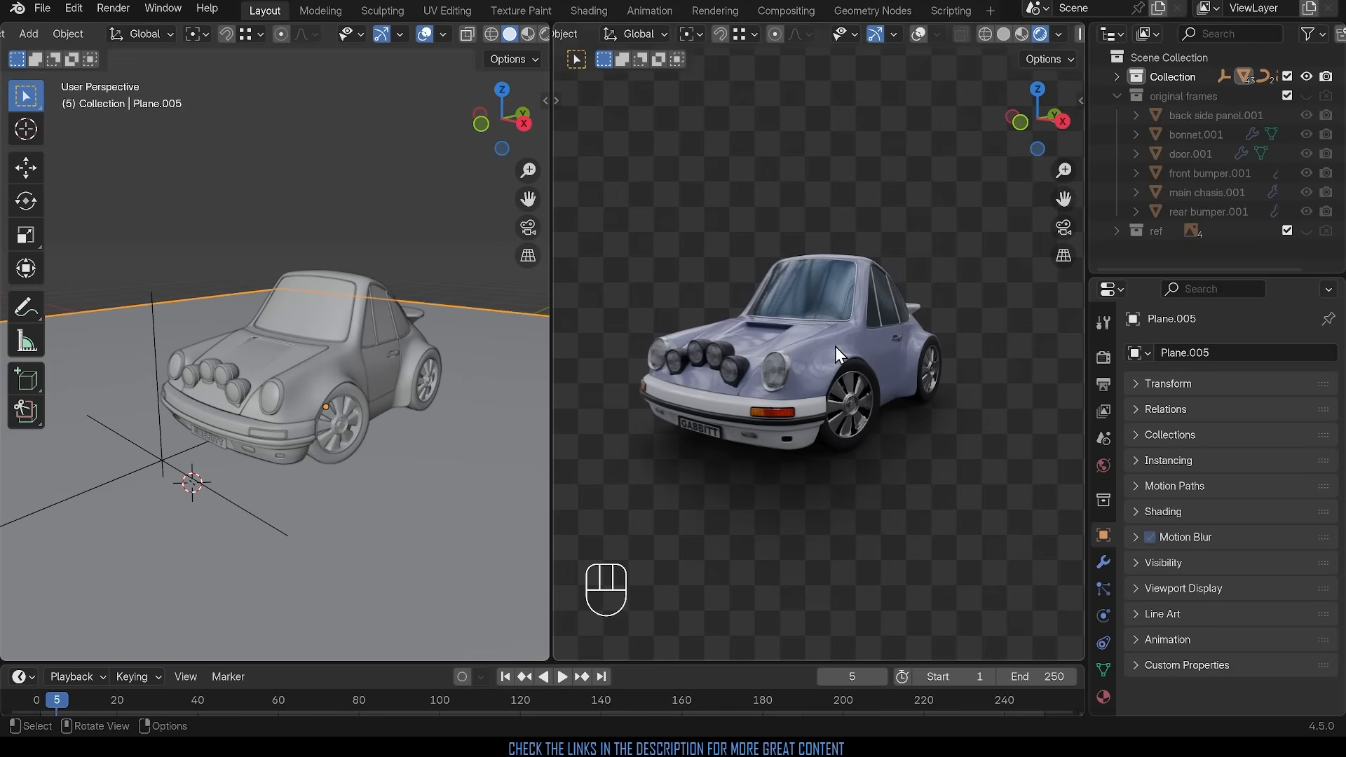
mouse_move(927, 432)
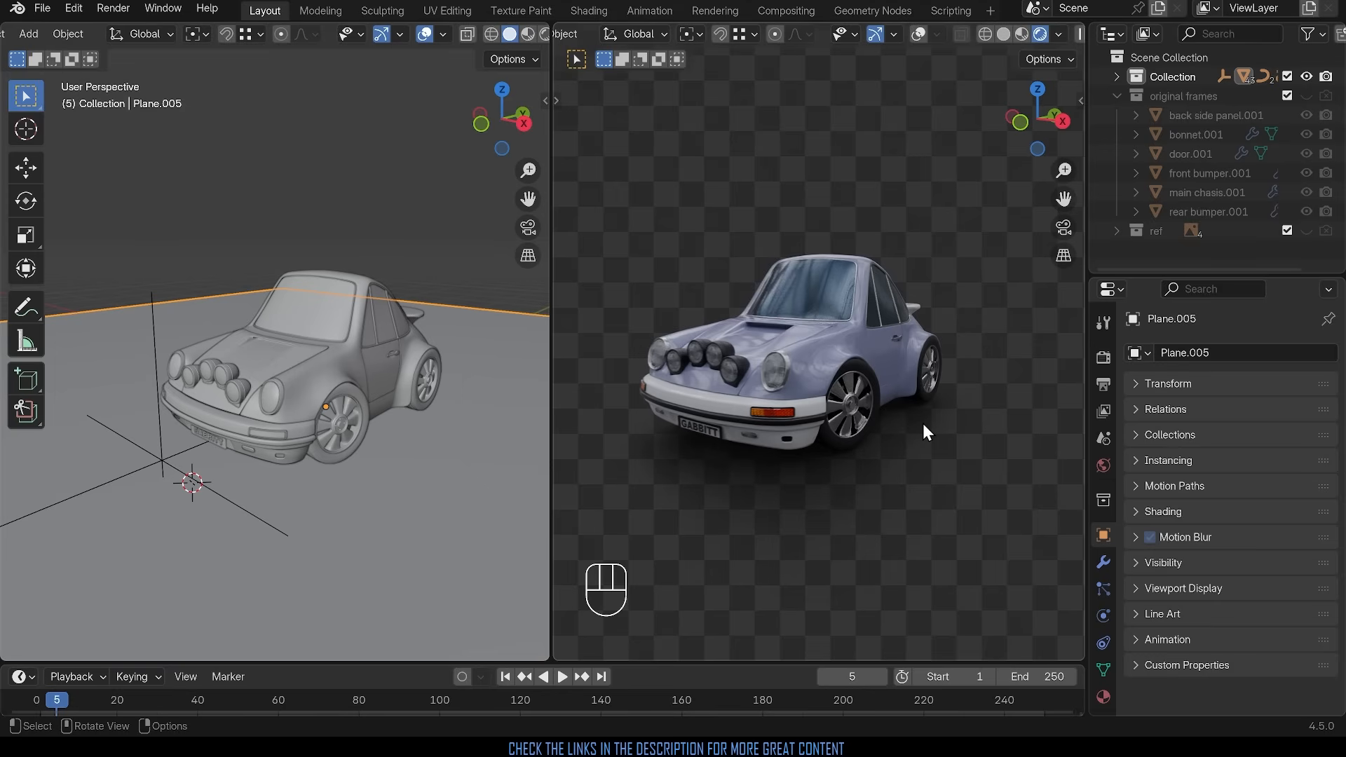
mouse_move(1035, 423)
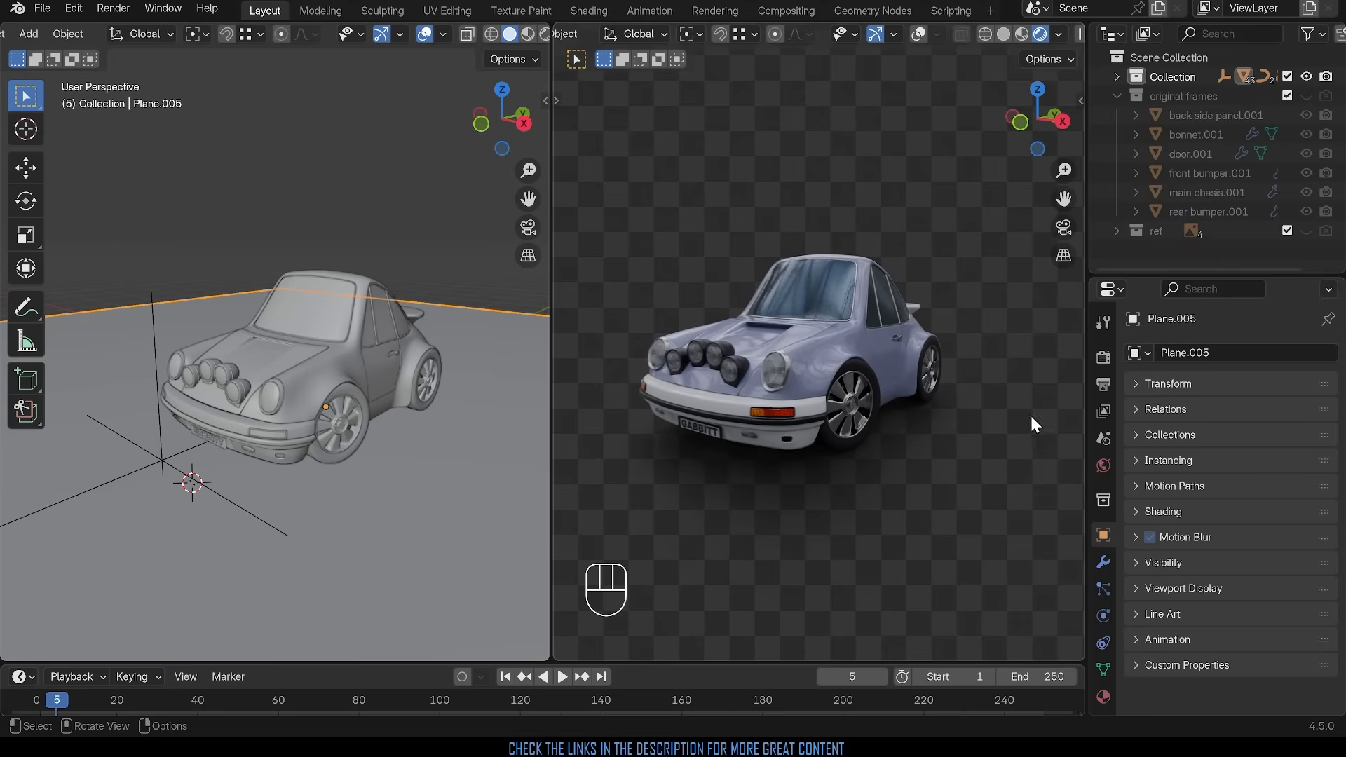
mouse_move(644, 206)
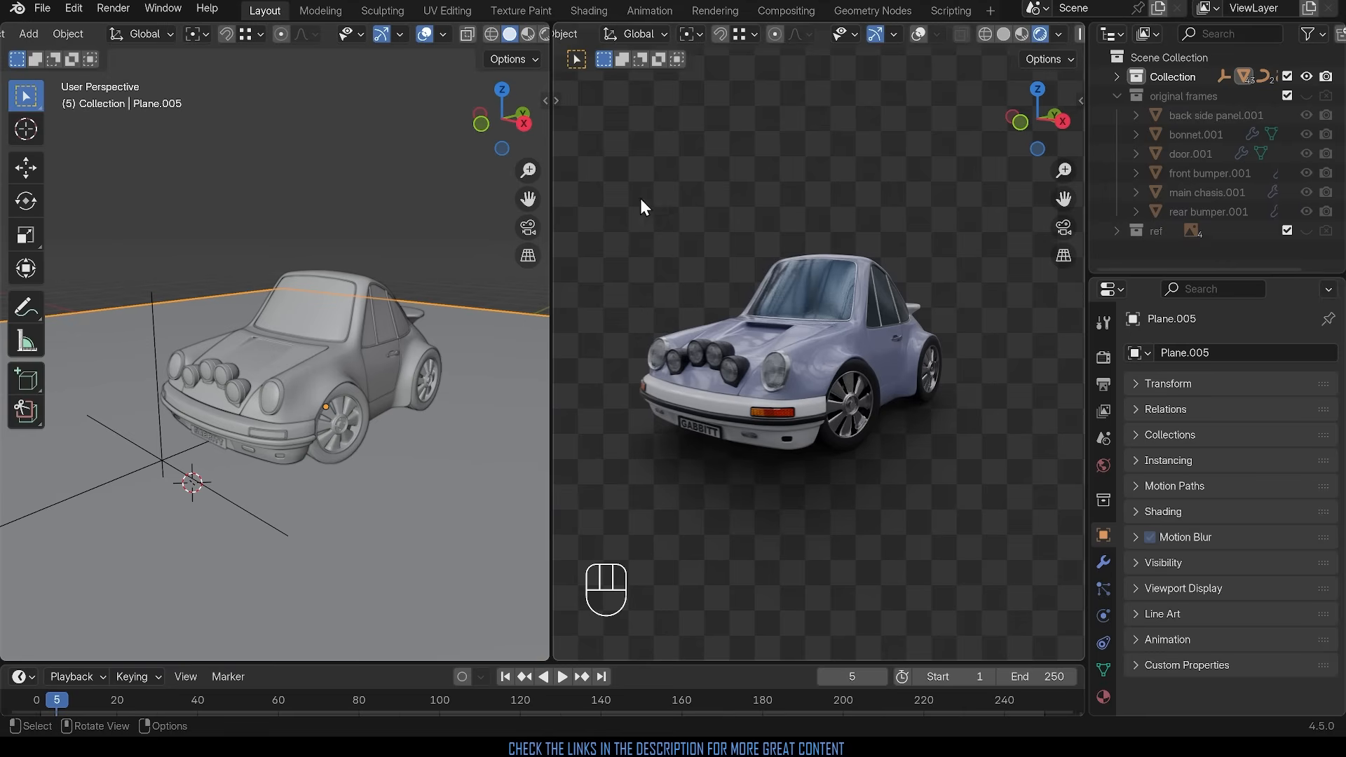
mouse_move(899, 442)
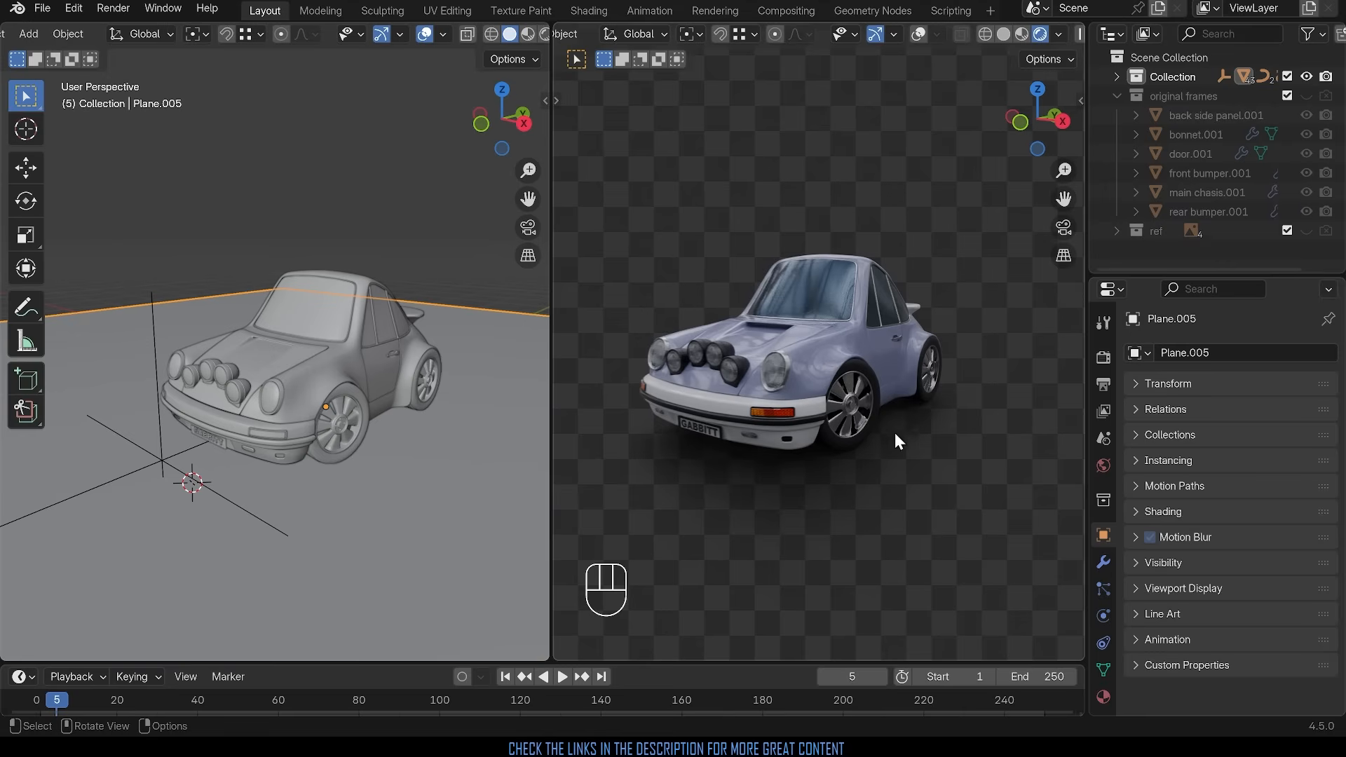
mouse_move(982, 404)
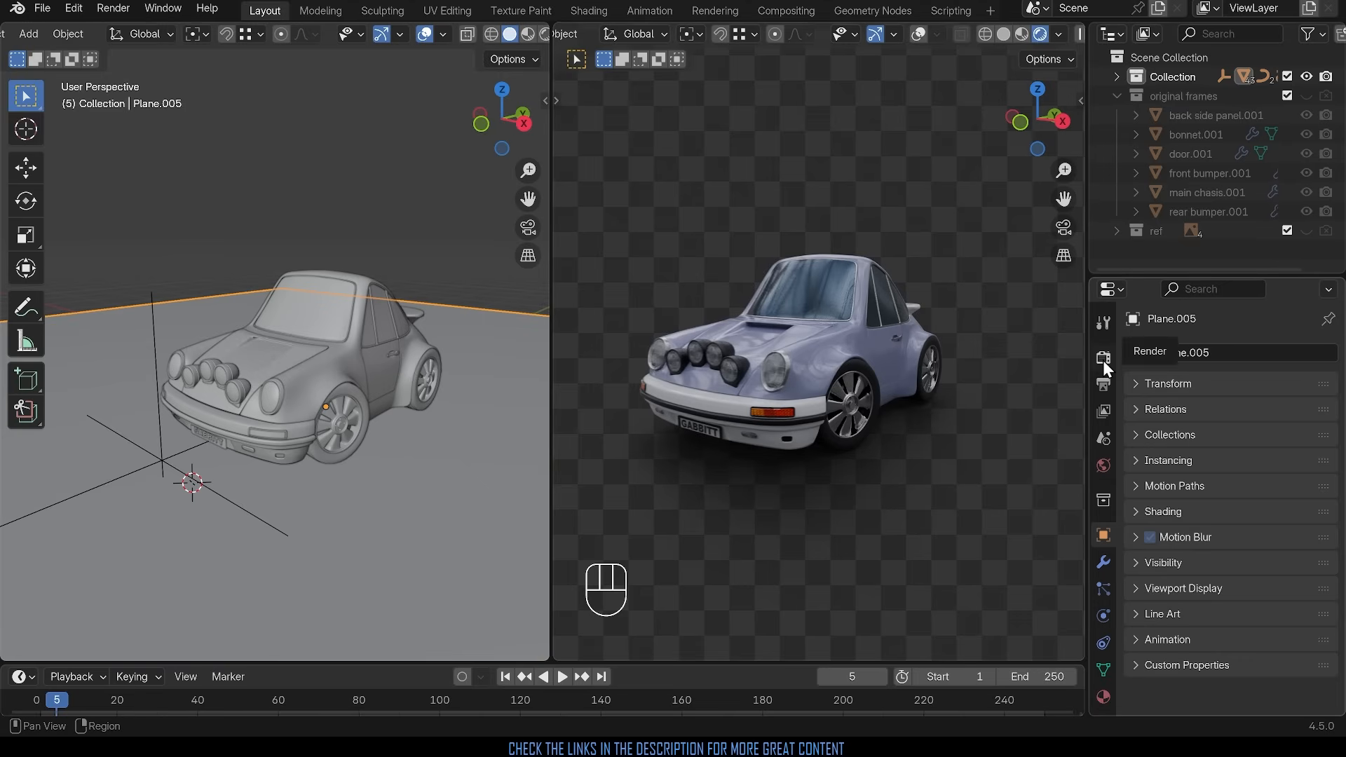
Step: In Render Properties > Film, toggle Transparent off to reveal the greenhouse HDRI, then back on
left_click(1103, 358)
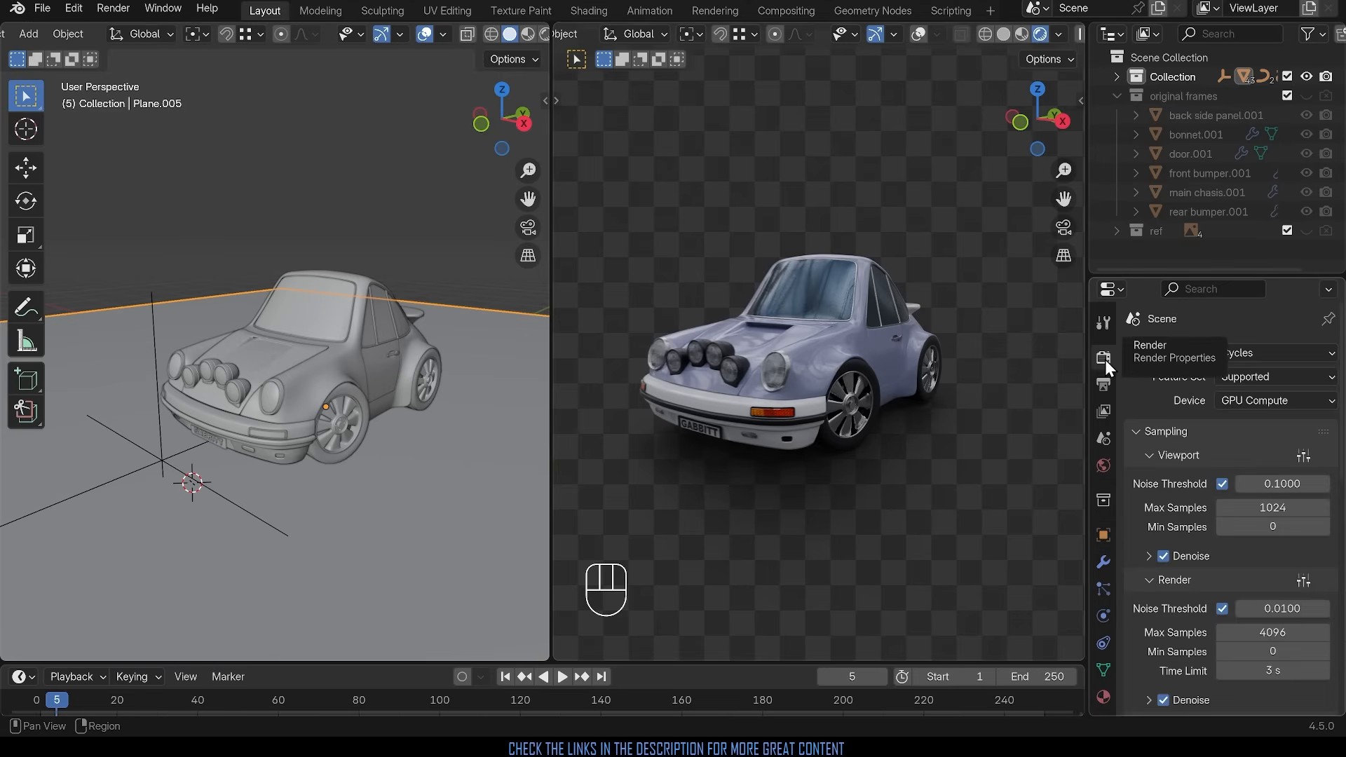
scroll("down", 3)
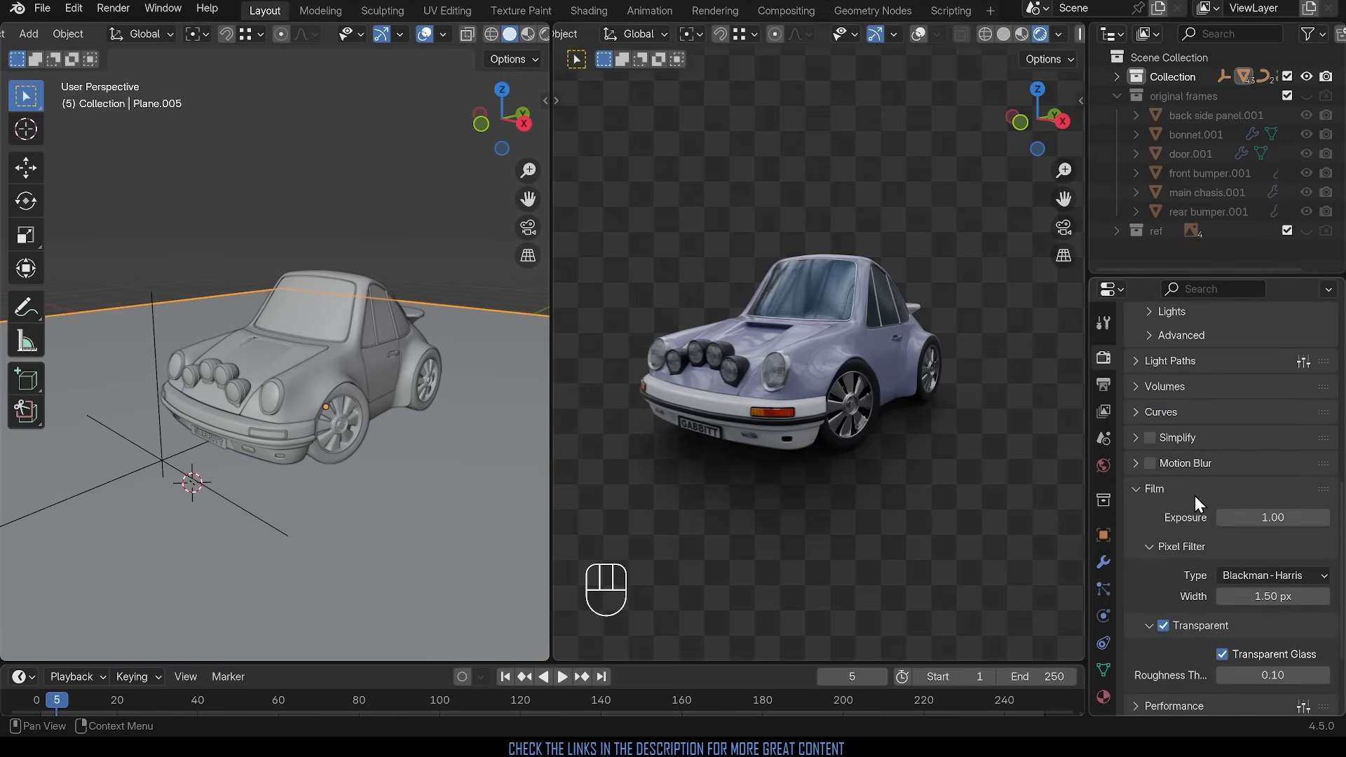
mouse_move(1166, 641)
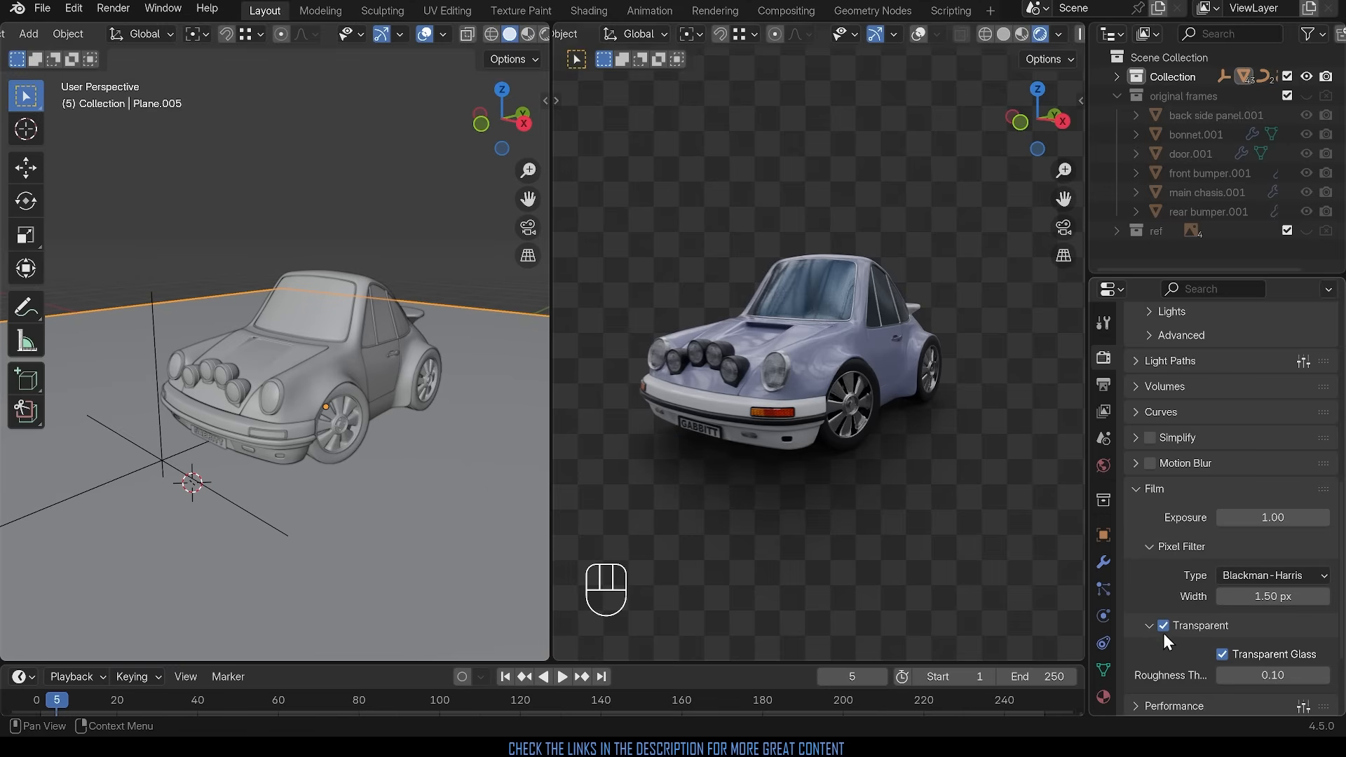
left_click(1163, 624)
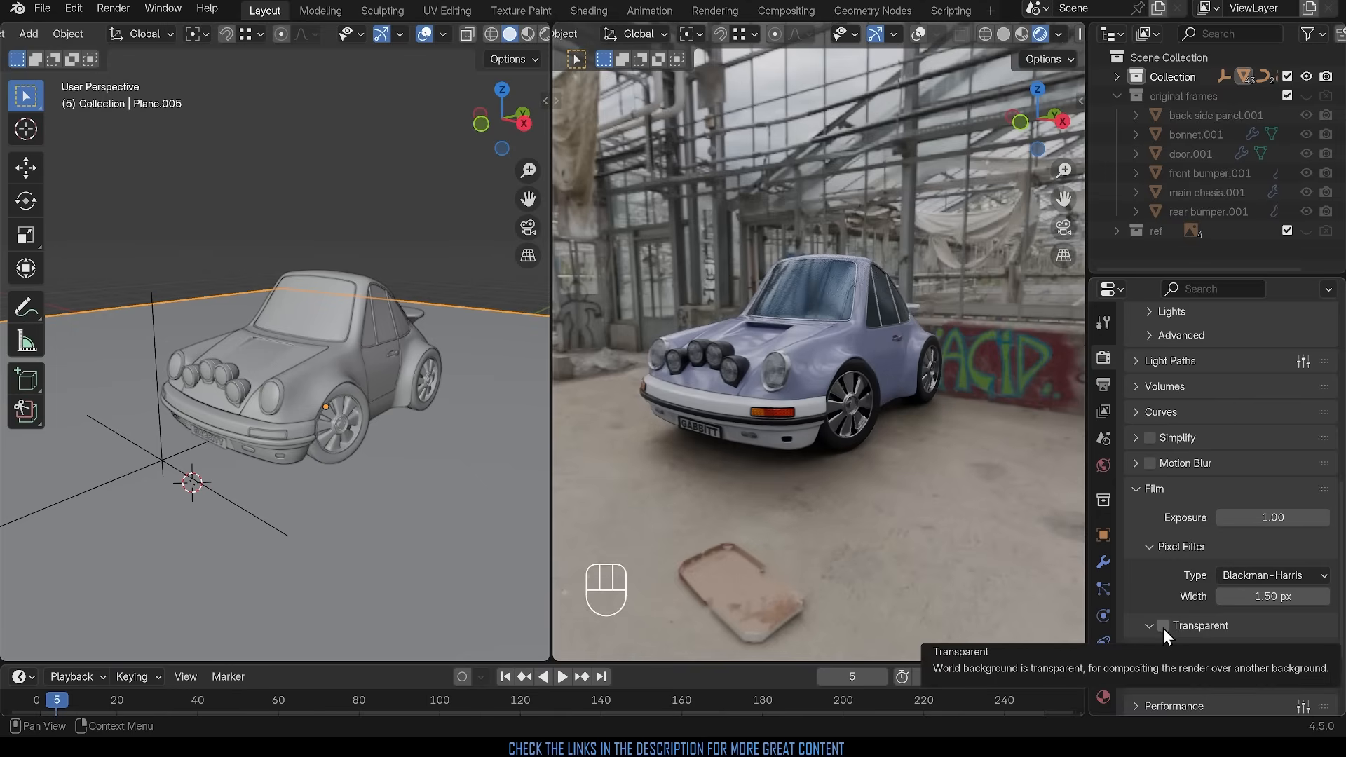
left_click(1163, 624)
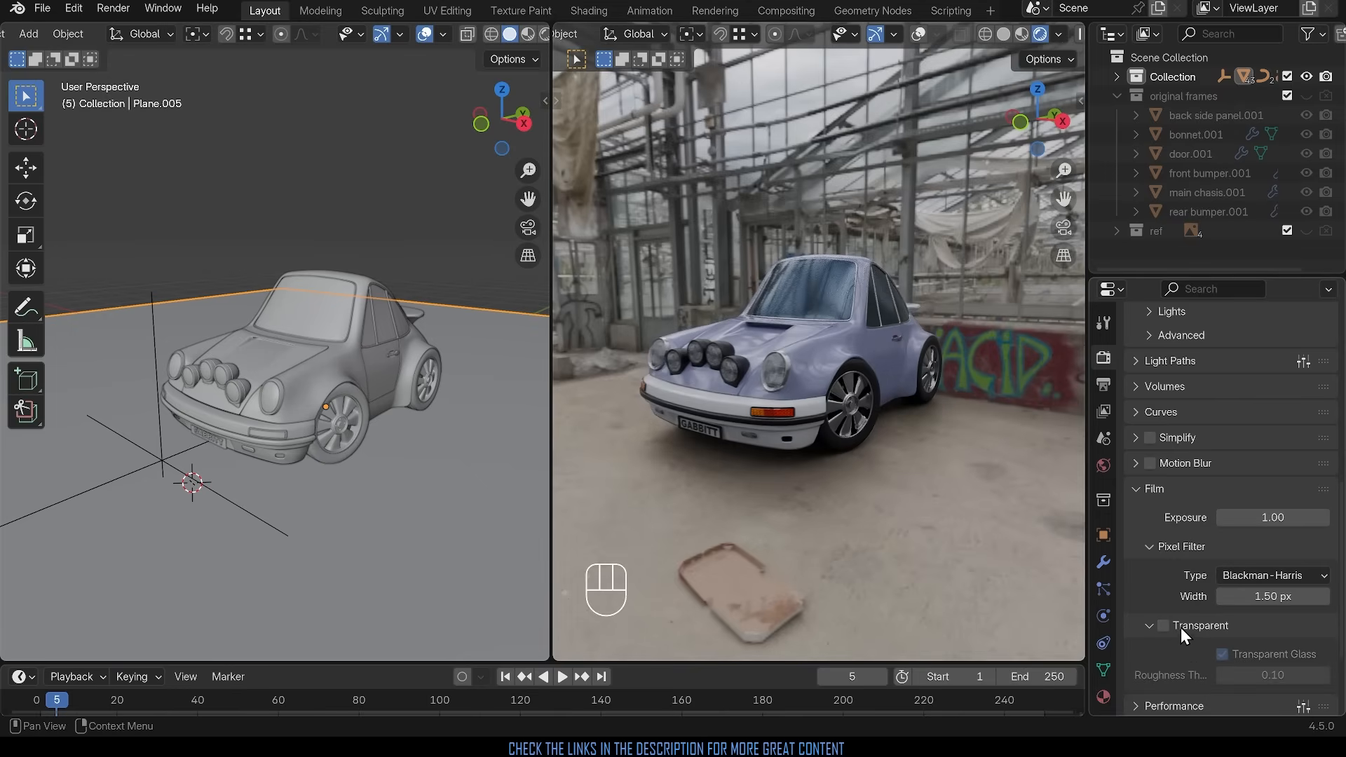
left_click(1162, 625)
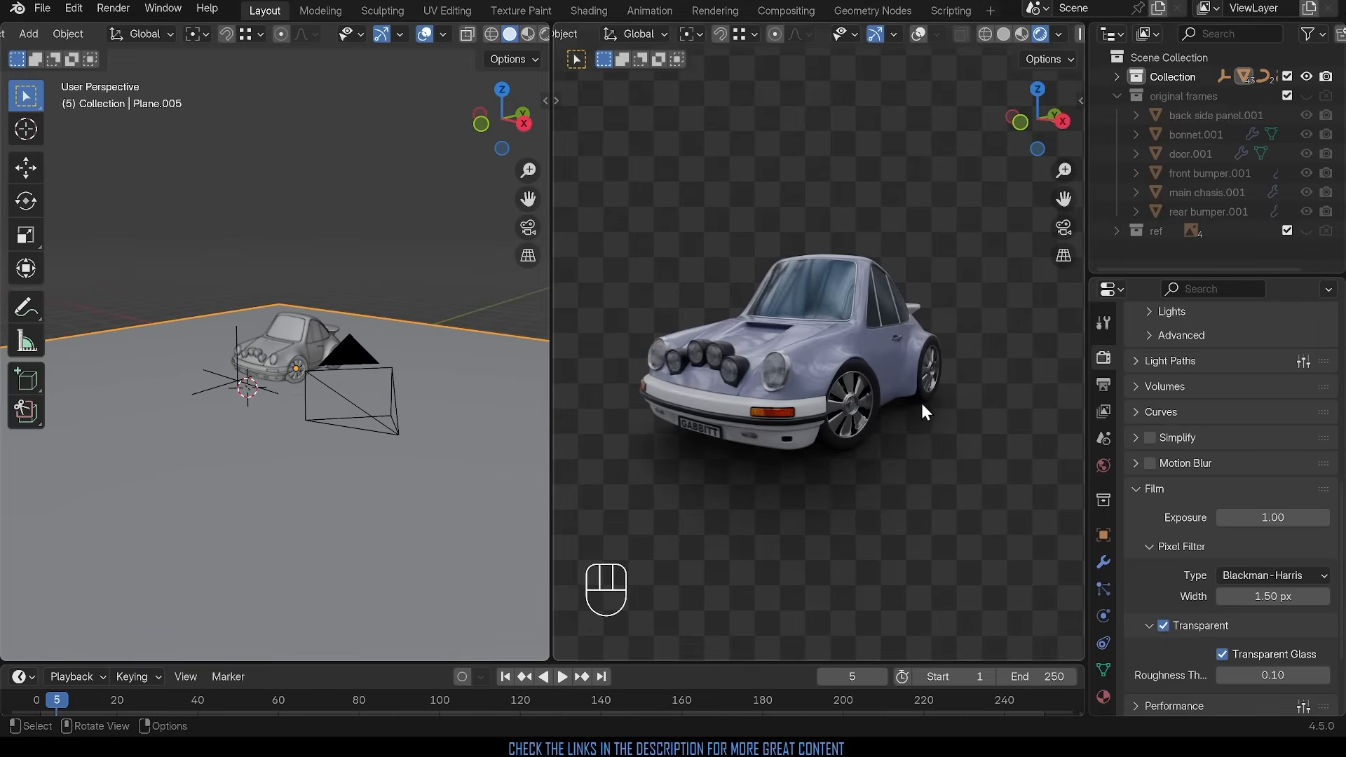
mouse_move(814, 429)
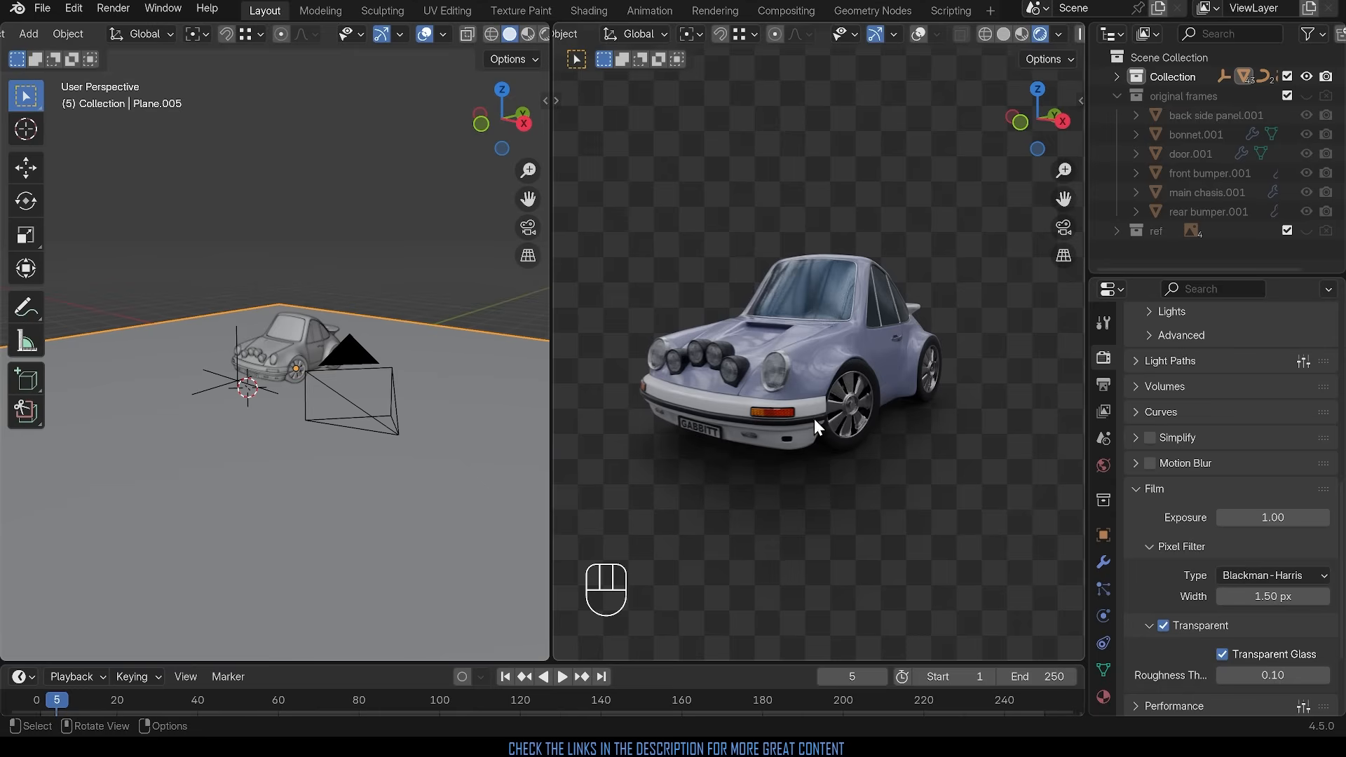
mouse_move(374, 531)
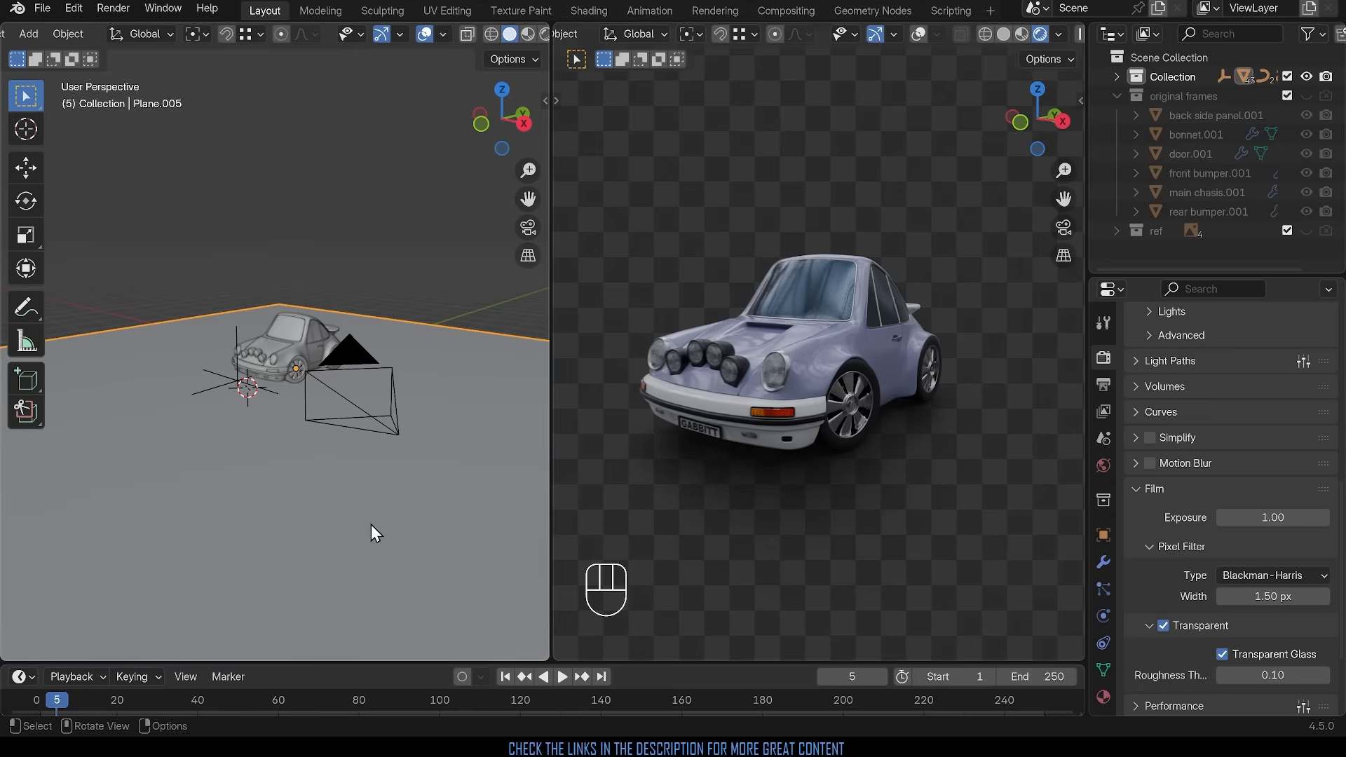
mouse_move(389, 409)
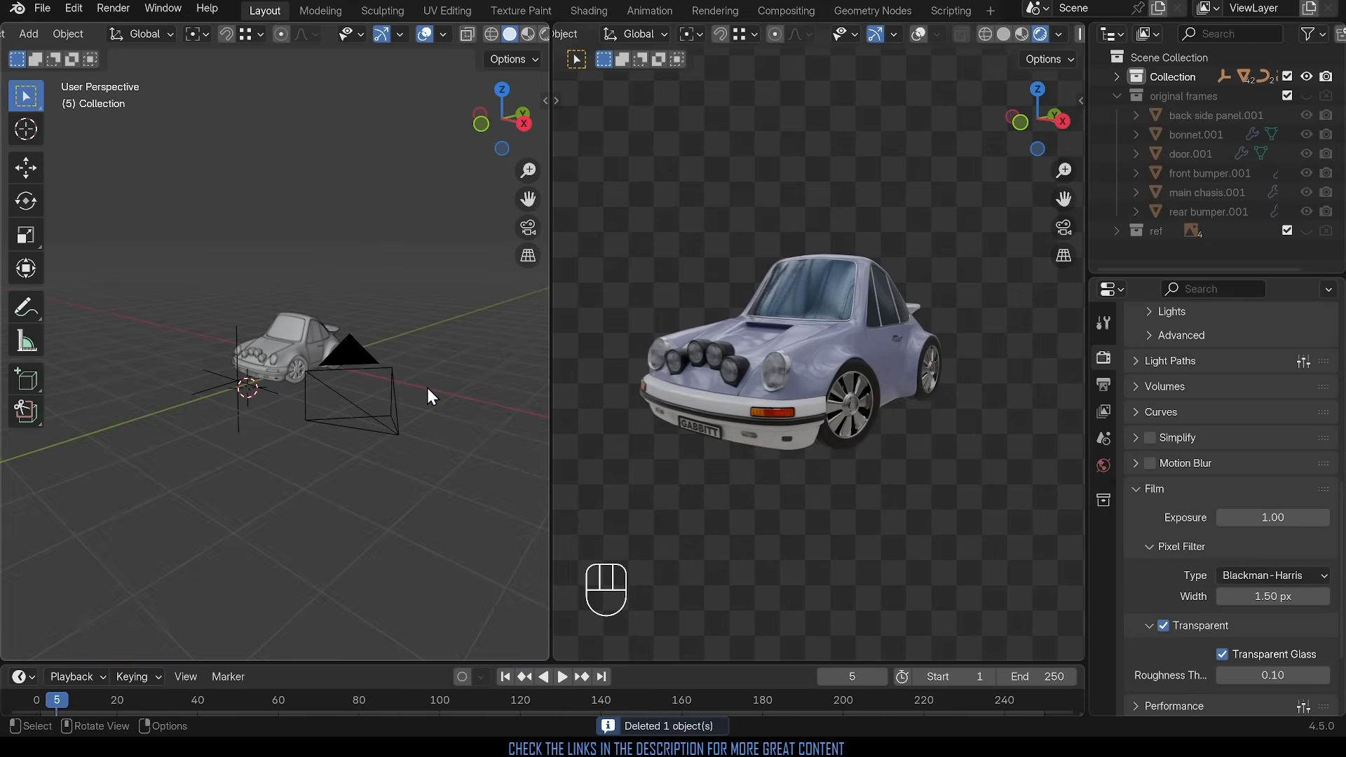
Step: Add a ground plane mesh and reveal its Visibility settings in Object Properties for the shadow catcher
key("shift+a")
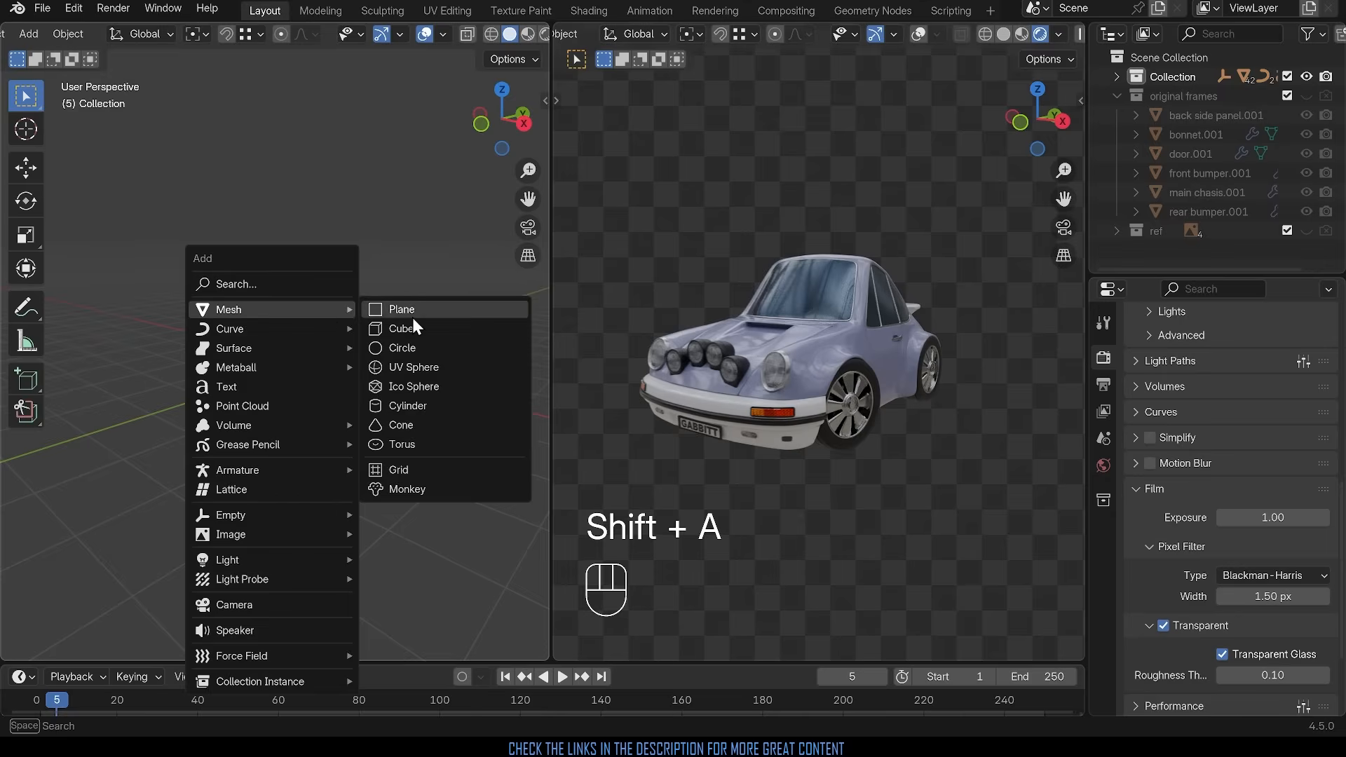
left_click(400, 309)
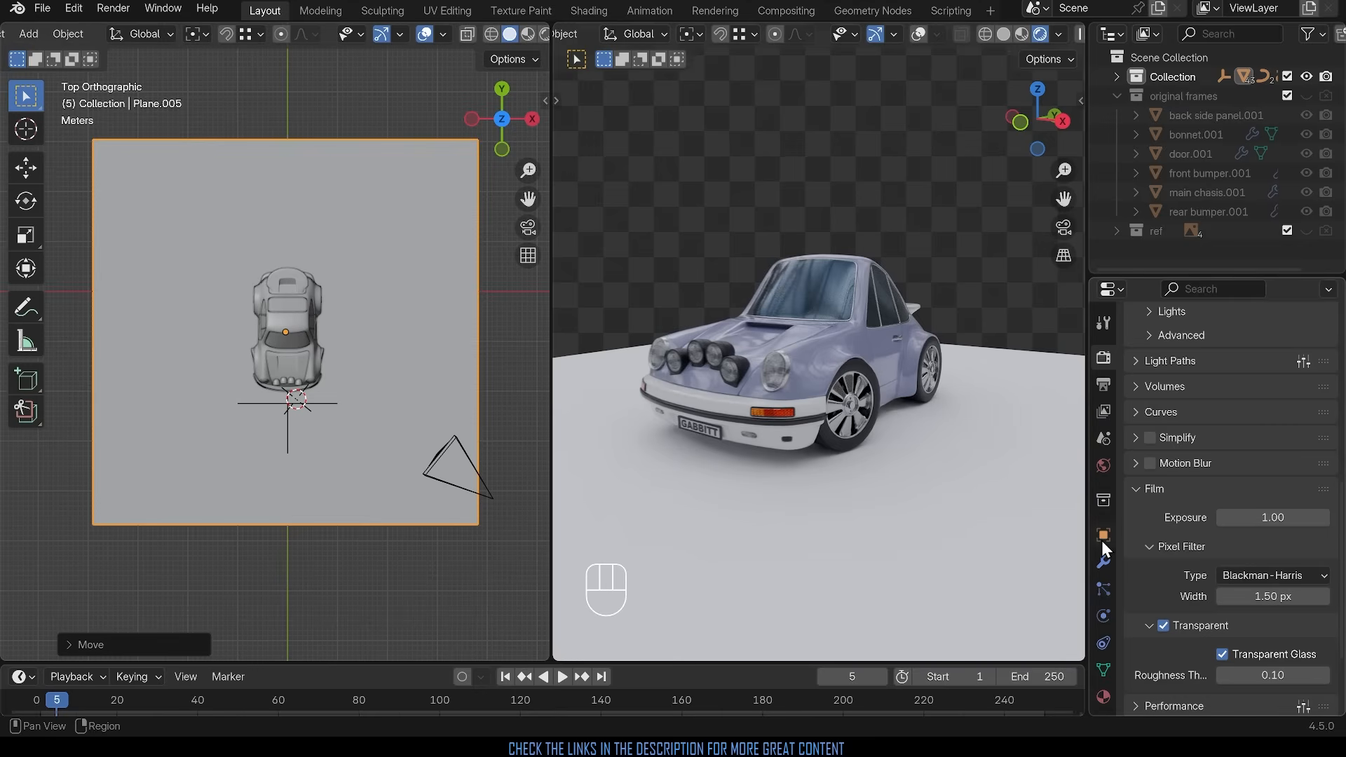
left_click(1103, 534)
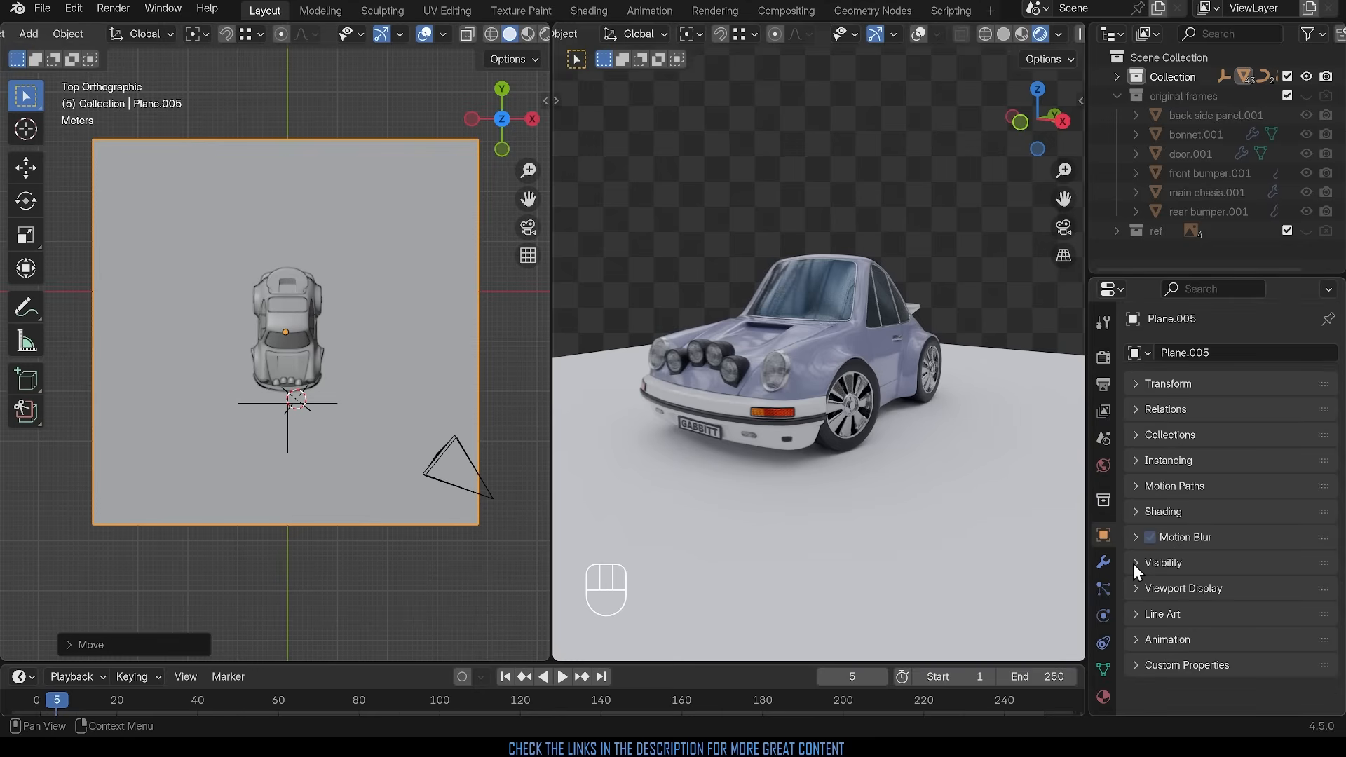
left_click(1163, 562)
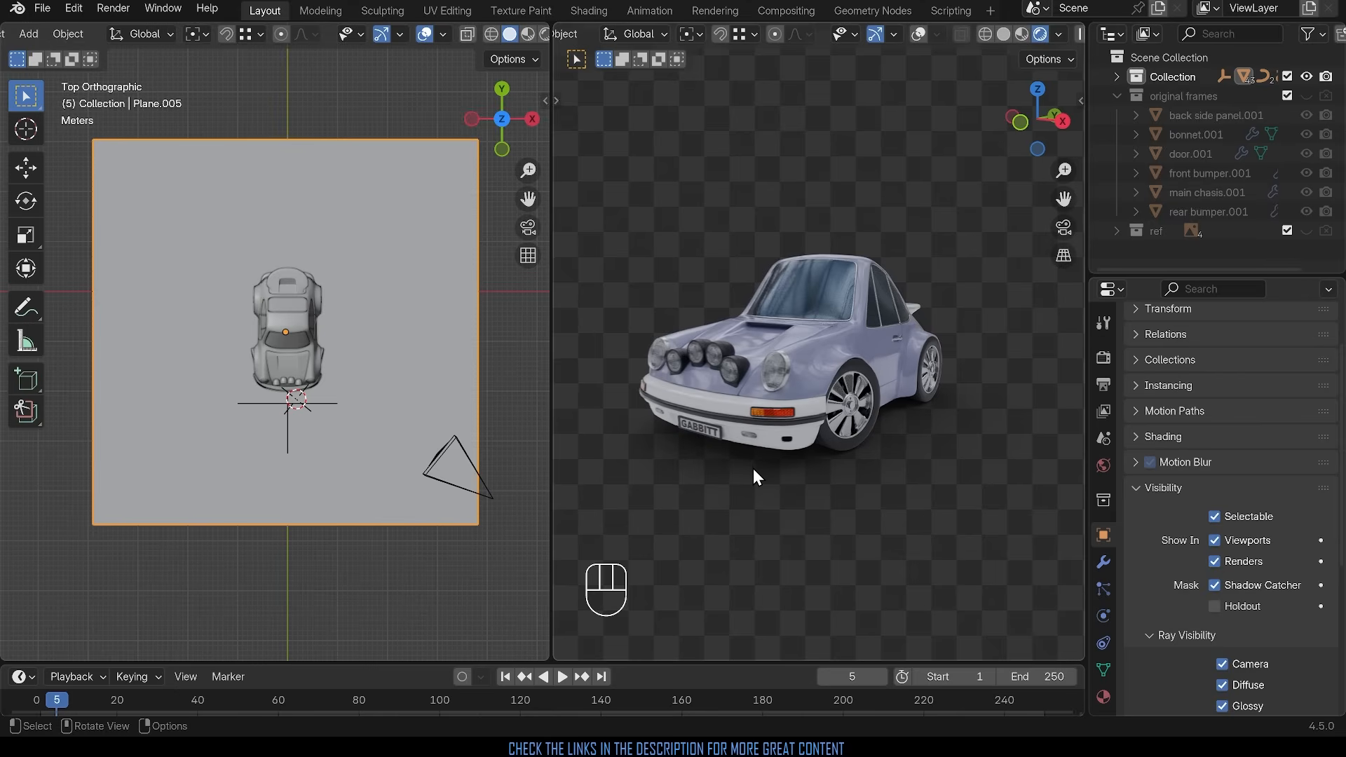
mouse_move(406, 314)
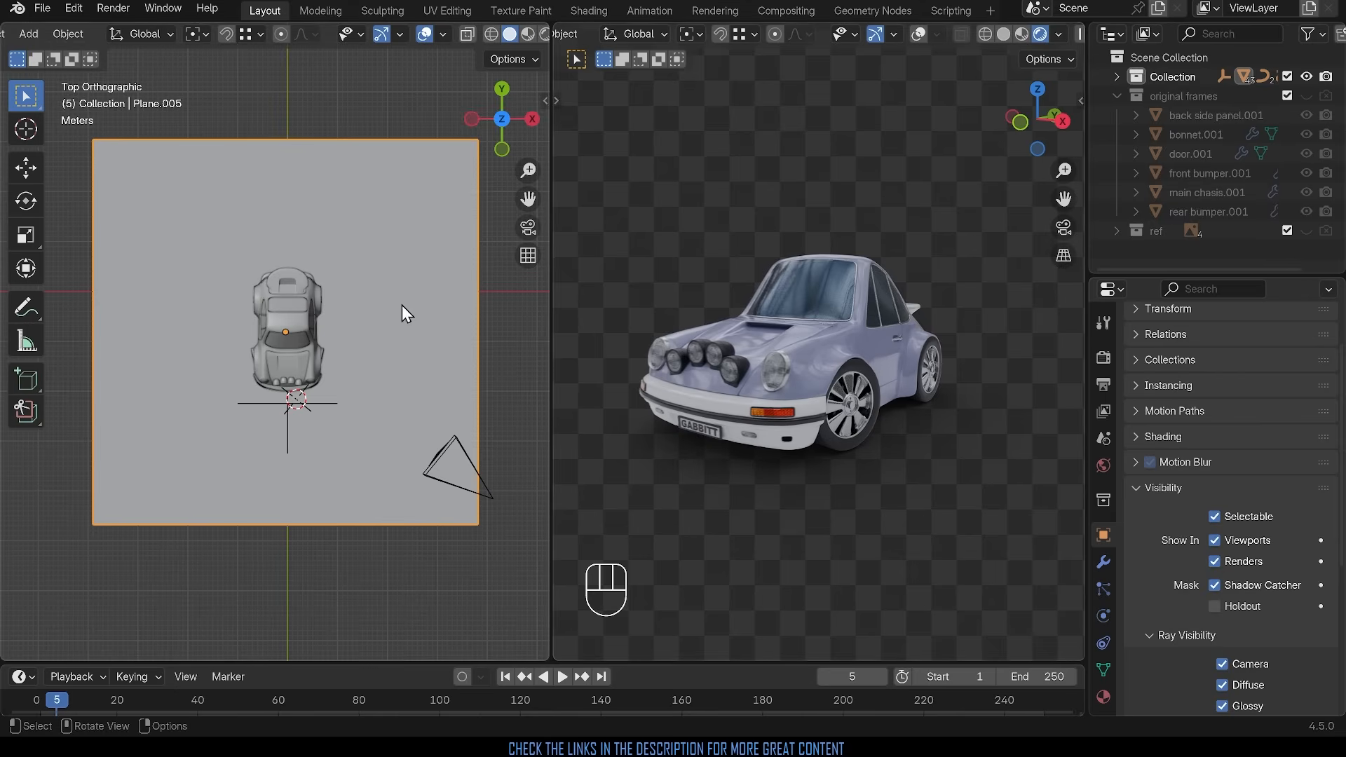
mouse_move(826, 409)
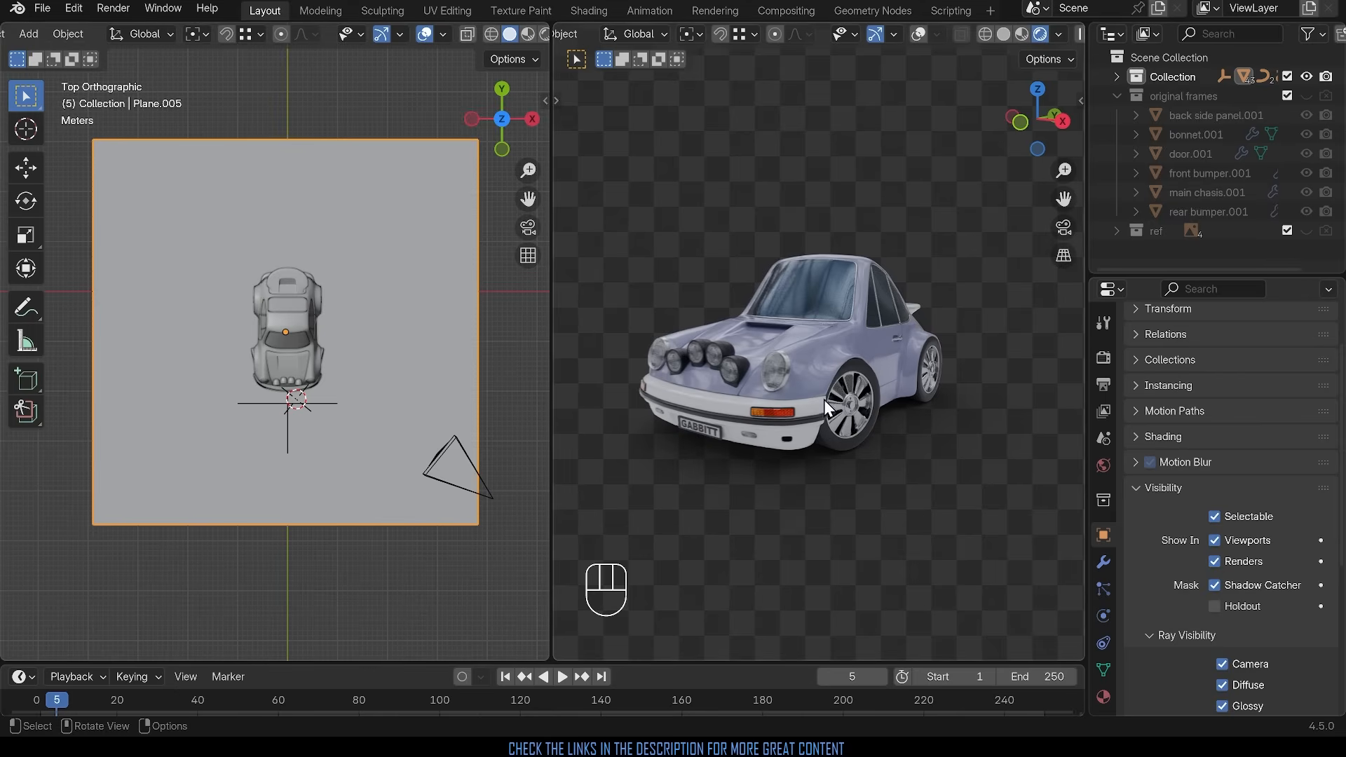
left_click(589, 10)
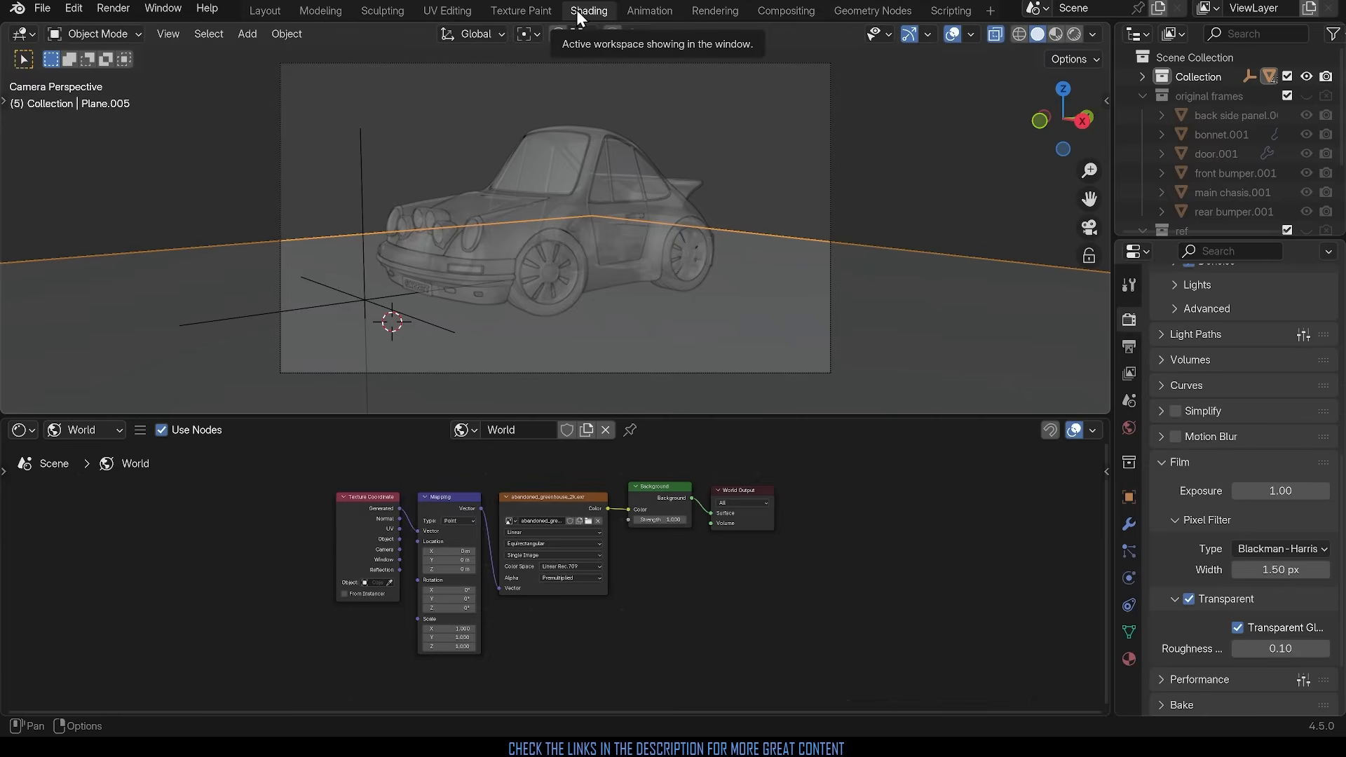
left_click(1049, 34)
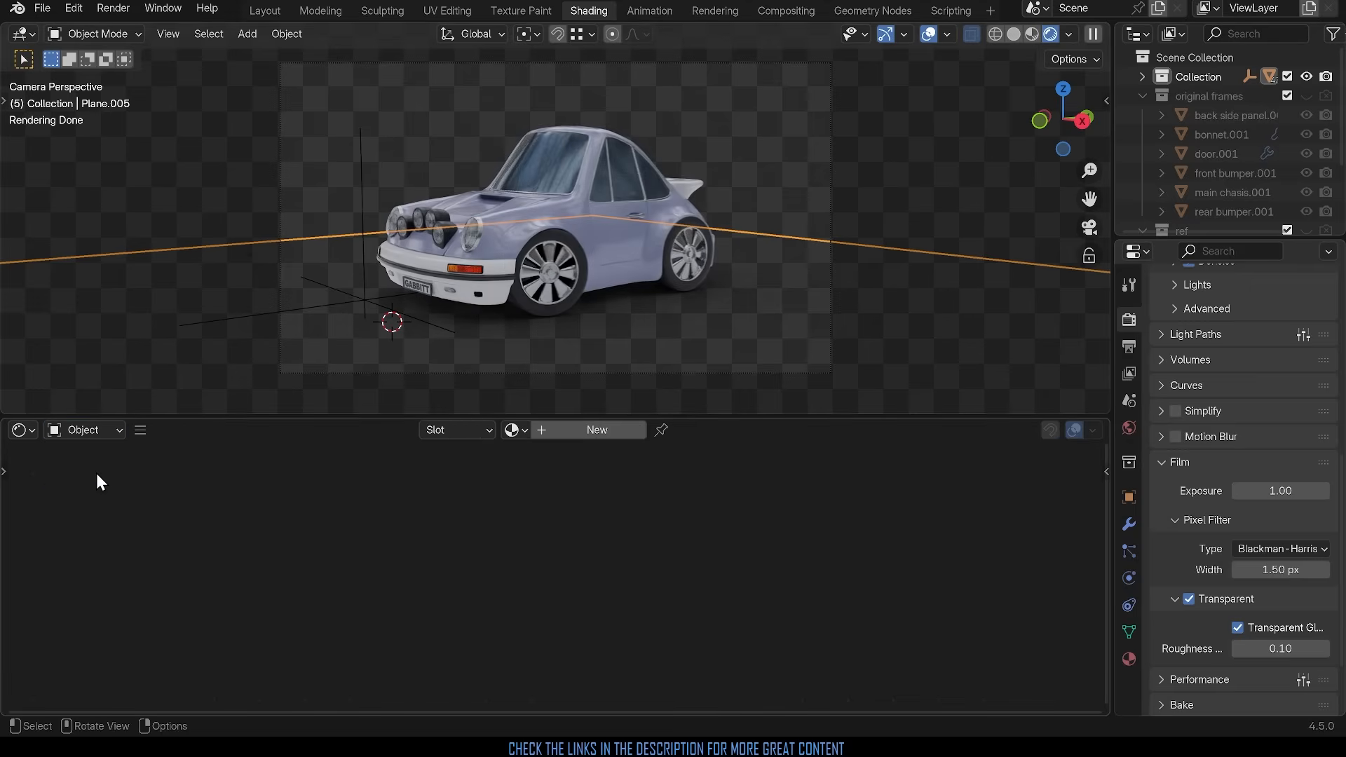
mouse_move(581, 437)
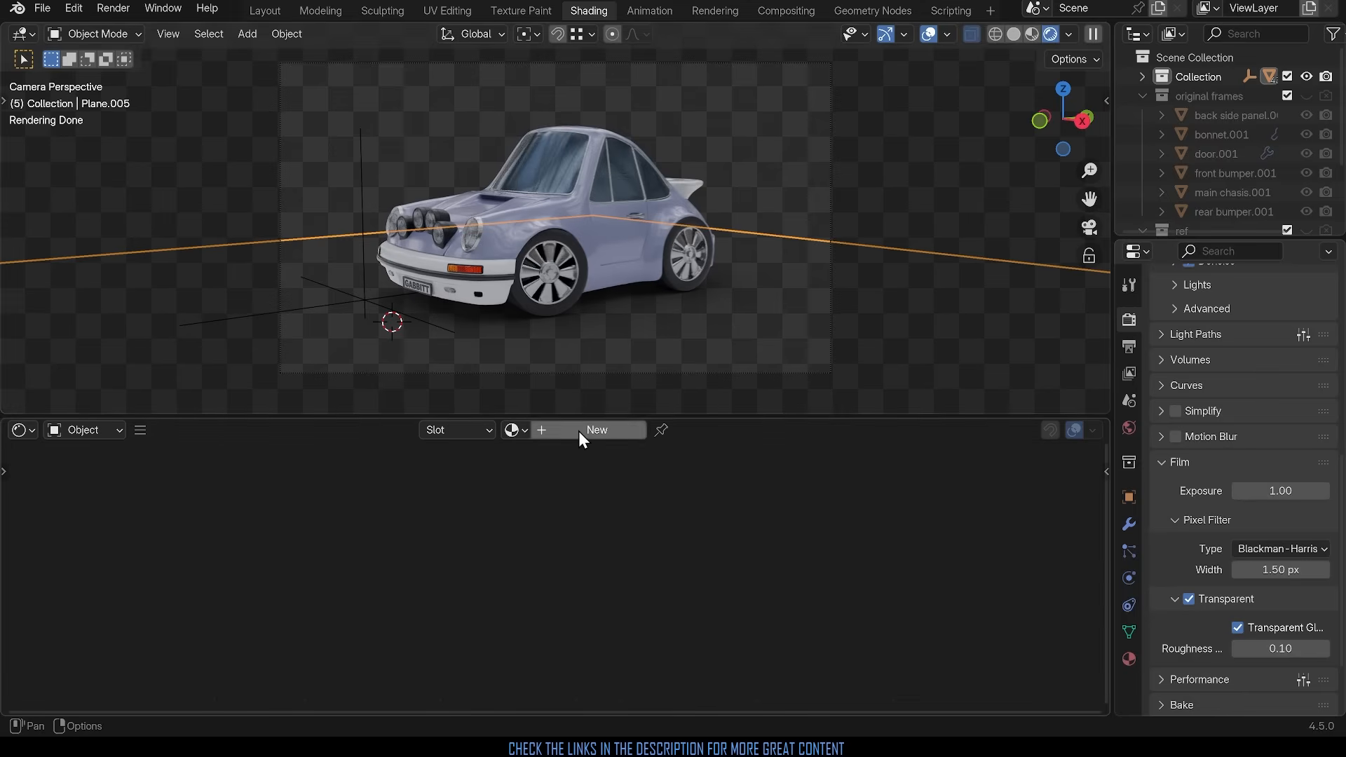
left_click(596, 429)
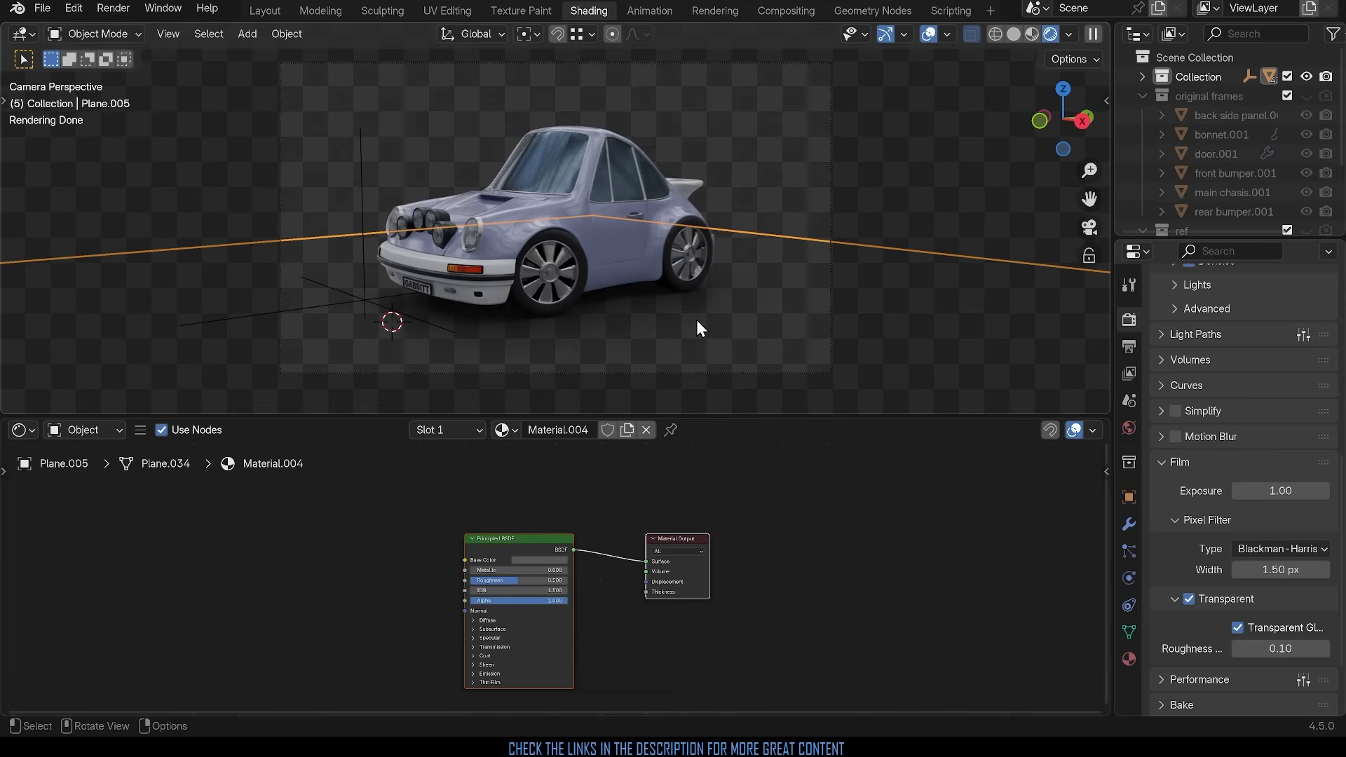
mouse_move(572, 485)
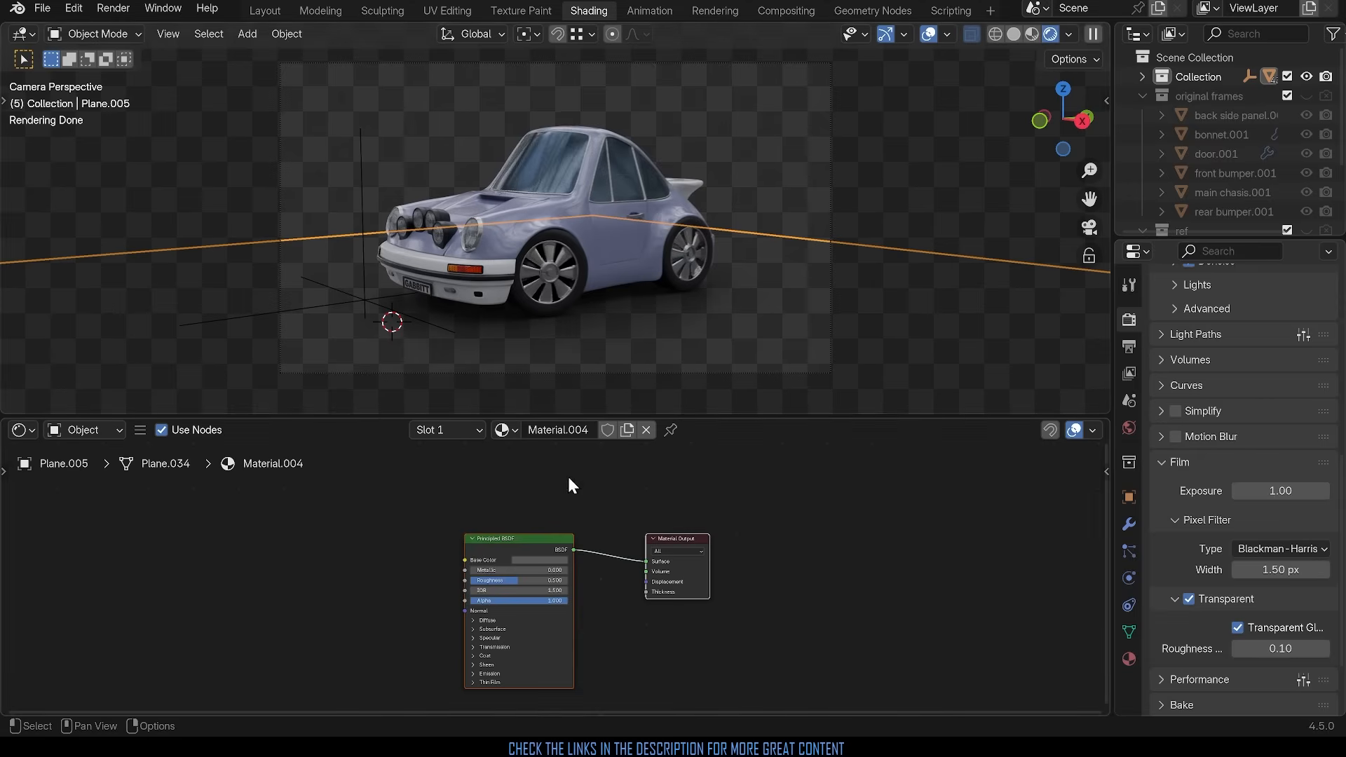
left_click(532, 560)
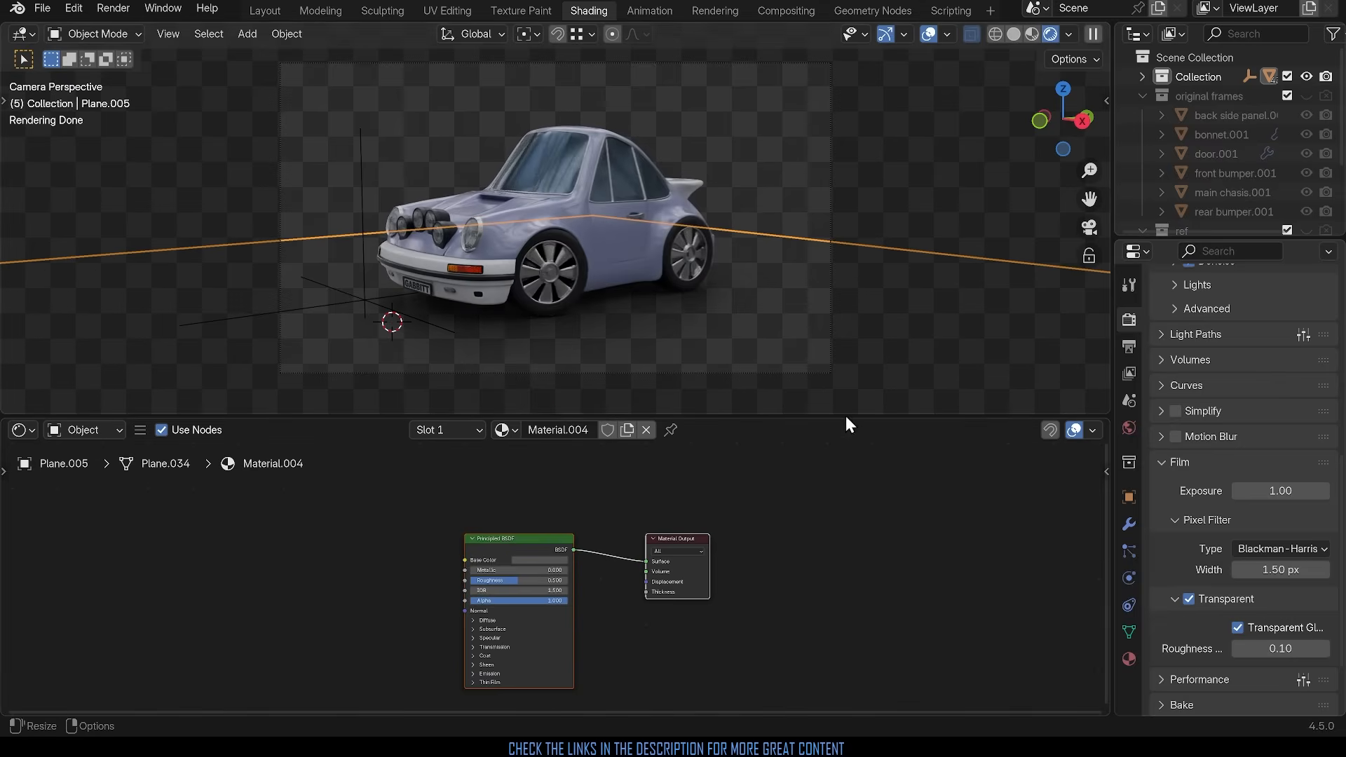
mouse_move(172, 438)
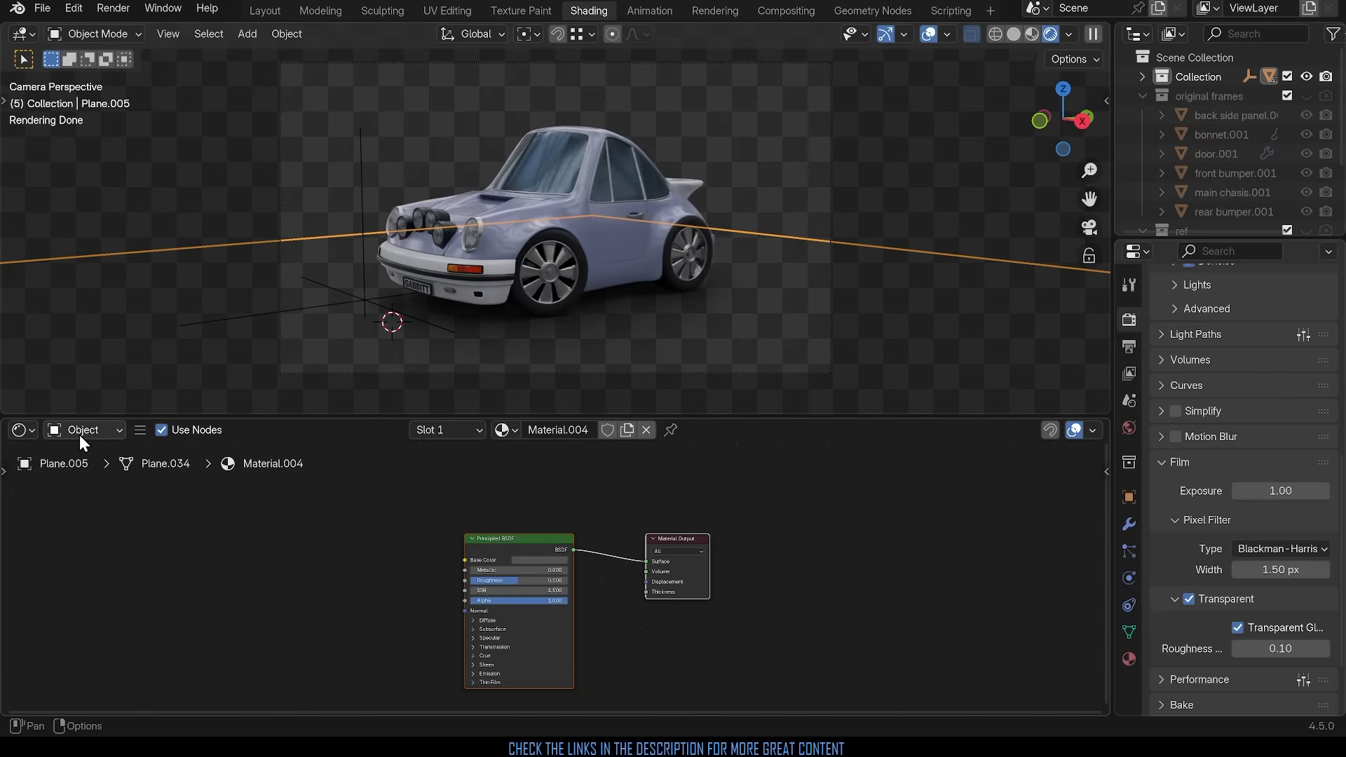
Step: Switch the Shader Editor from Object to World to show the greenhouse environment nodes
left_click(78, 429)
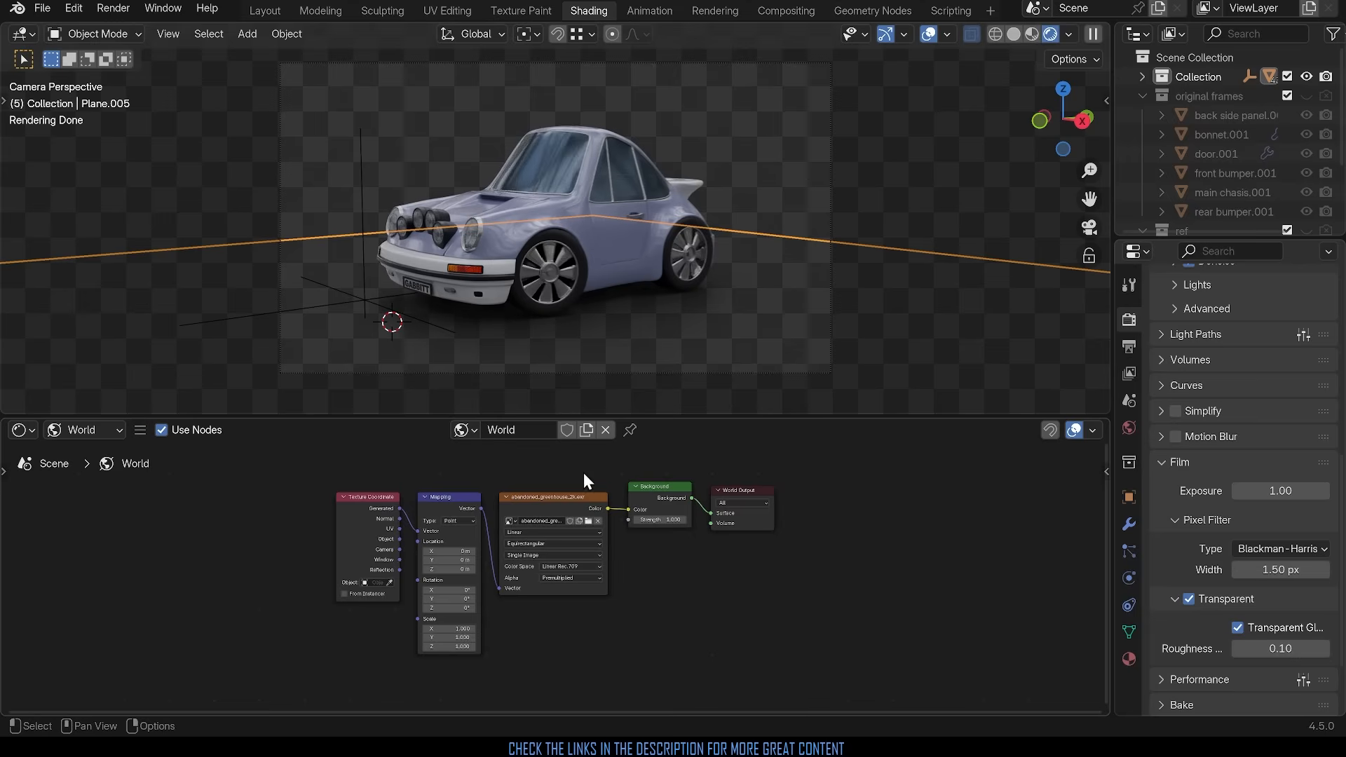
mouse_move(691, 600)
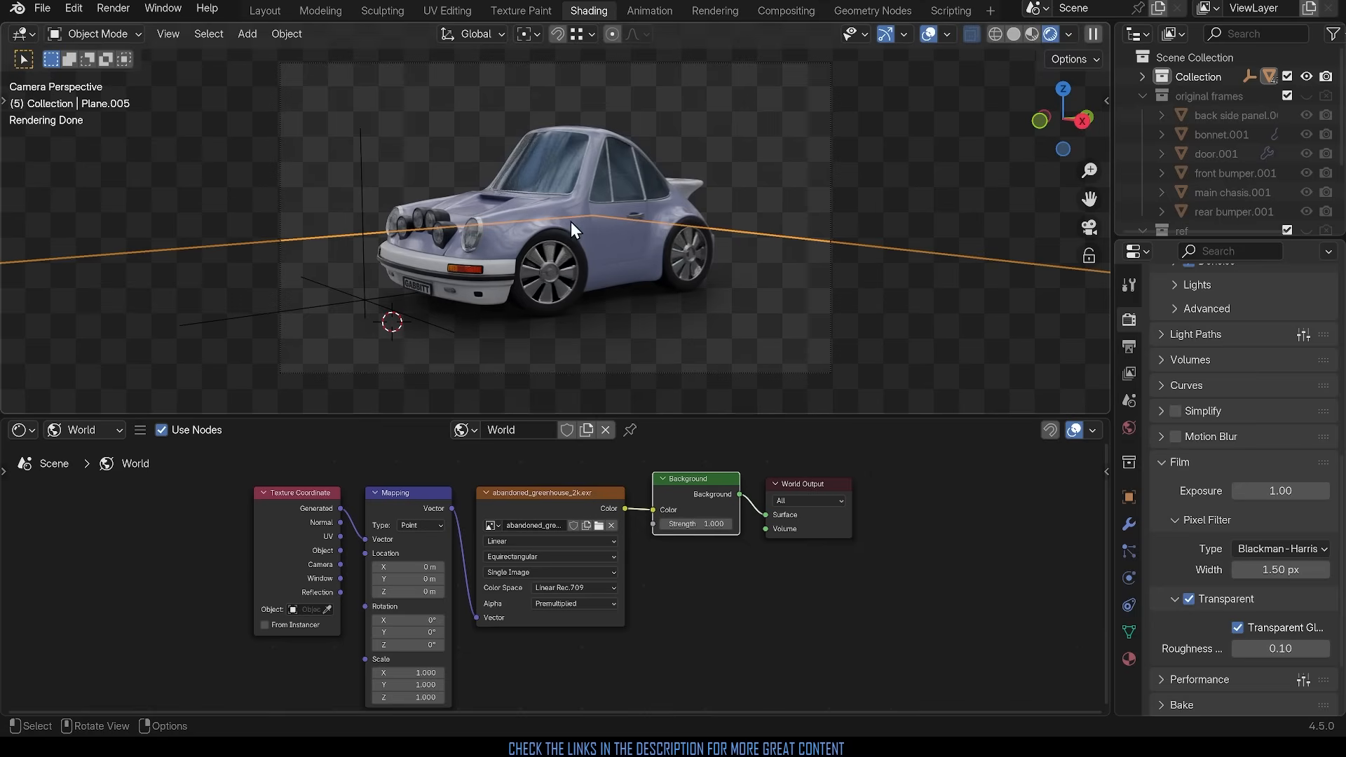
mouse_move(697, 604)
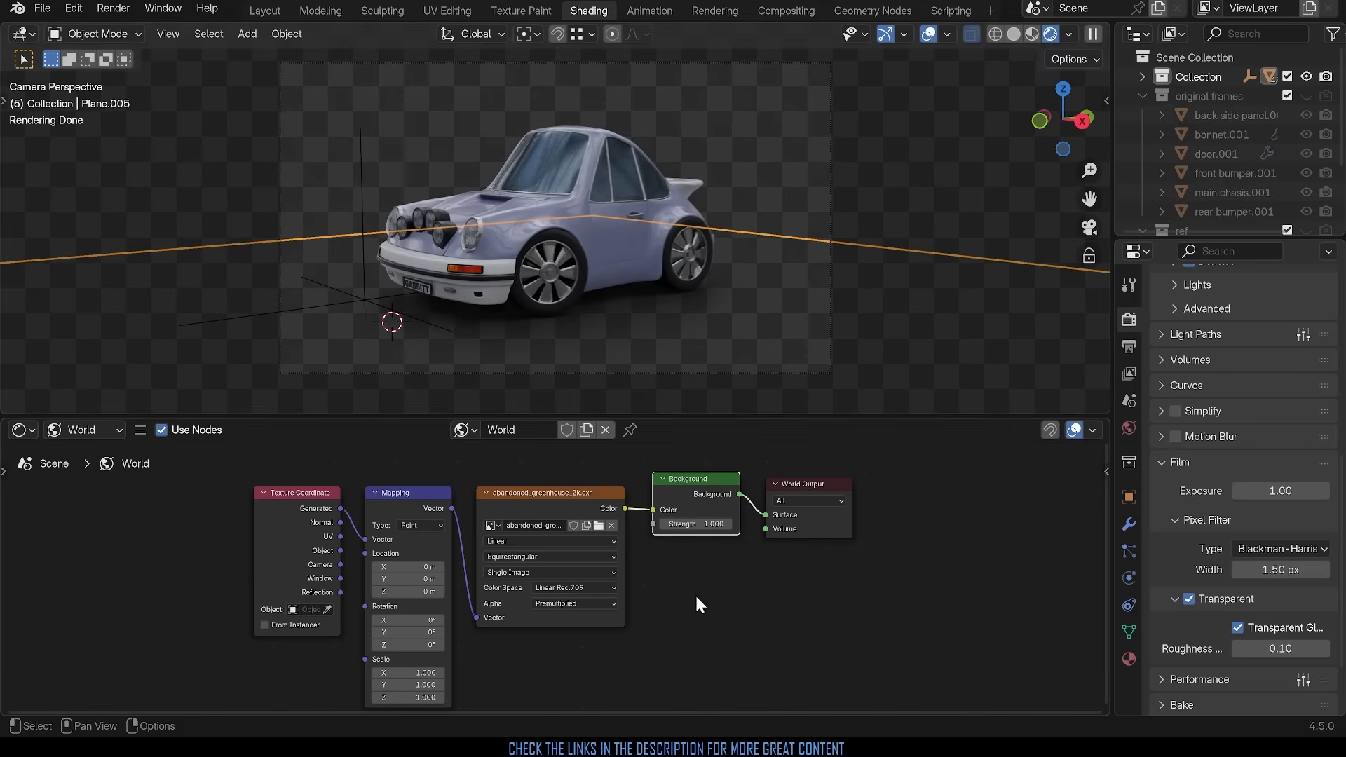
mouse_move(709, 579)
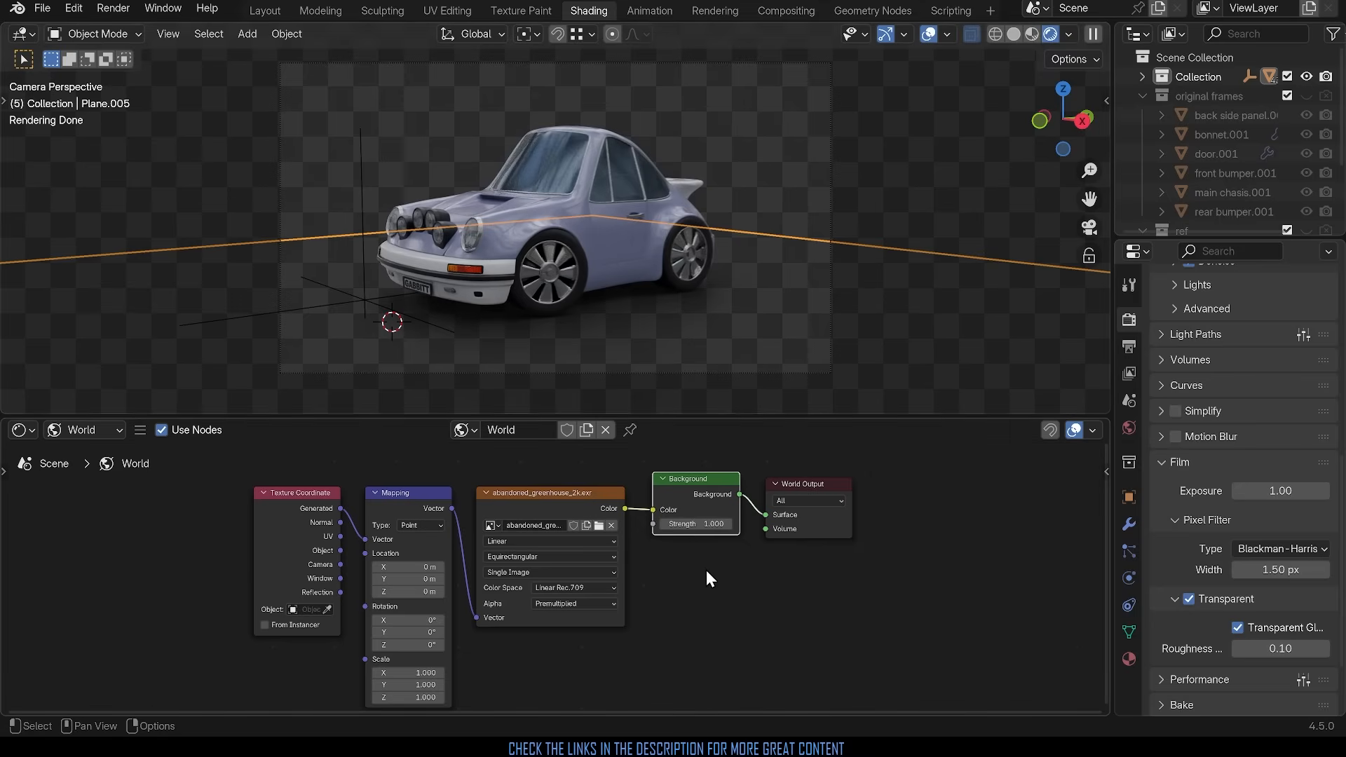
mouse_move(556, 383)
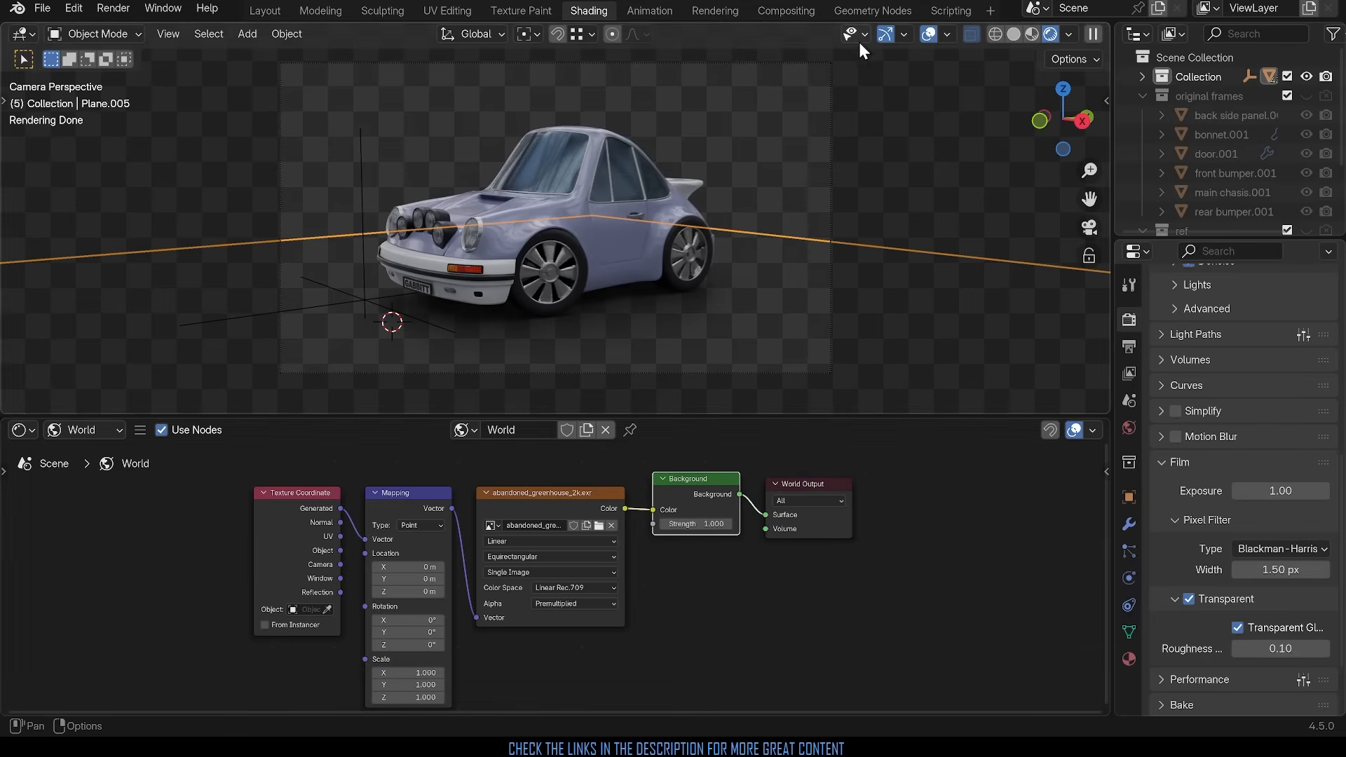
Step: Move to the Compositing workspace with its still-empty node tree
left_click(785, 10)
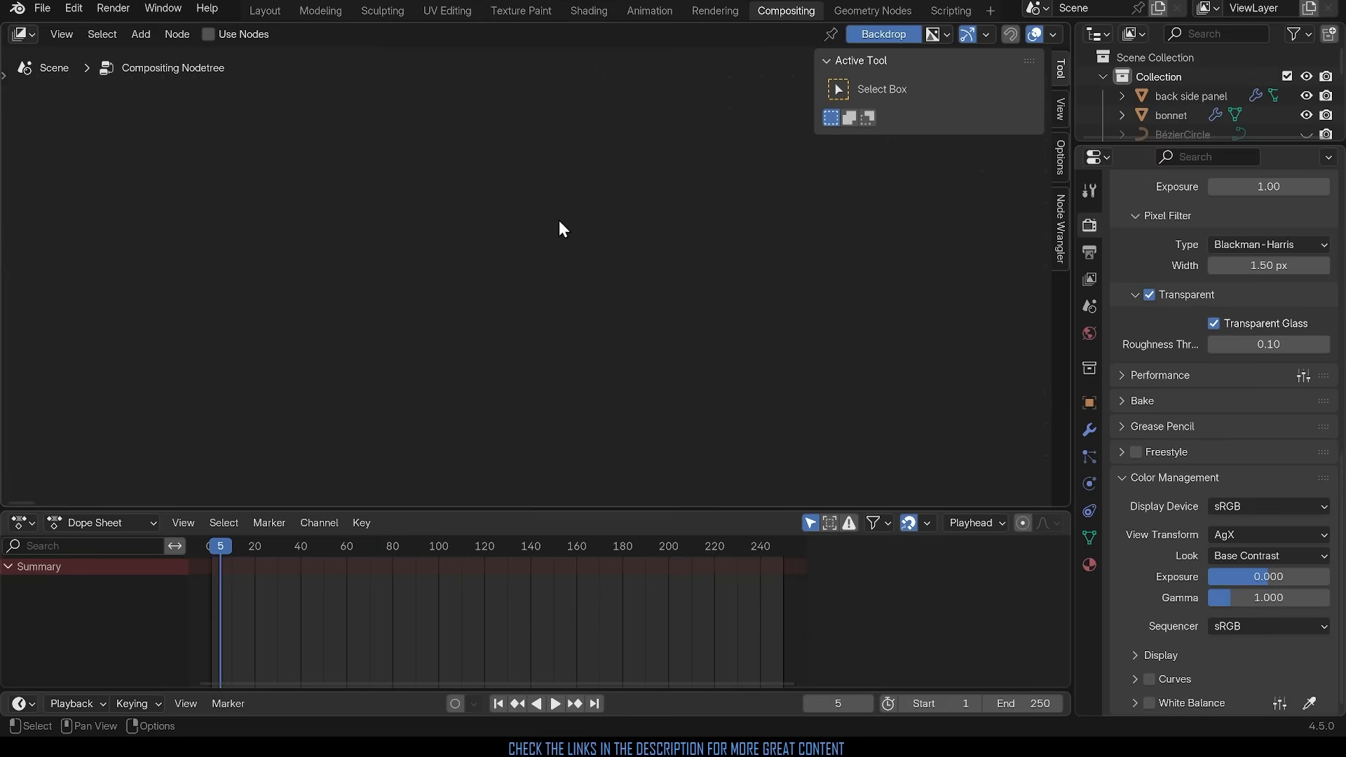
mouse_move(710, 140)
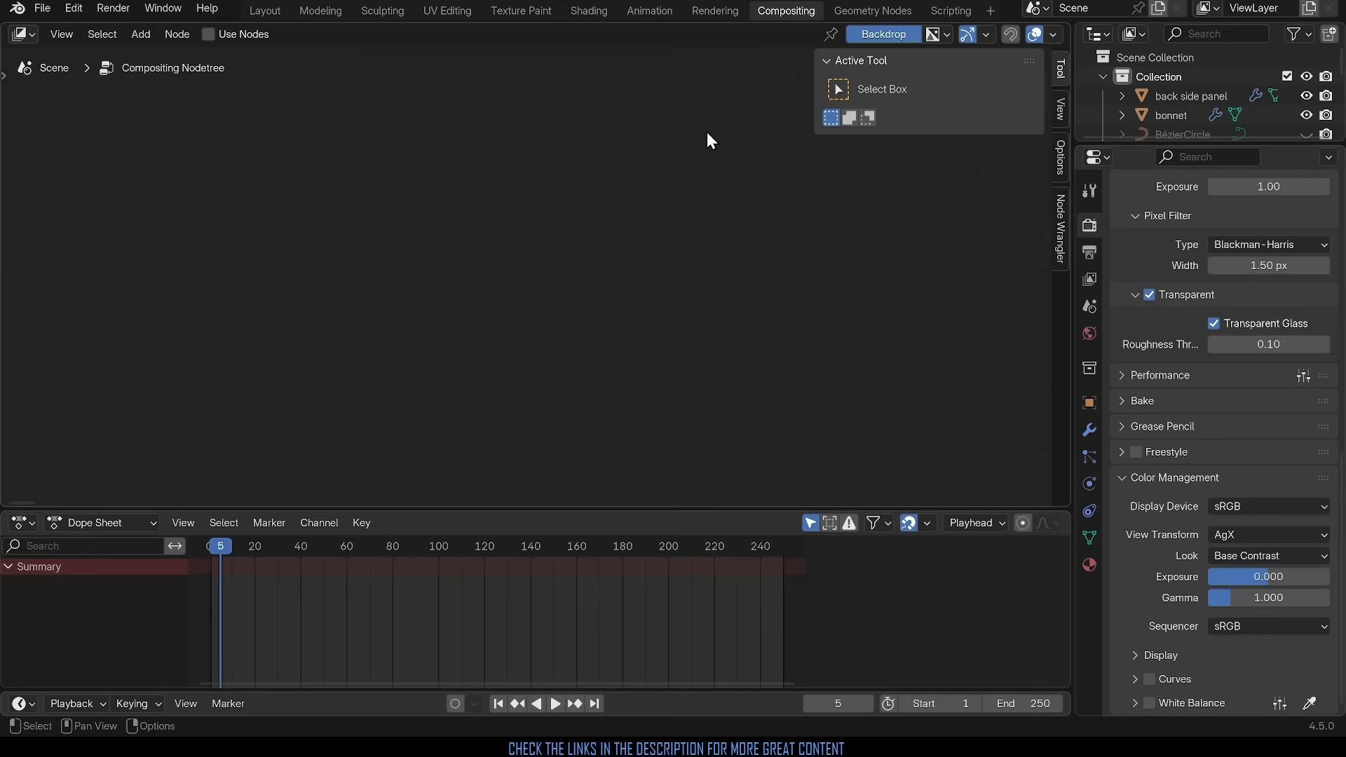
mouse_move(692, 142)
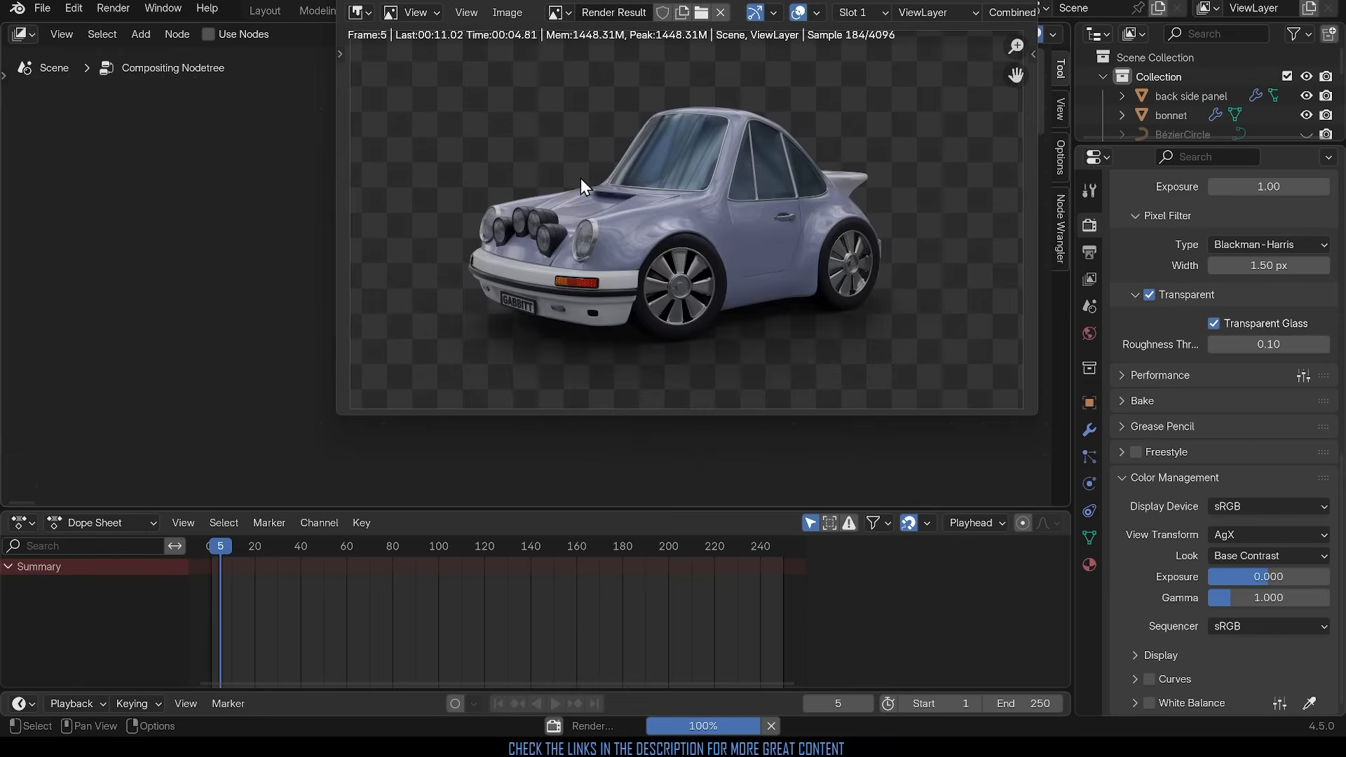
mouse_move(490, 331)
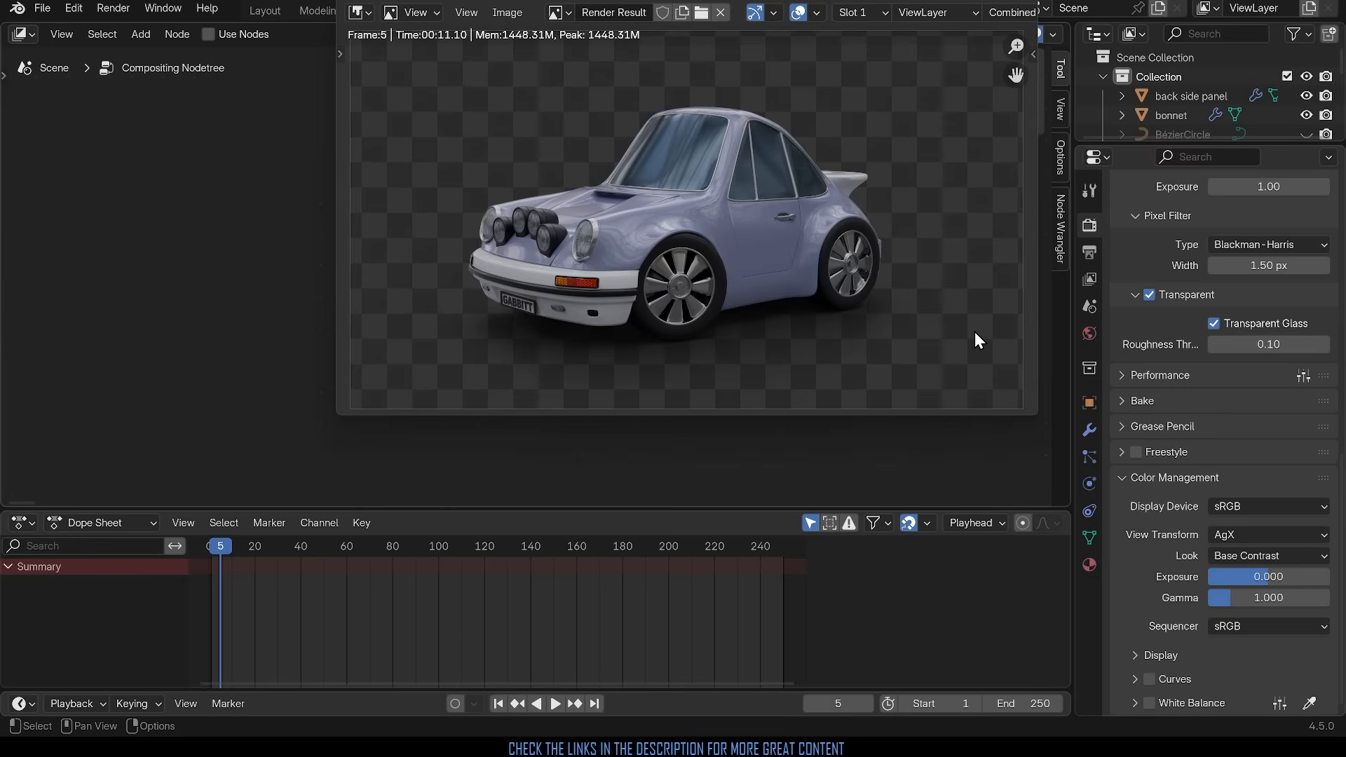
mouse_move(1089, 226)
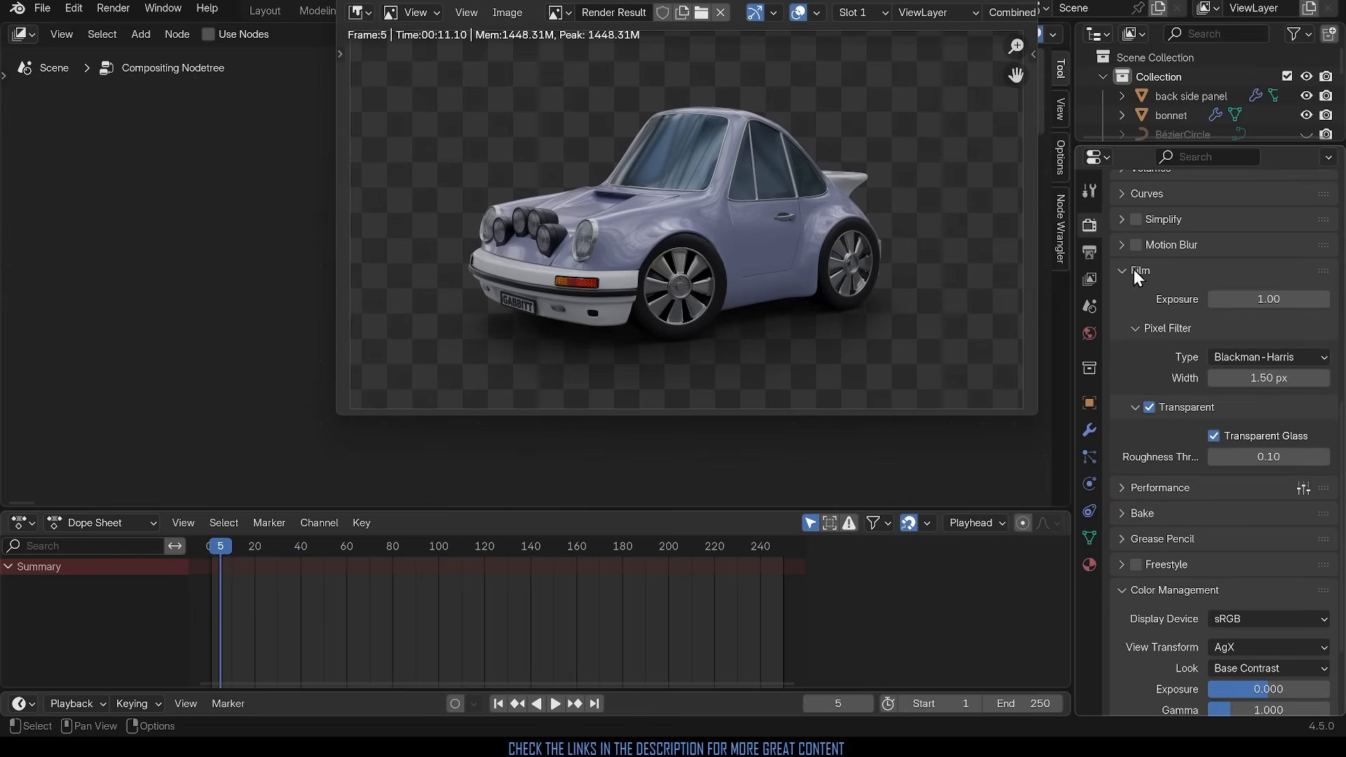
mouse_move(957, 481)
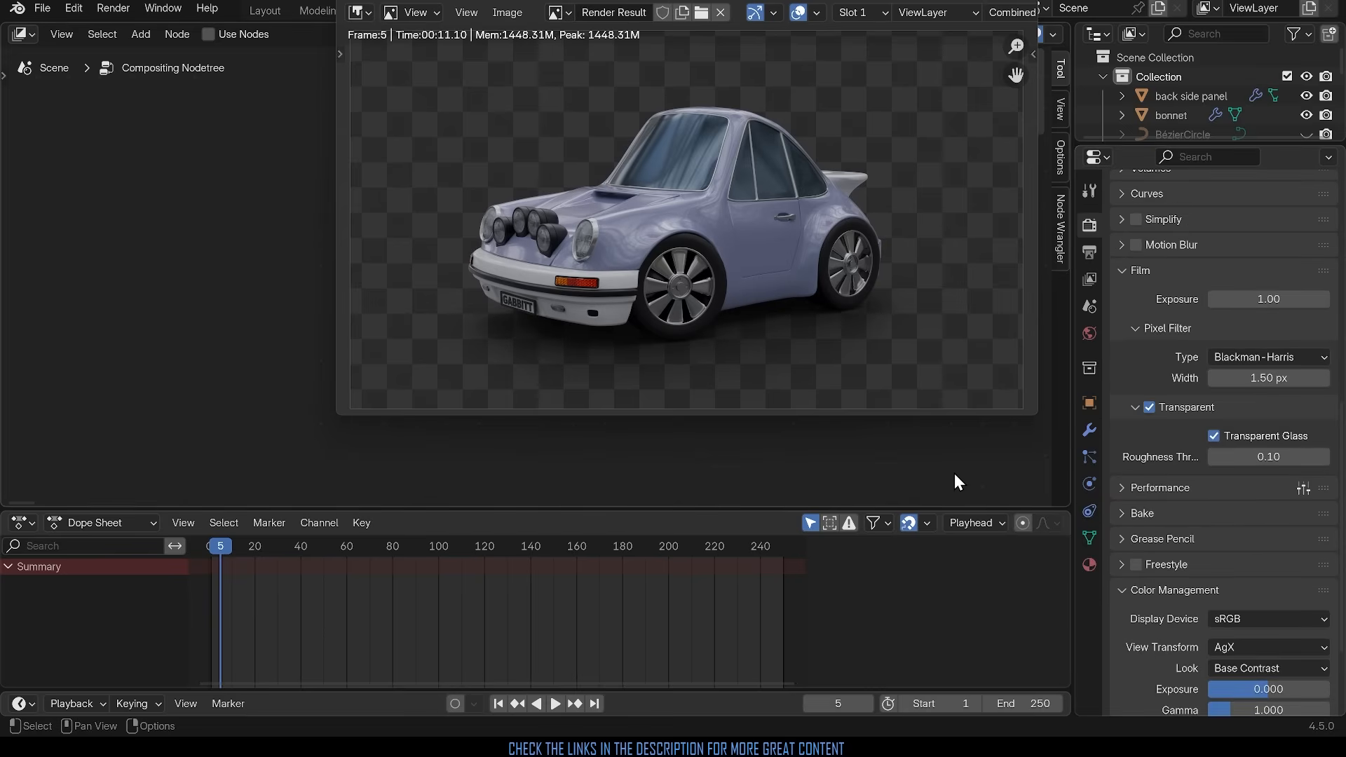
mouse_move(1018, 12)
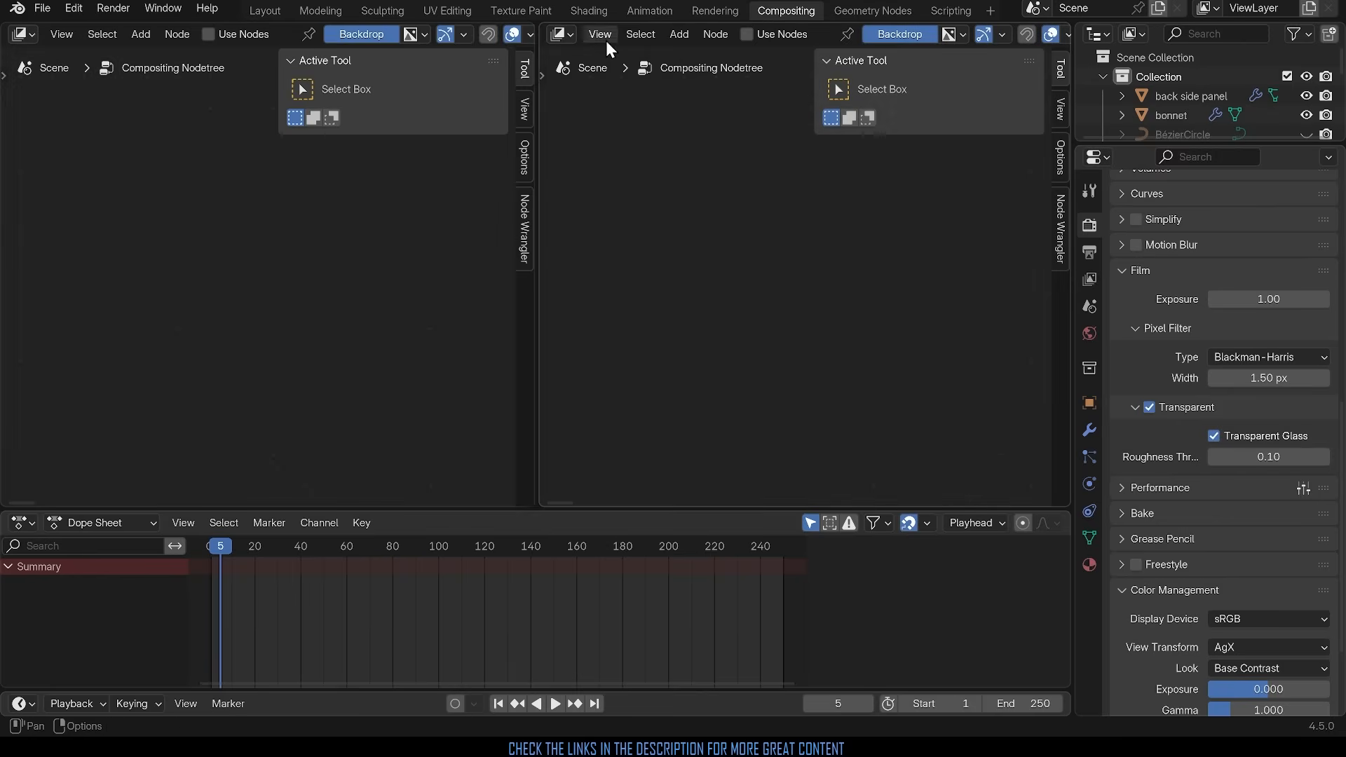
Step: Turn the right area into an Image Editor showing the car's Render Result
left_click(559, 33)
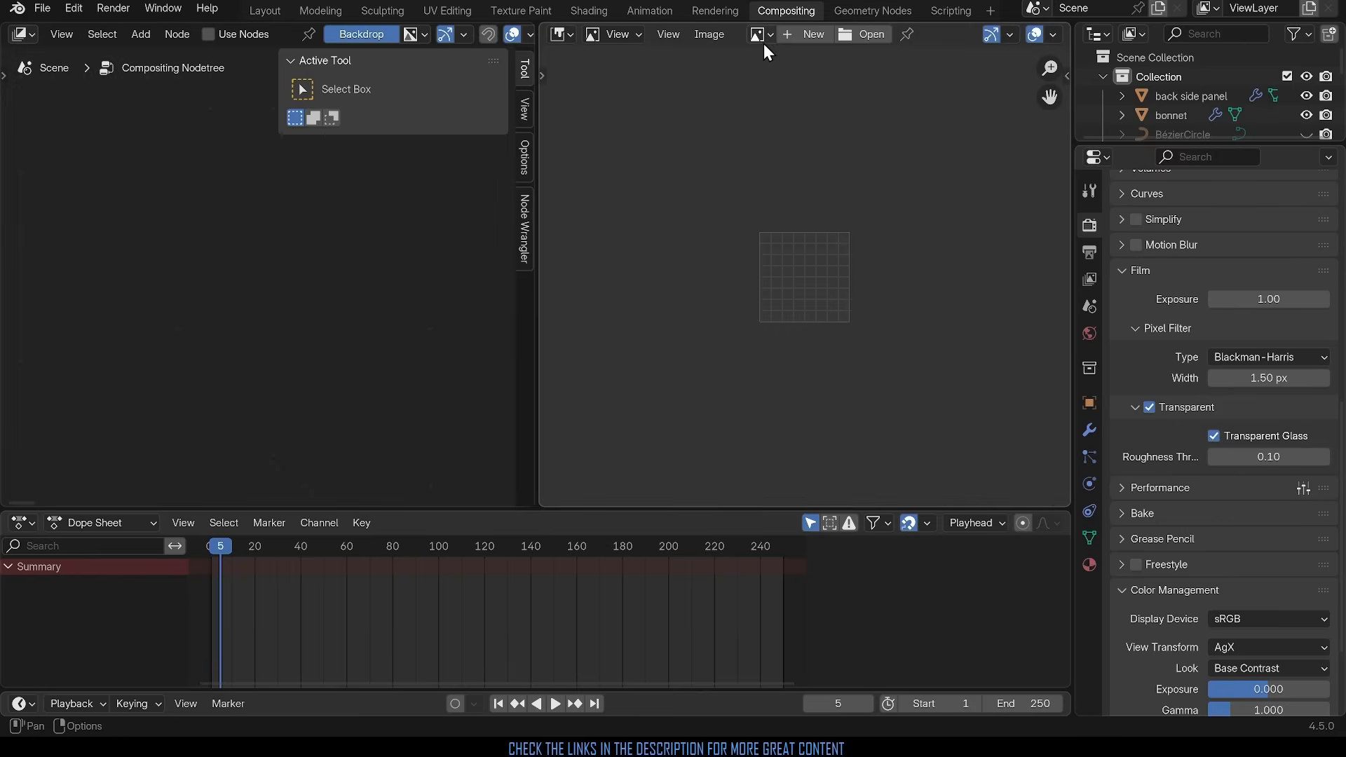
left_click(753, 34)
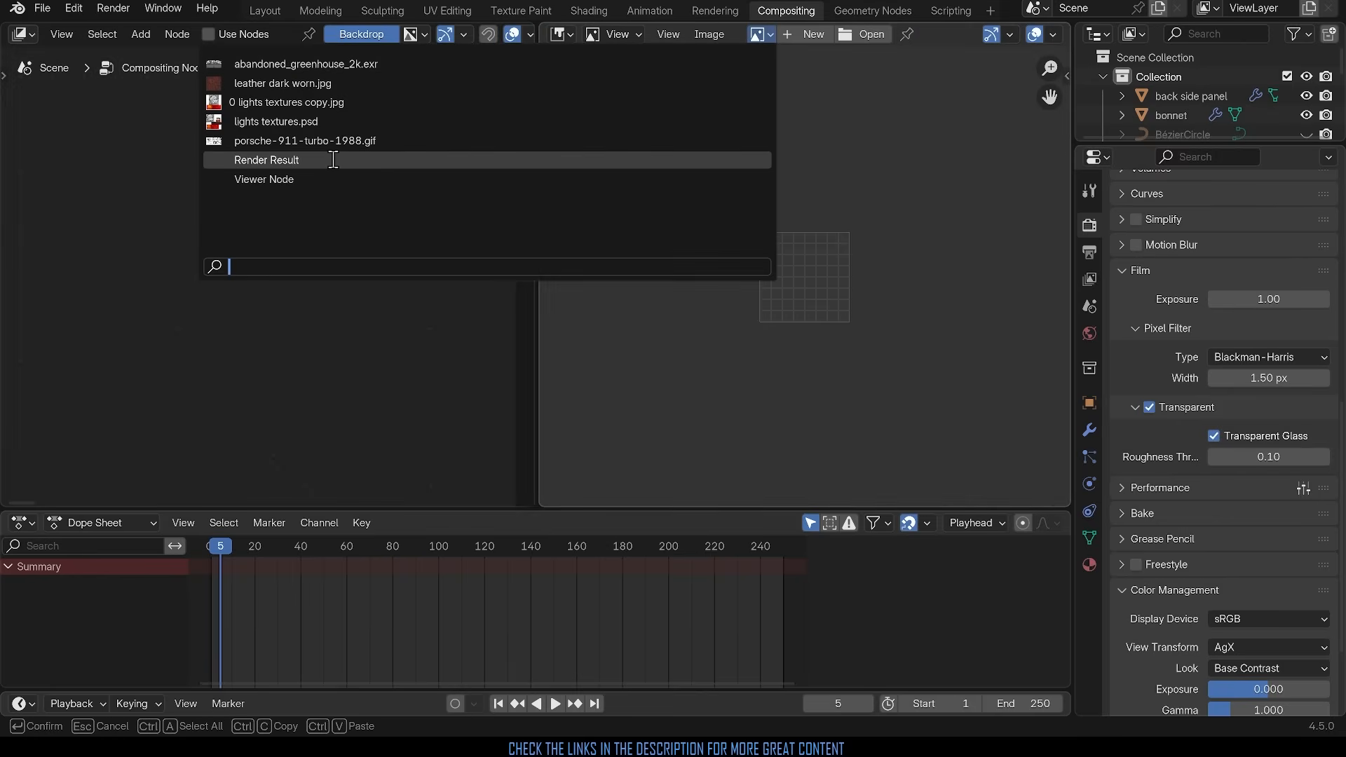
left_click(266, 159)
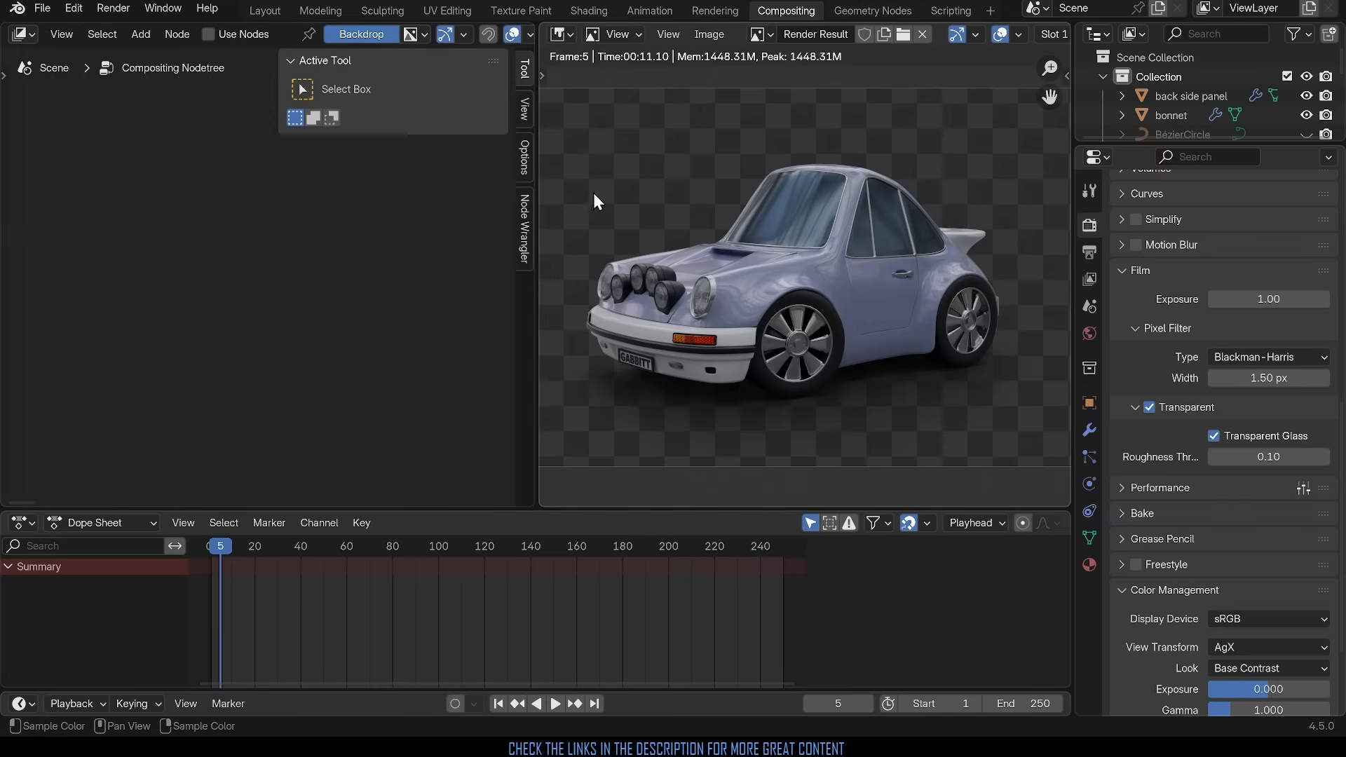
mouse_move(318, 161)
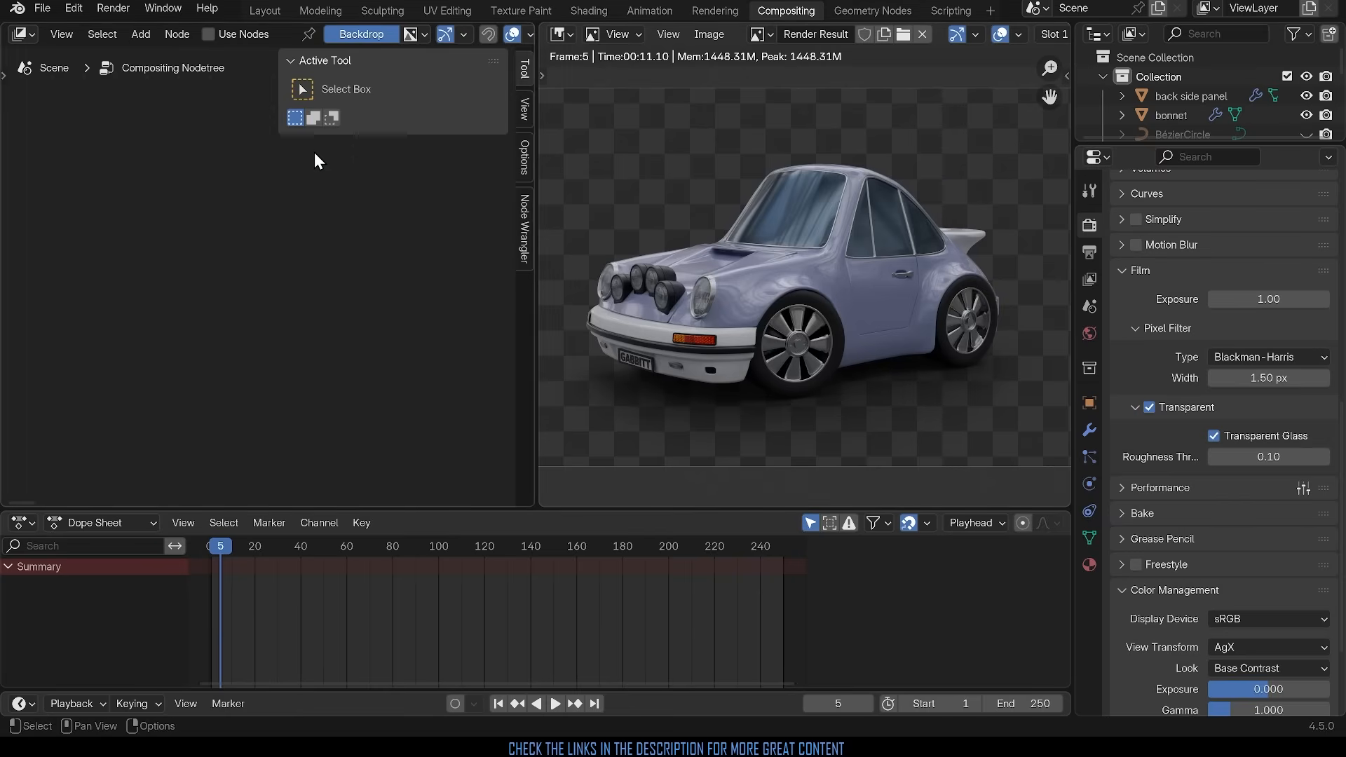
Step: Keep the left area as the Compositor and enable Use Nodes so Render Layers feeds Composite
left_click(19, 34)
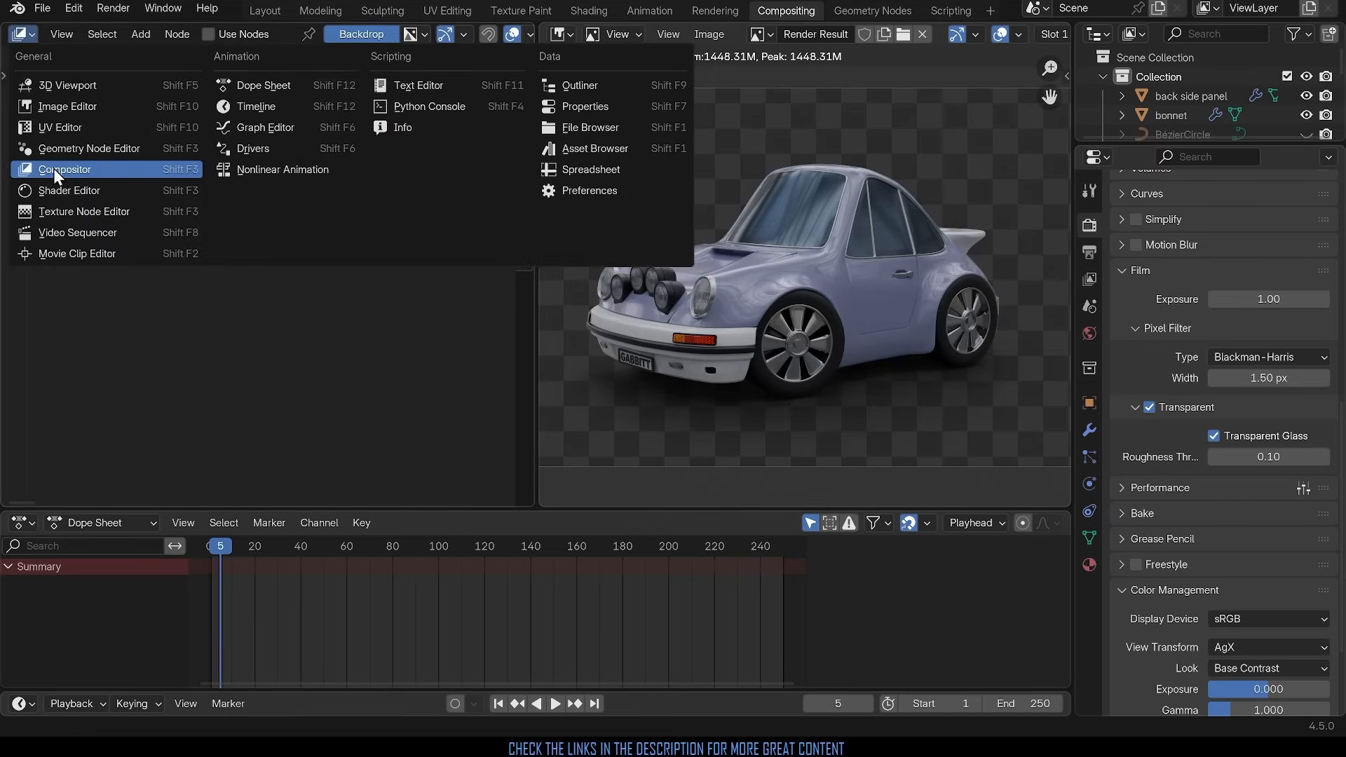
left_click(64, 169)
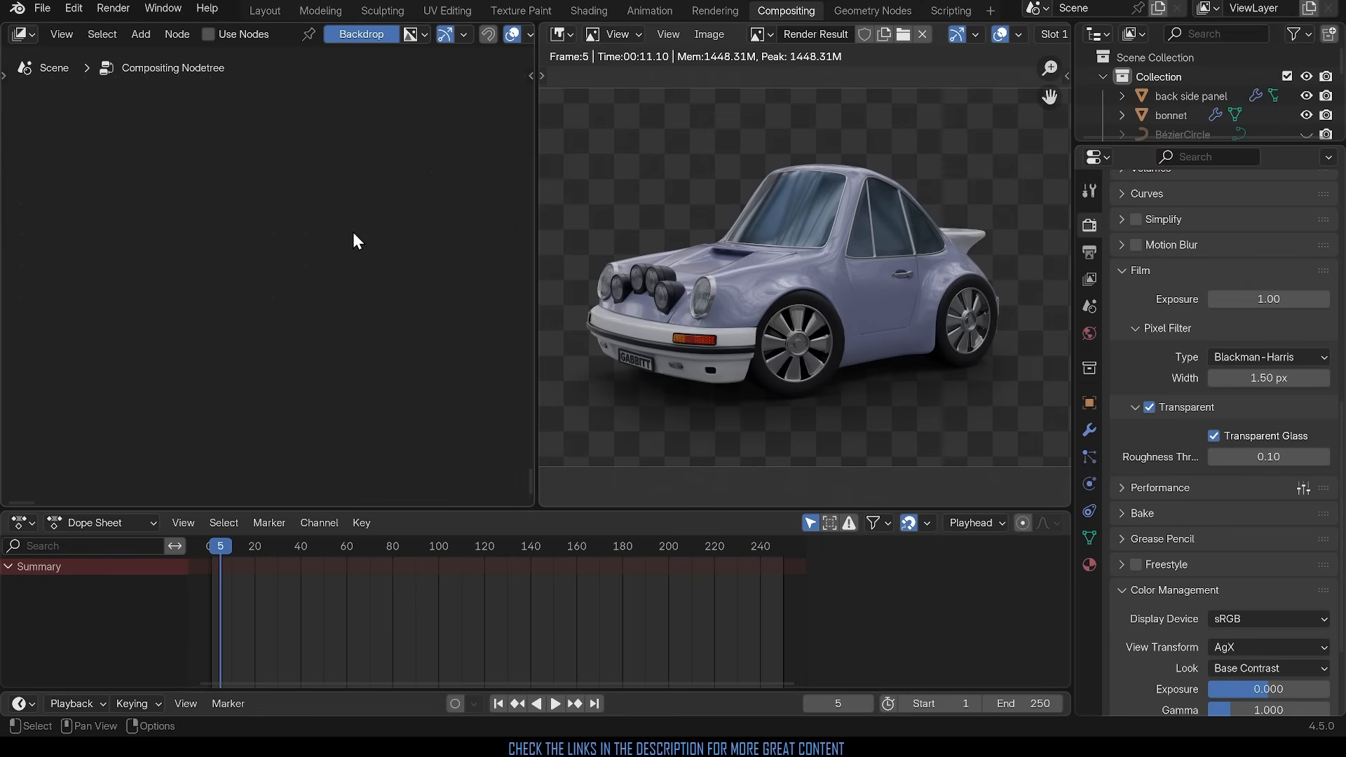
left_click(207, 34)
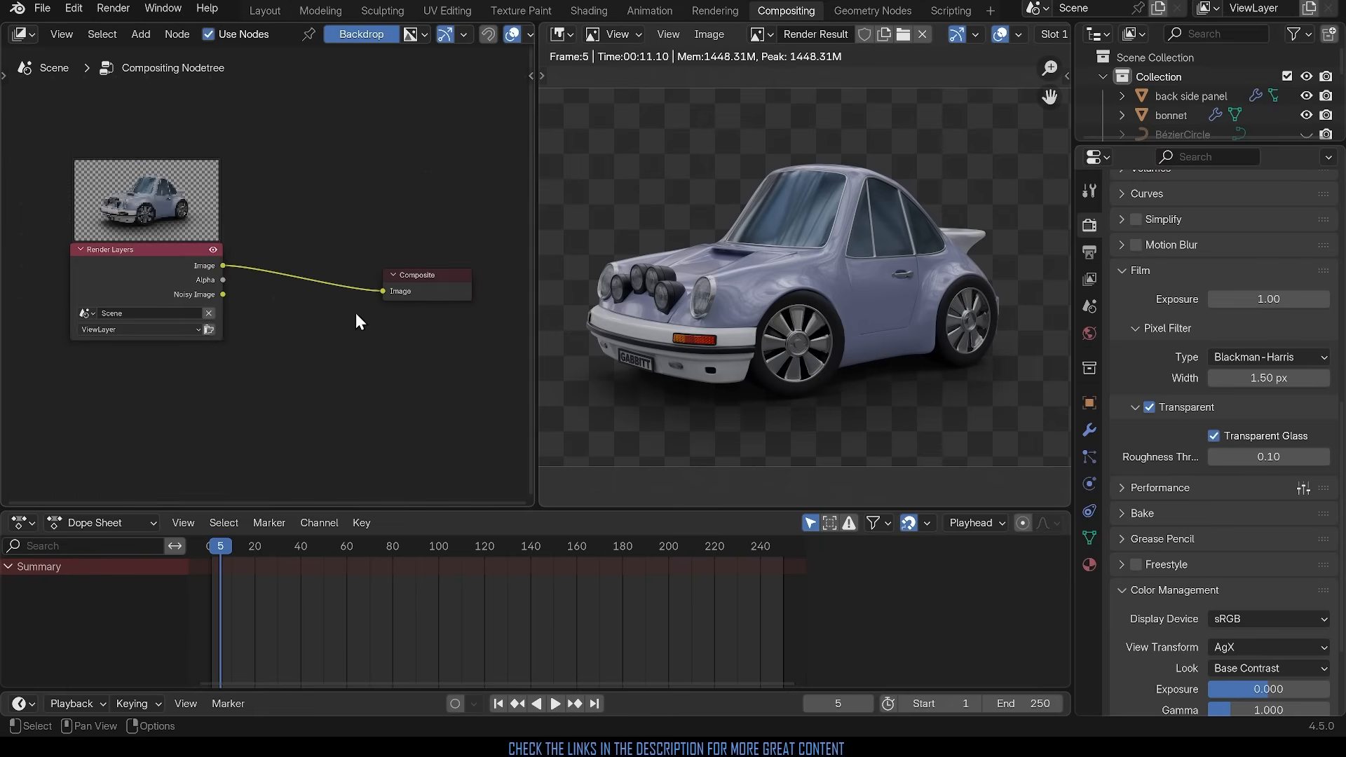
mouse_move(310, 366)
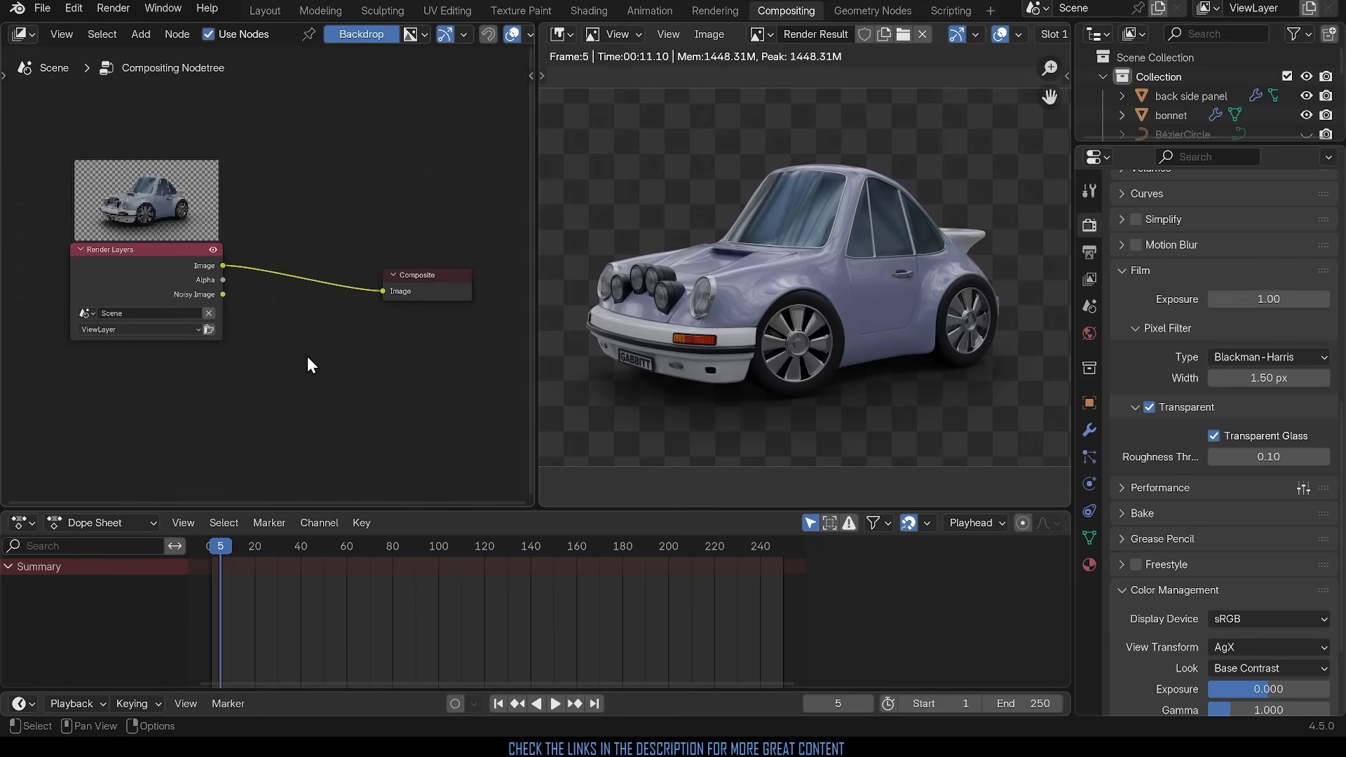
mouse_move(142, 260)
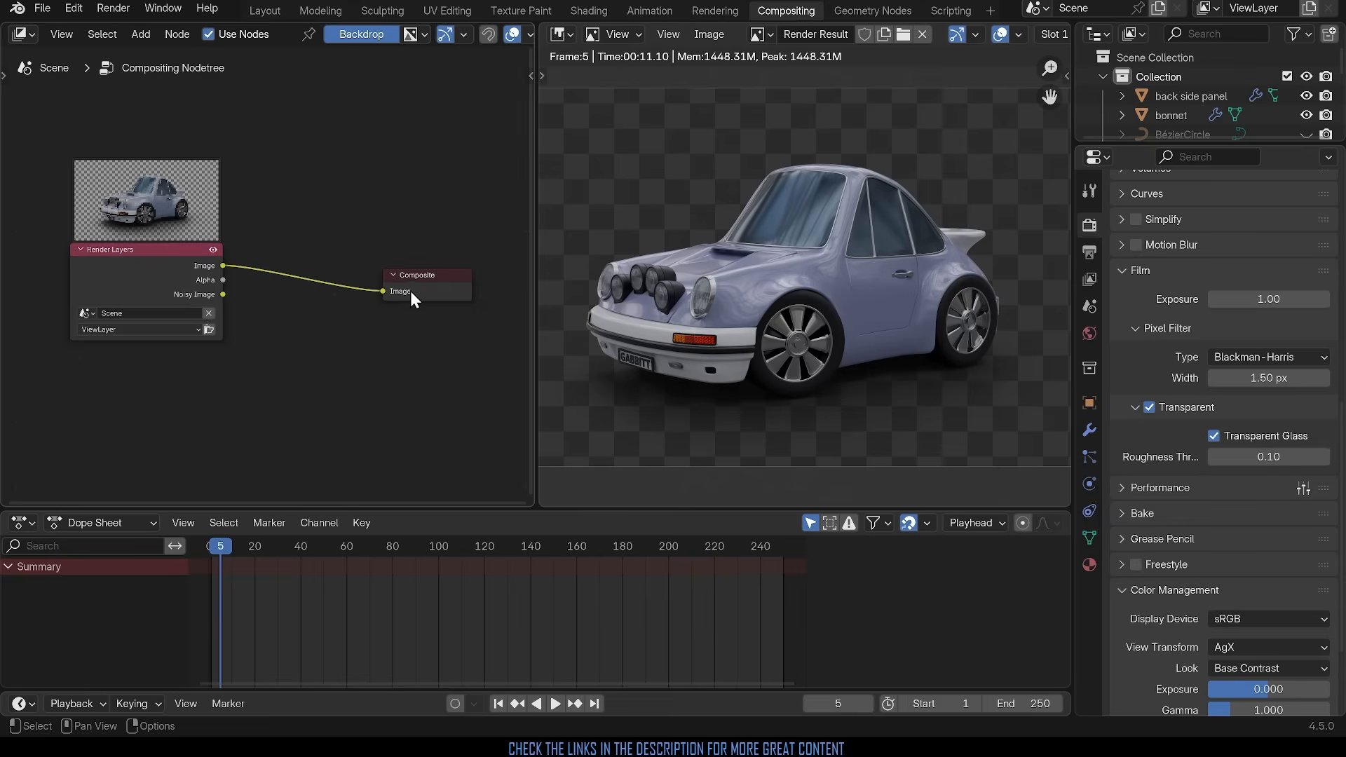
mouse_move(730, 244)
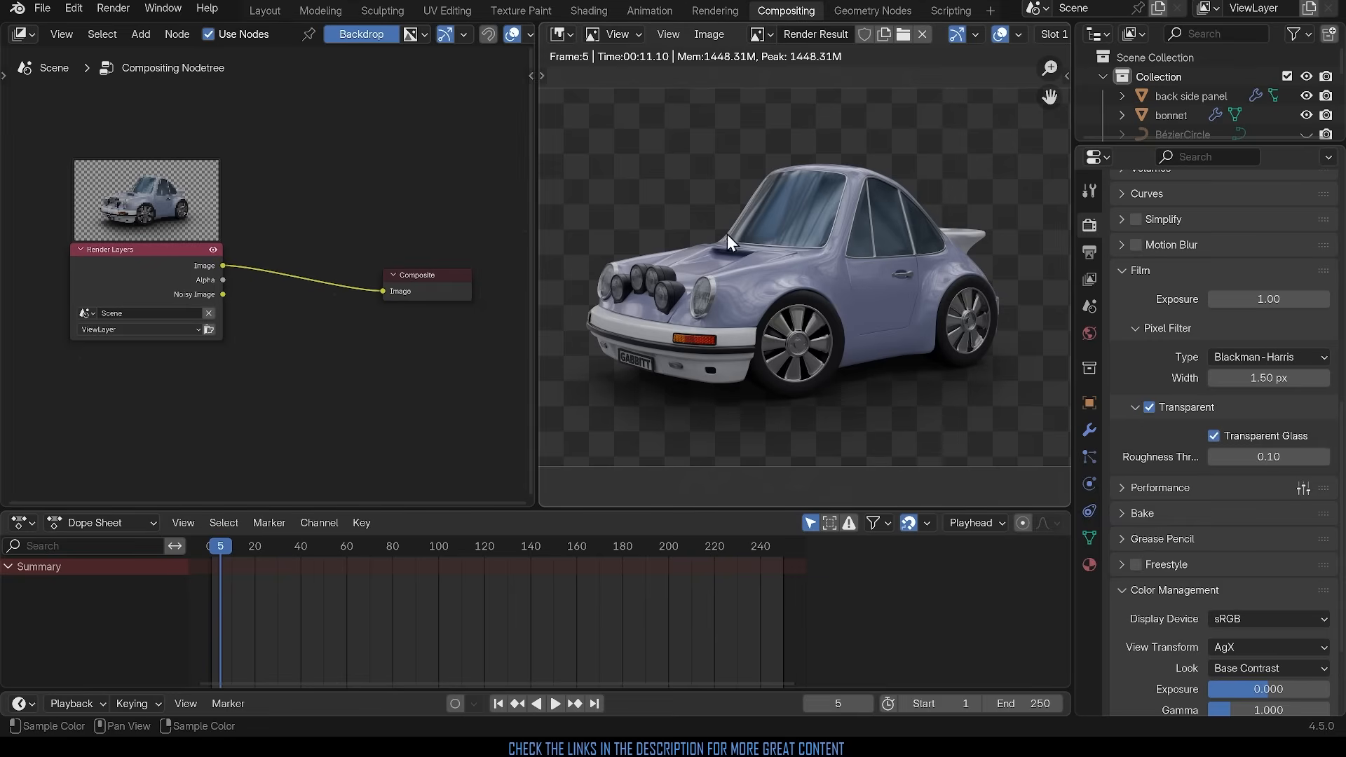
mouse_move(318, 287)
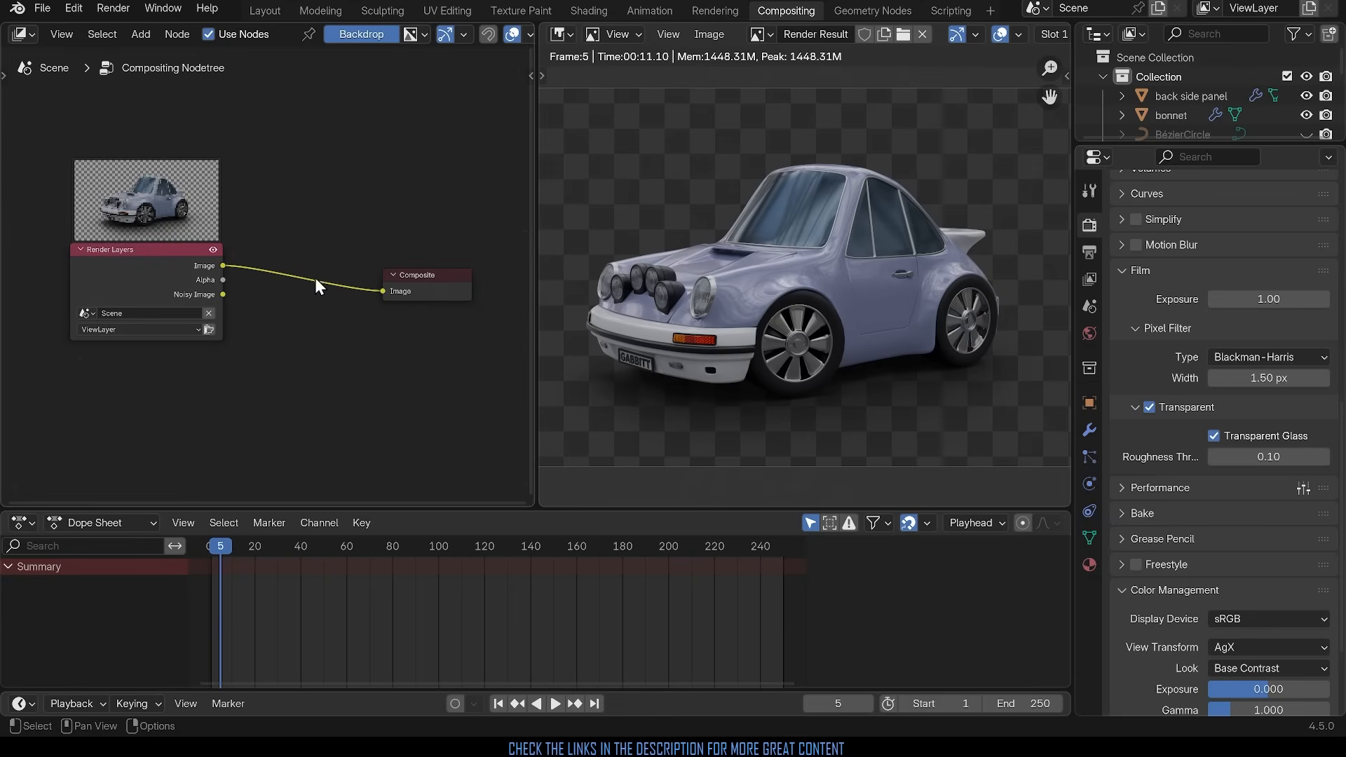
mouse_move(370, 367)
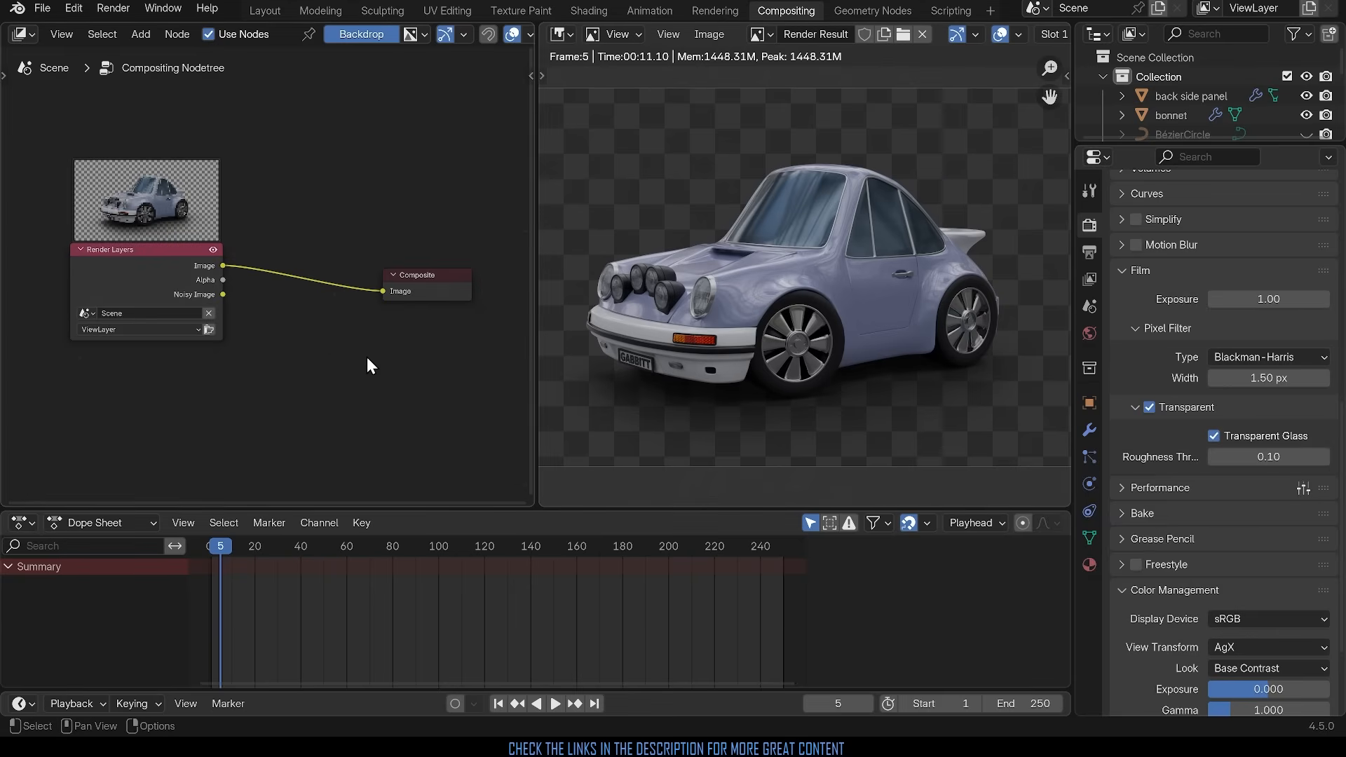
mouse_move(210, 287)
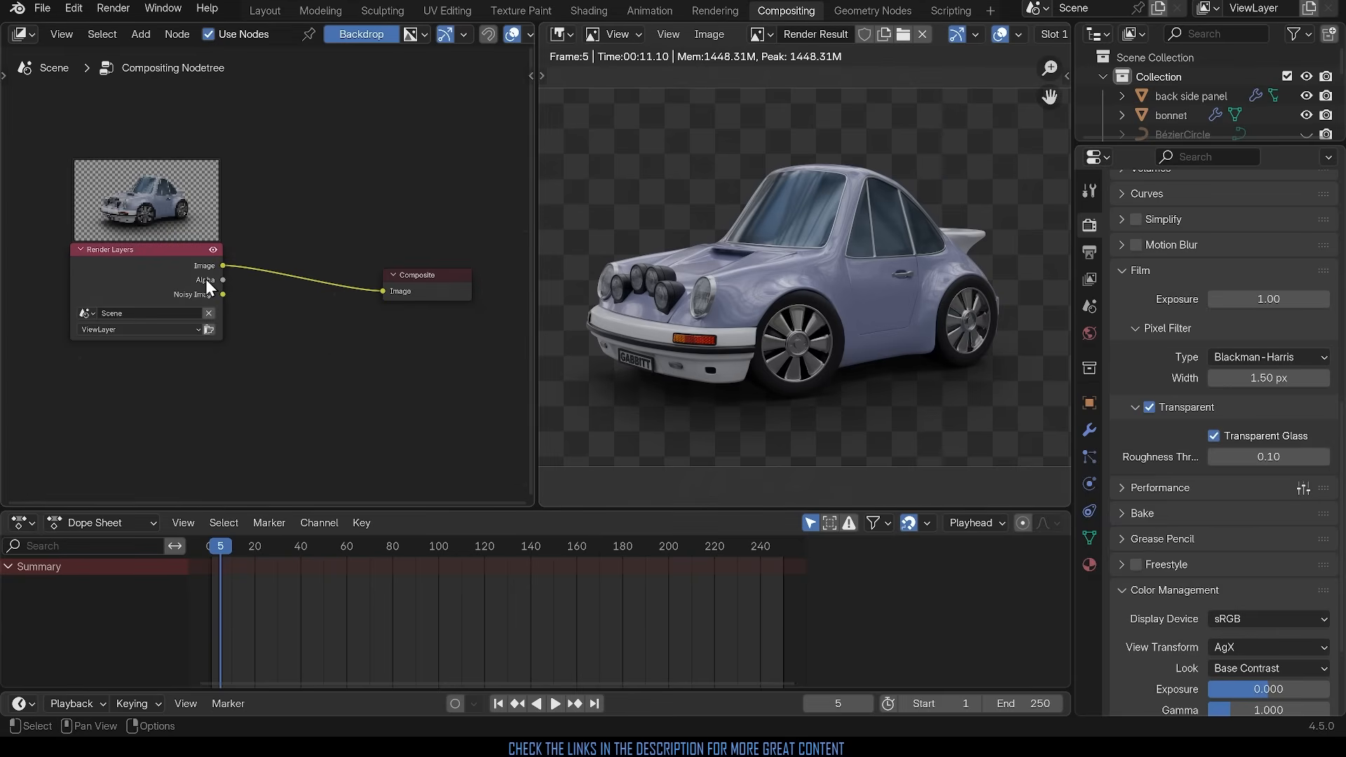
mouse_move(270, 301)
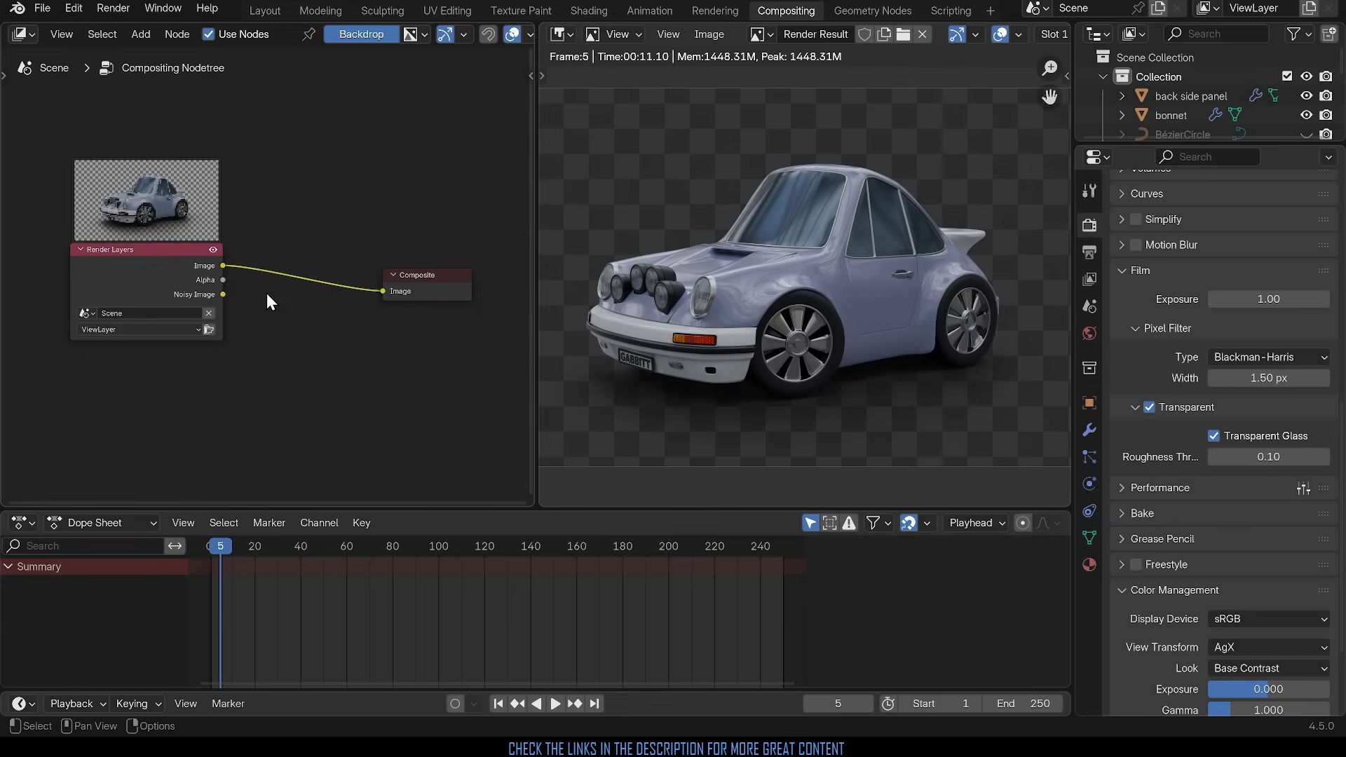
mouse_move(443, 330)
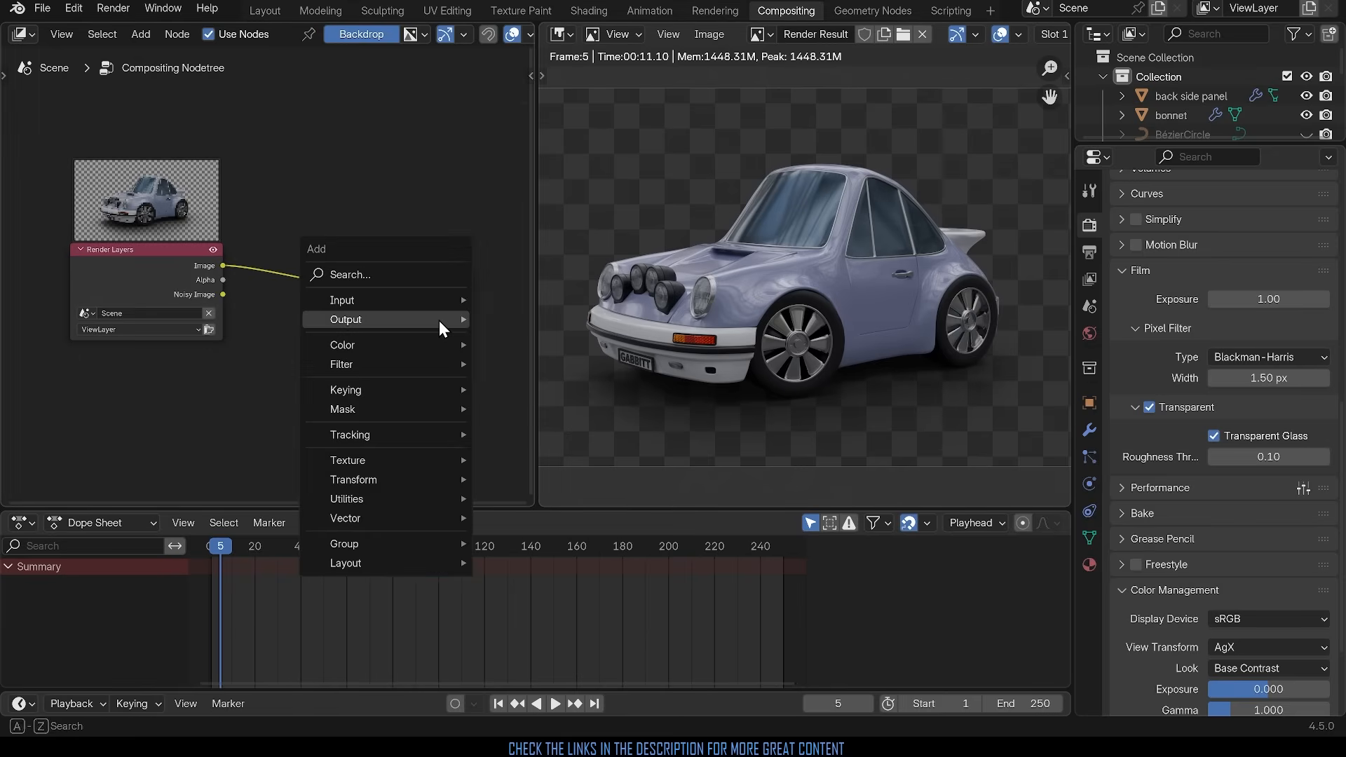
Step: Search 'alp' and add an Alpha Over node to the compositing tree
type("alp")
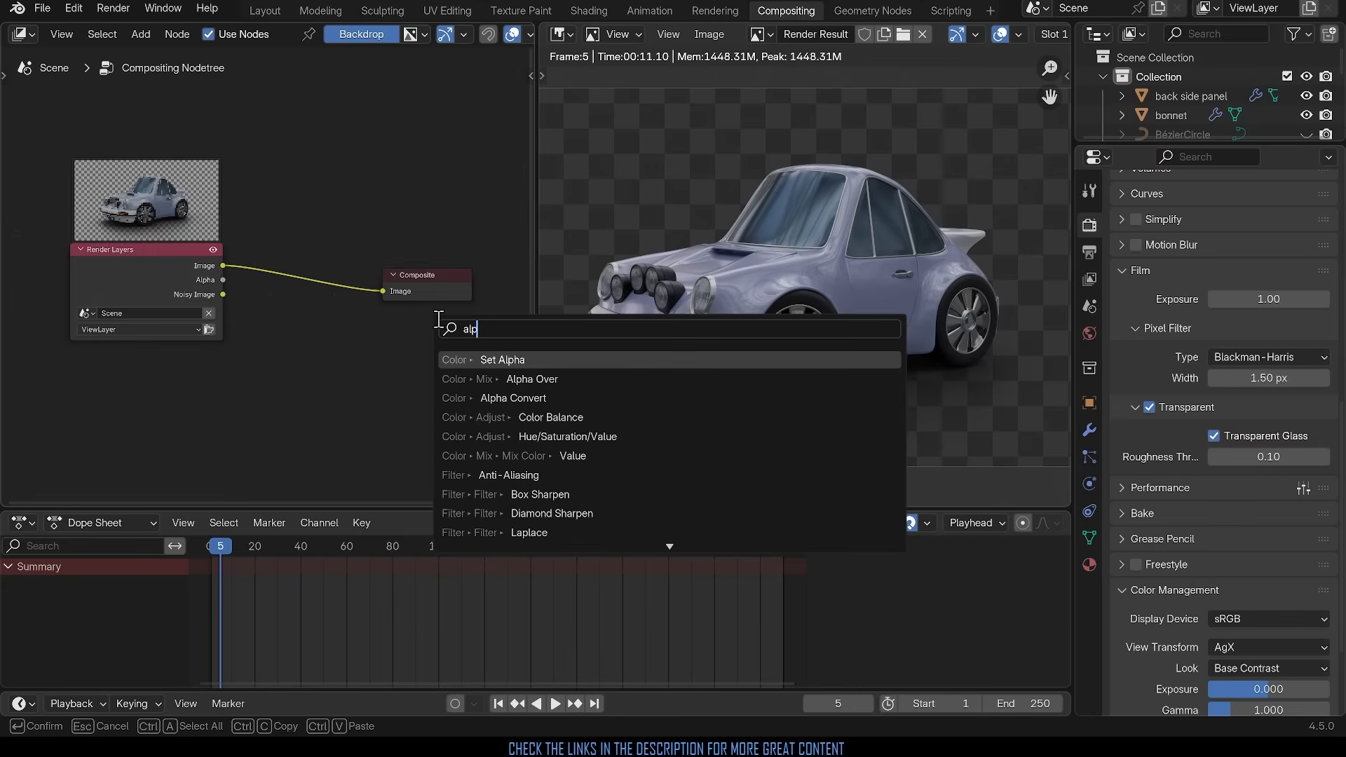
mouse_move(533, 380)
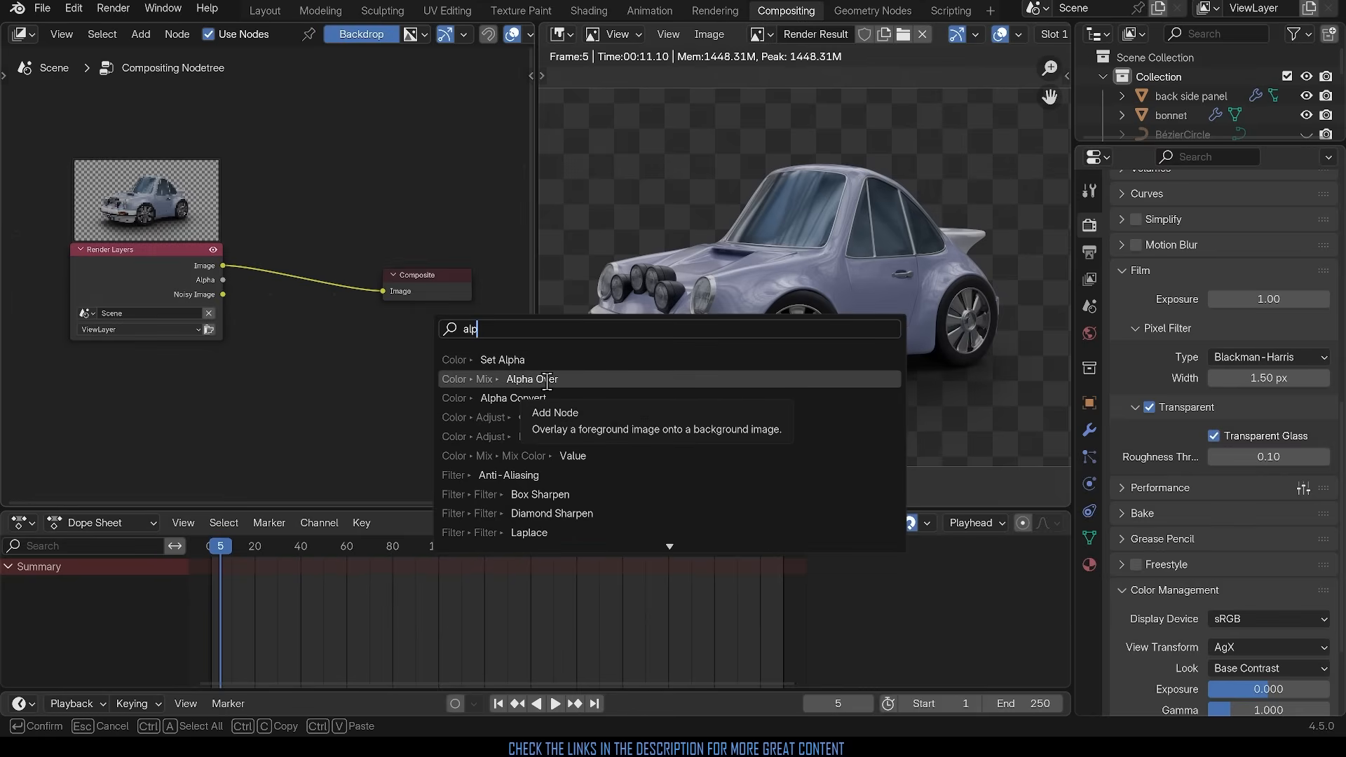
left_click(532, 379)
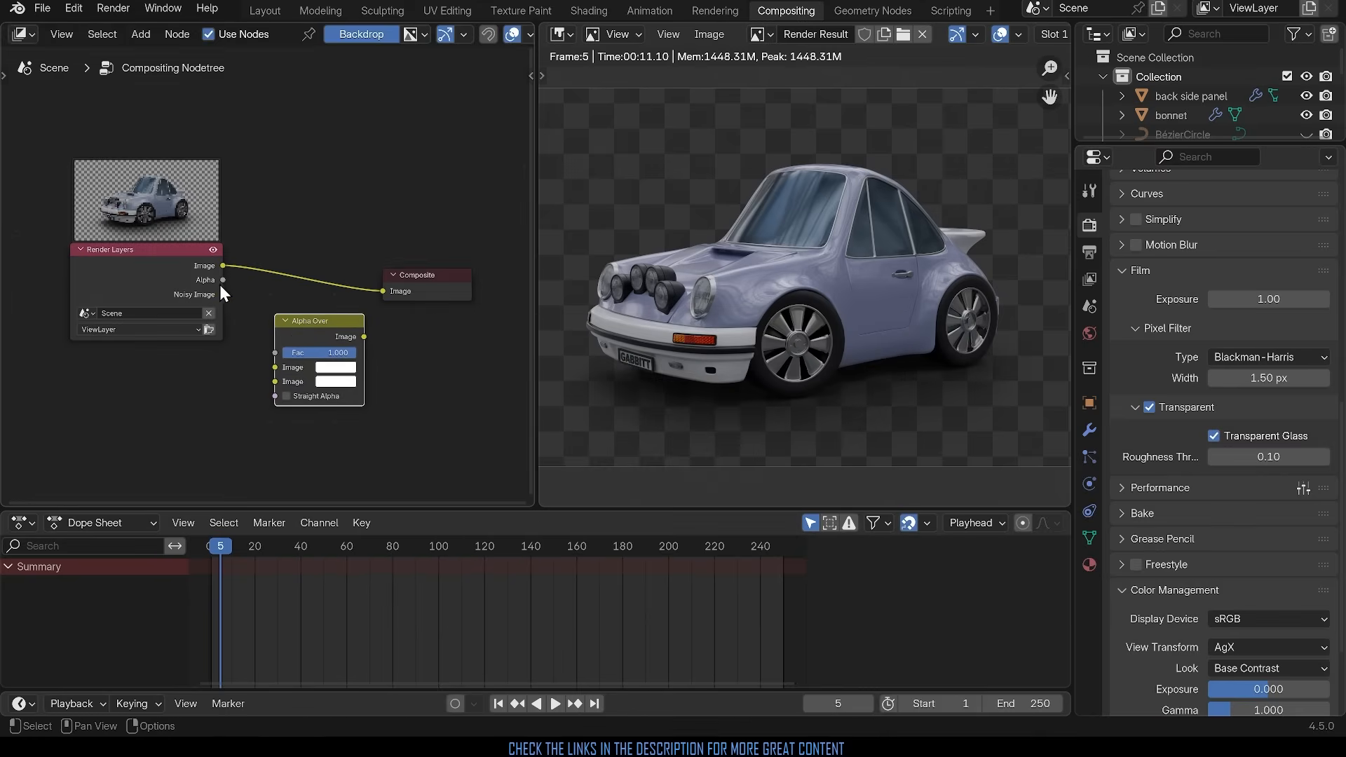
mouse_move(230, 291)
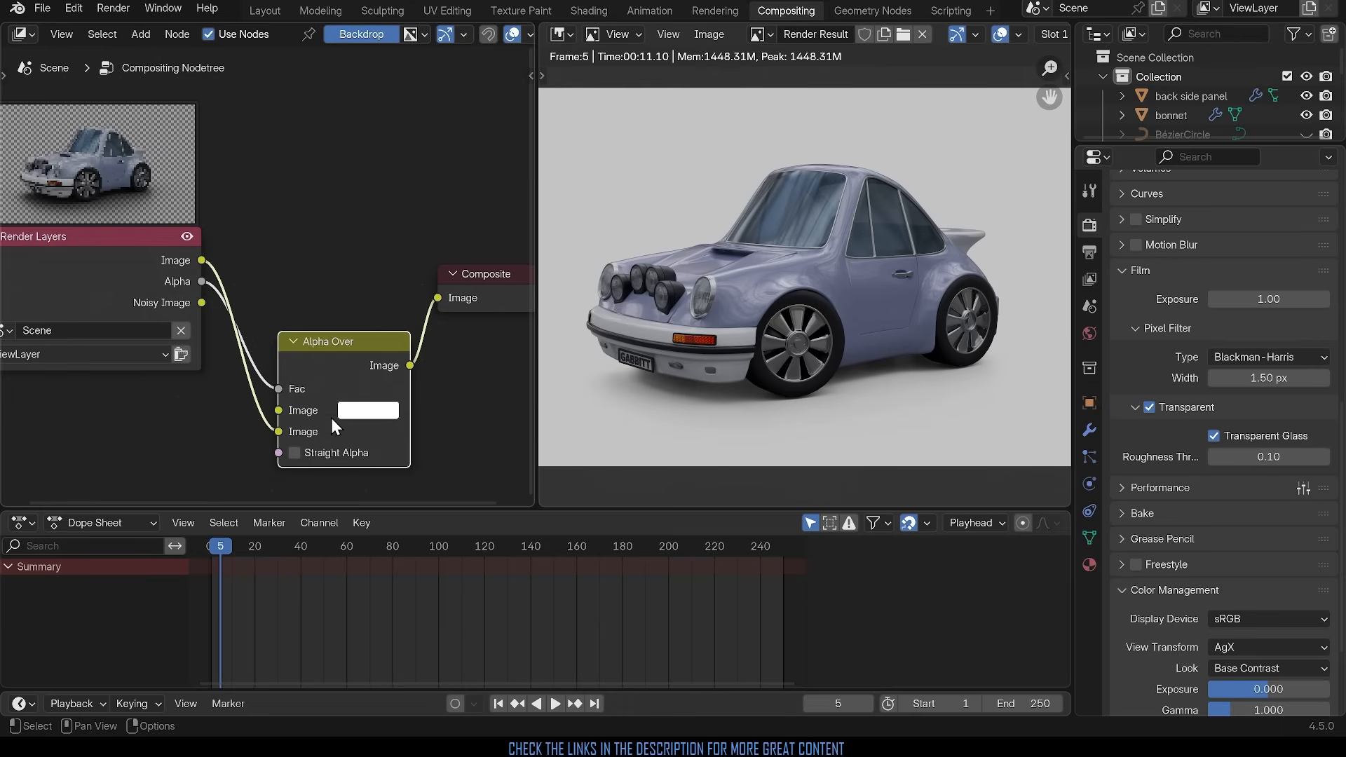
mouse_move(348, 424)
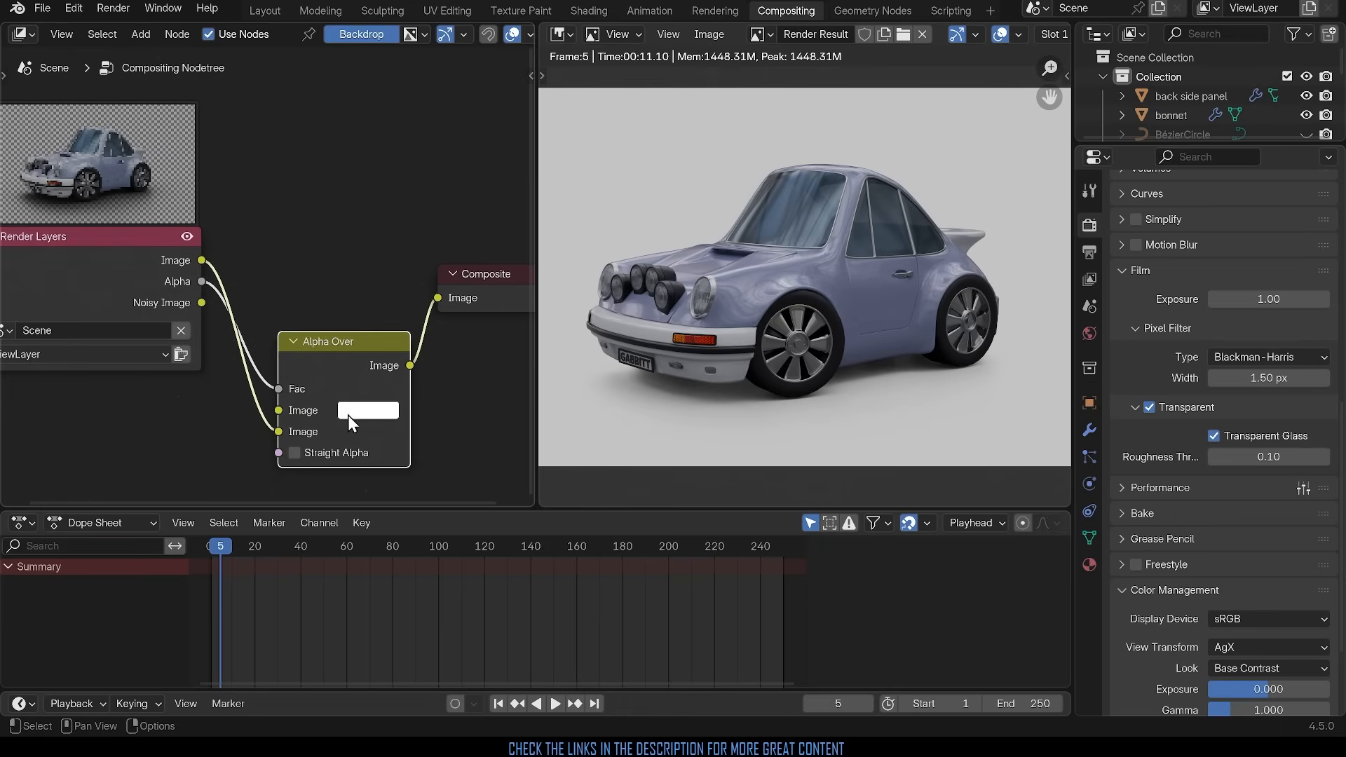
mouse_move(364, 396)
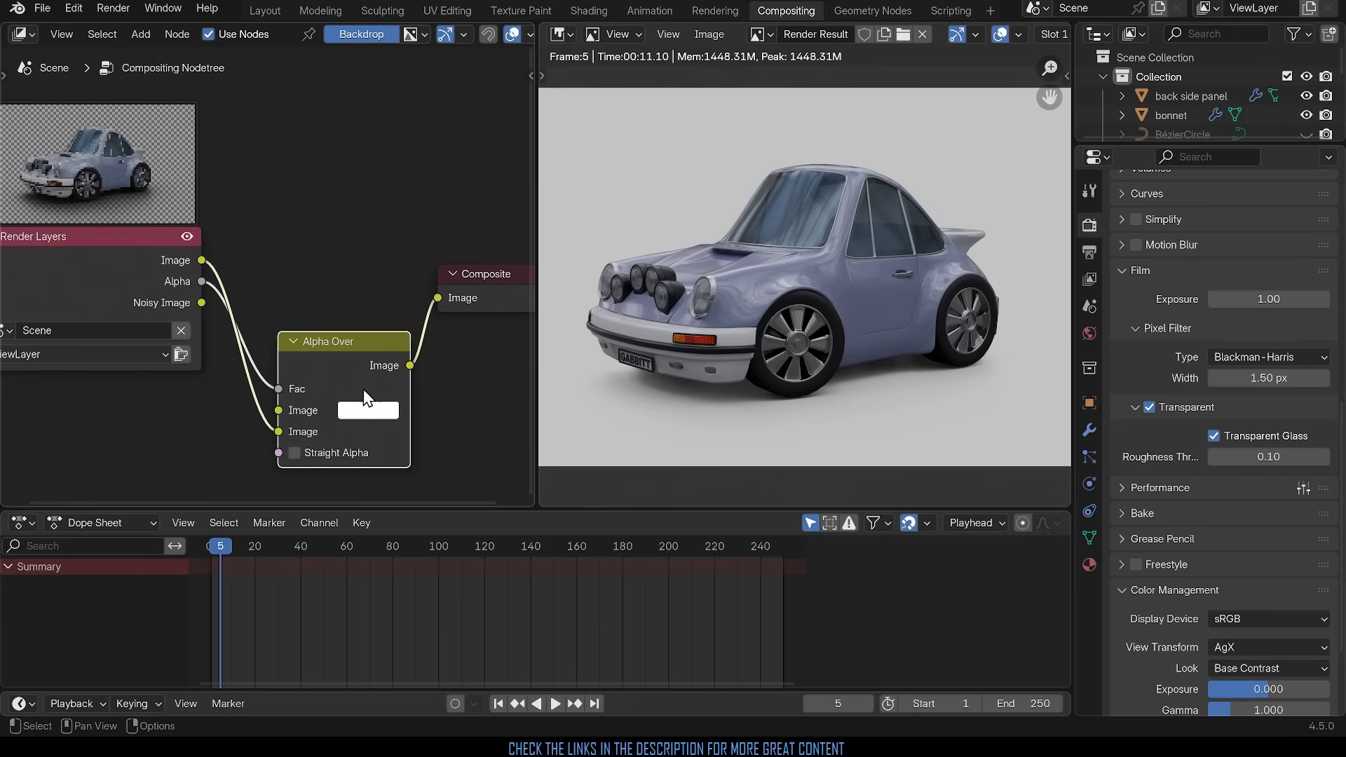
mouse_move(379, 419)
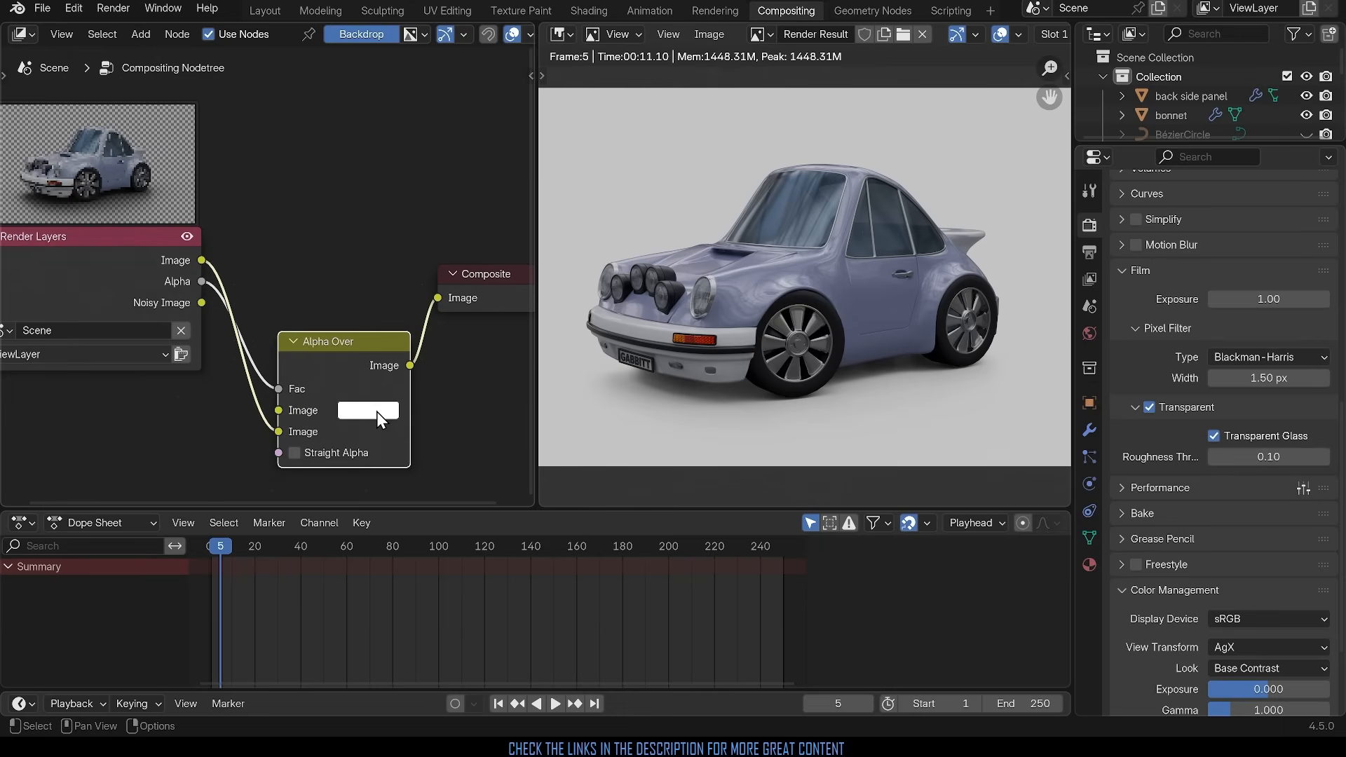
Step: Change the Alpha Over background swatch from white to orange on the colour wheel
left_click(368, 411)
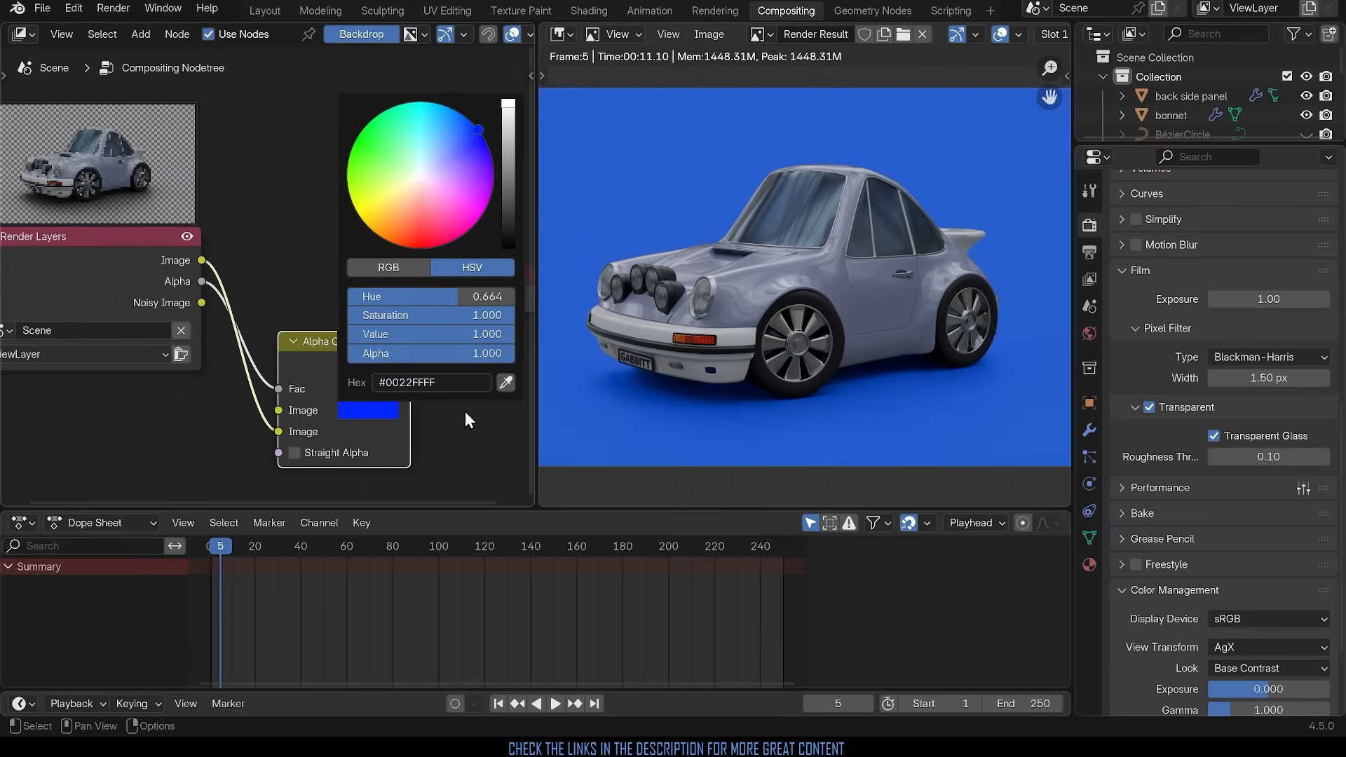
left_click_drag(479, 129, 467, 171)
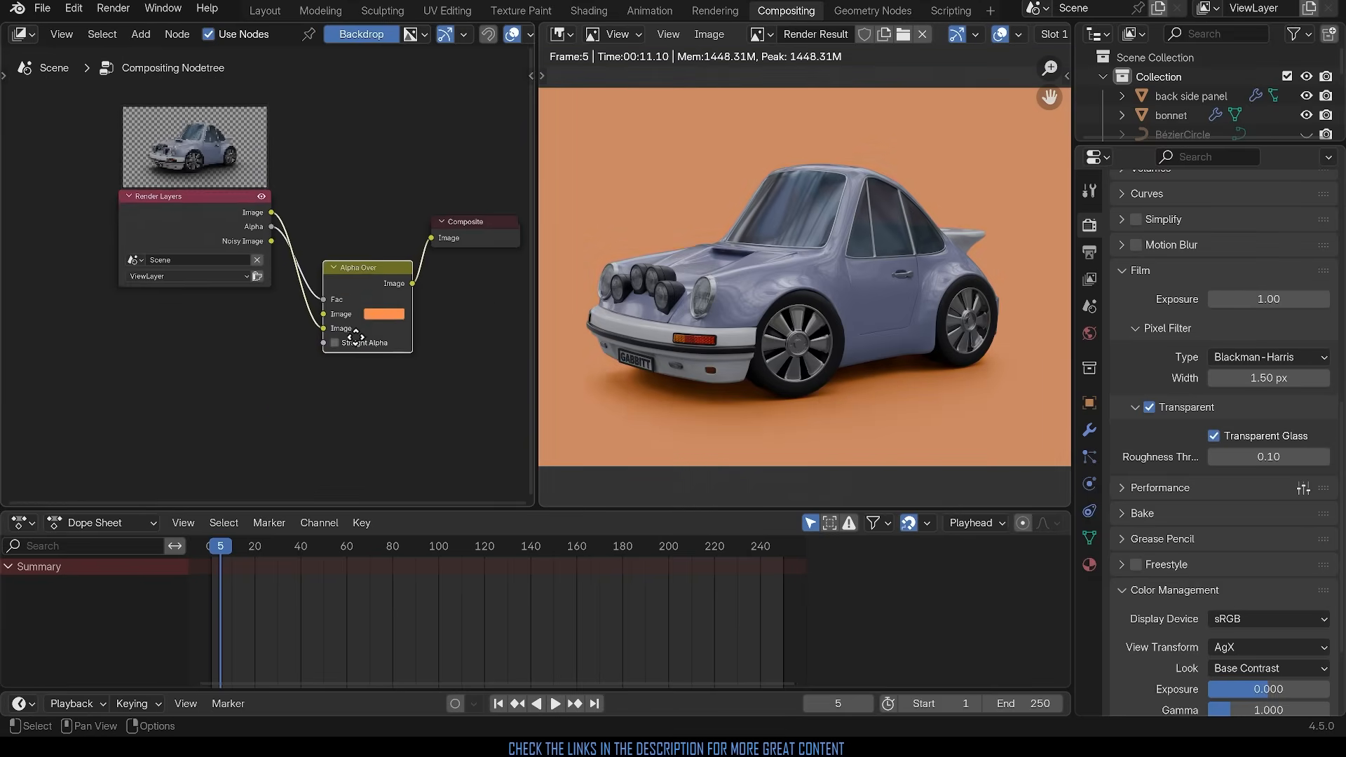
Step: Add an Image node and load 'background 1 copy.jpg' as the blue backdrop for Alpha Over
left_click(176, 370)
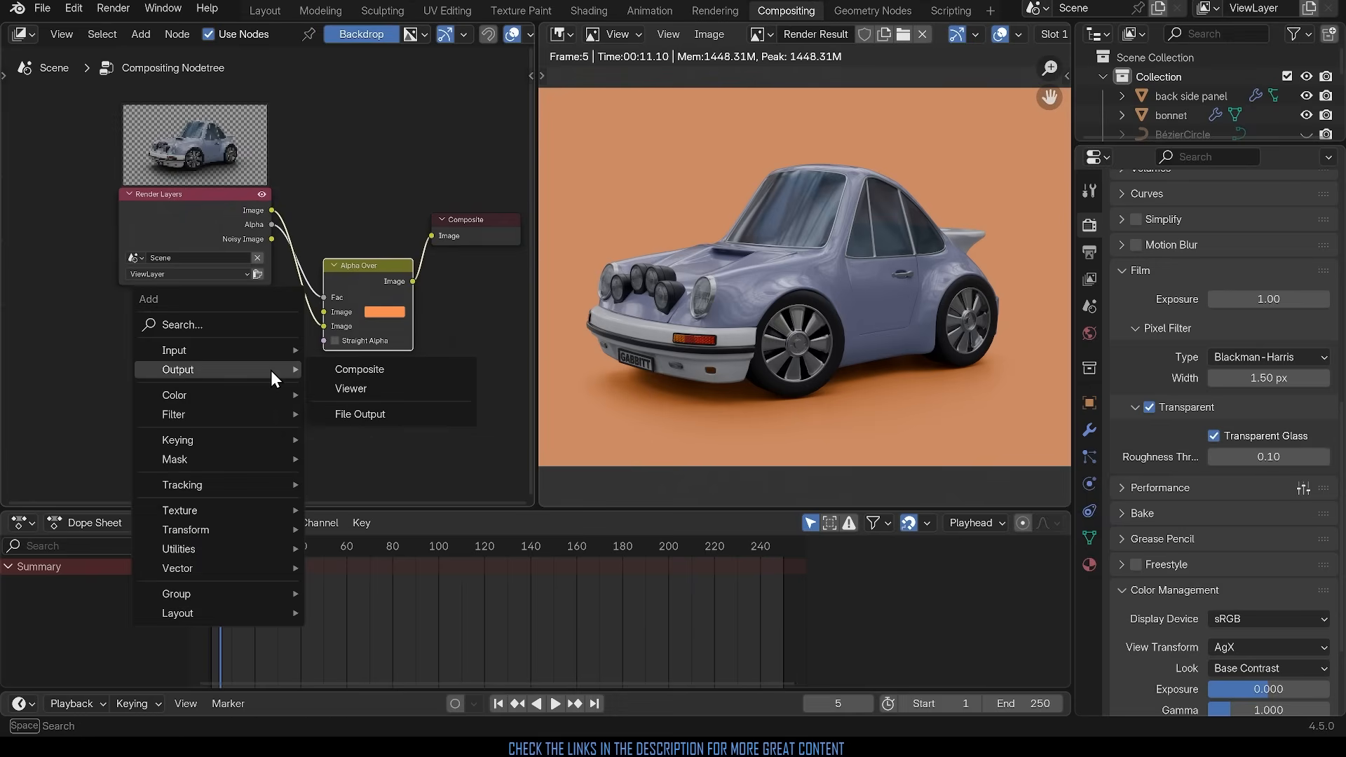
type("ima")
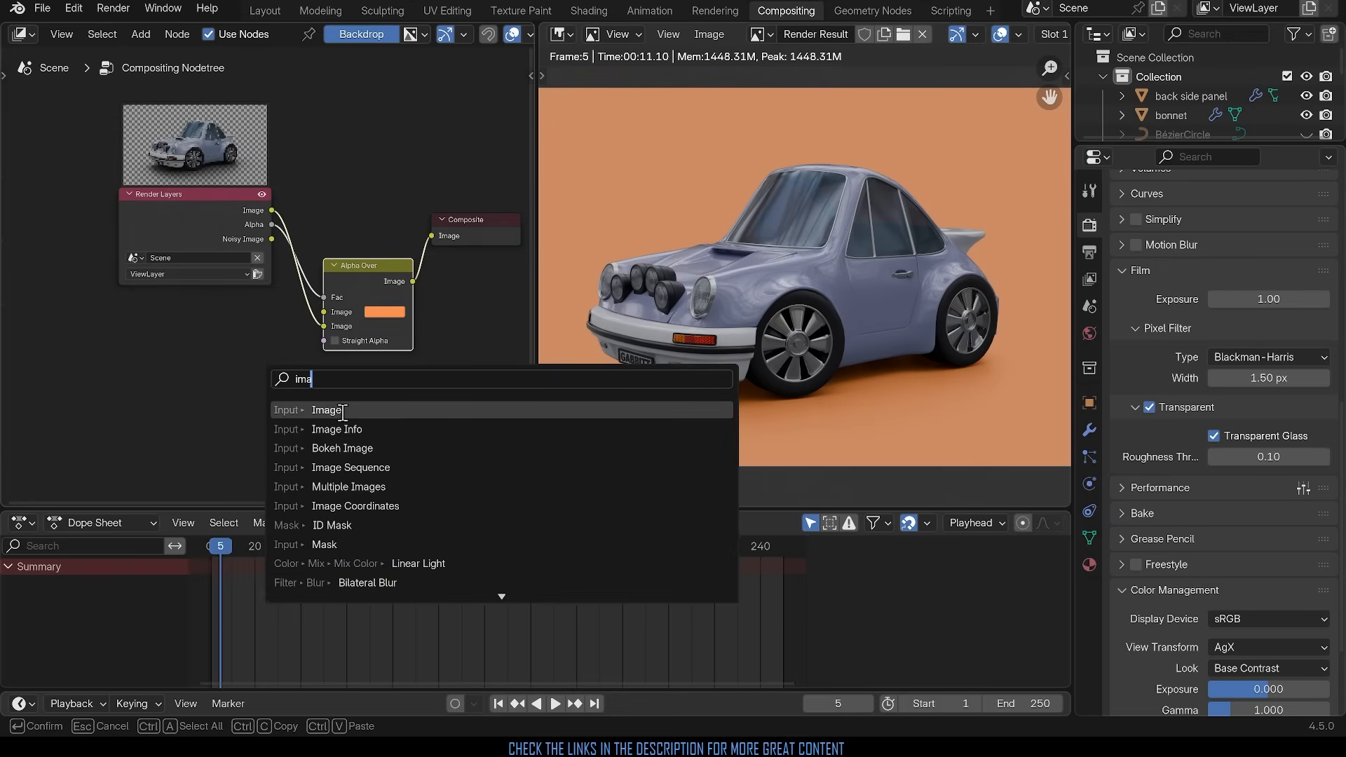
left_click(326, 410)
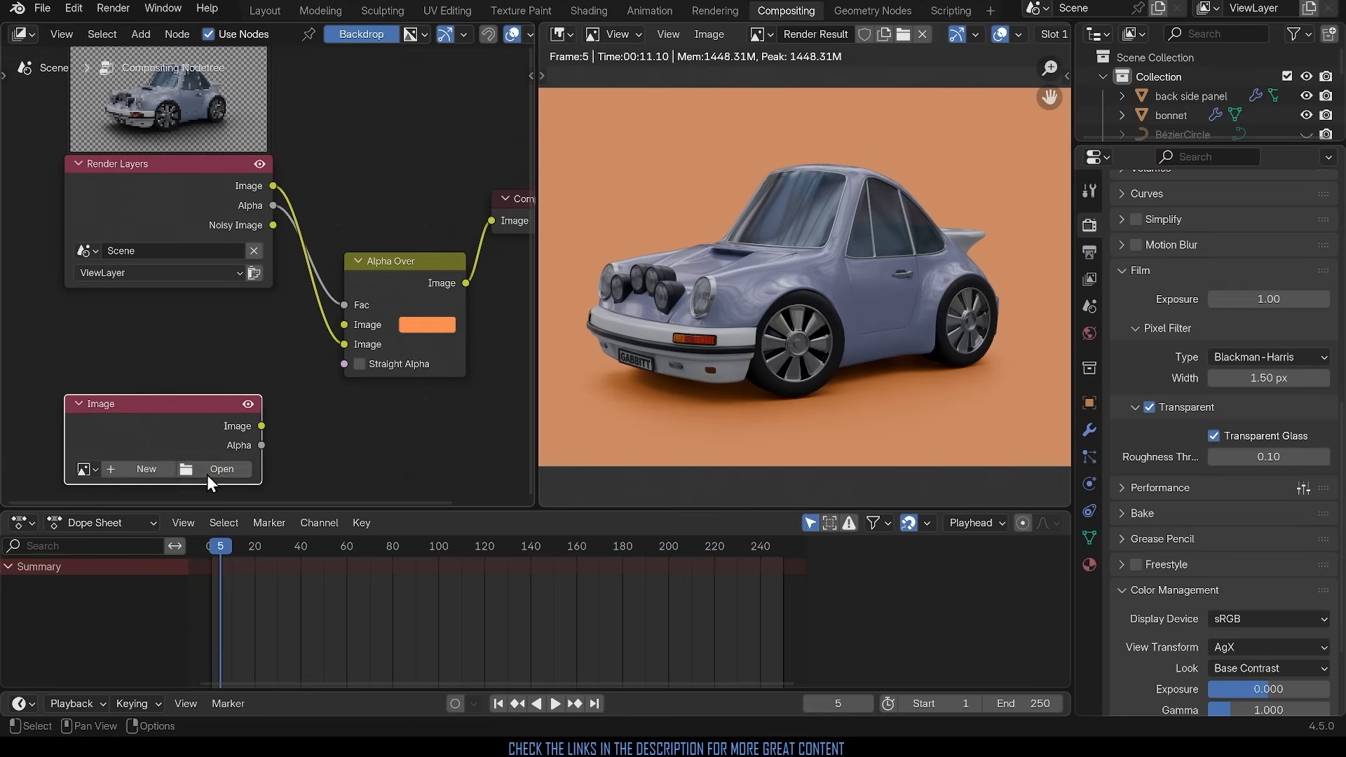
left_click(222, 469)
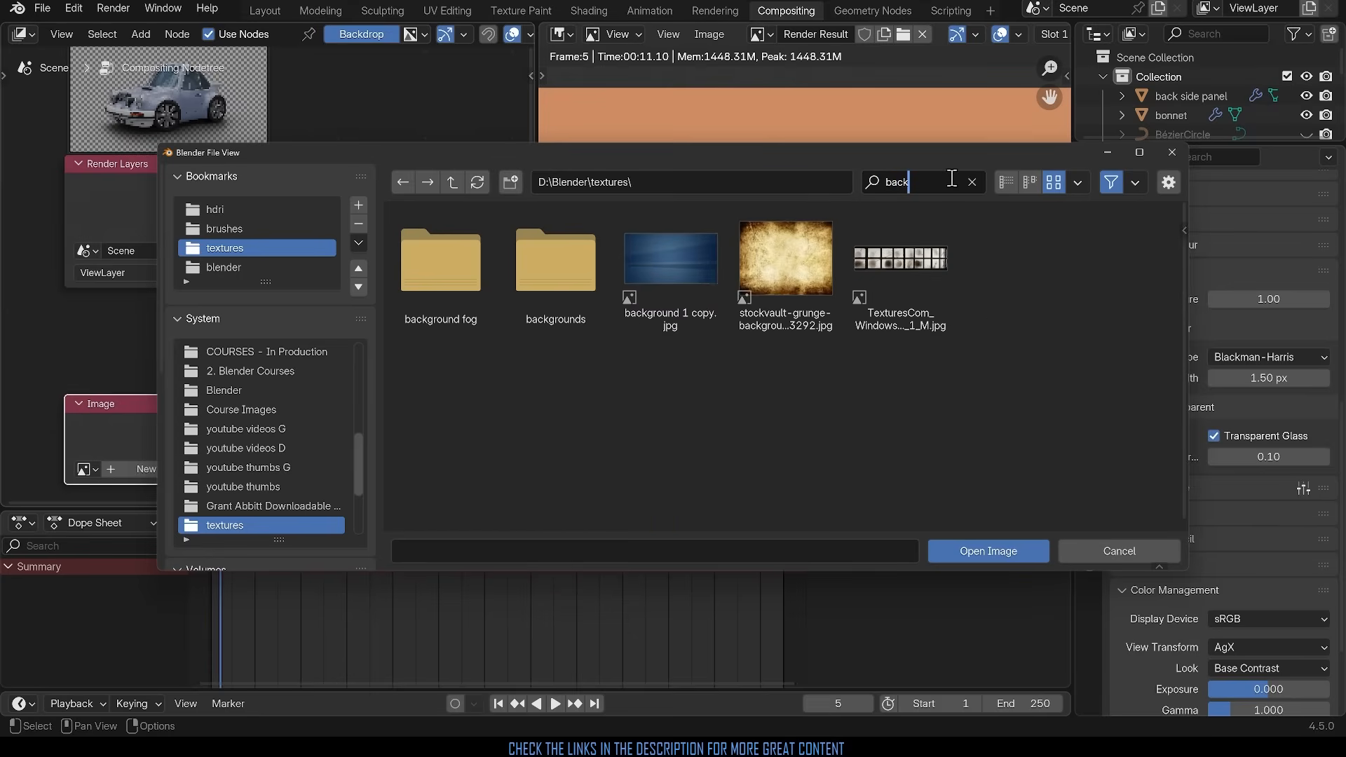
left_click(987, 550)
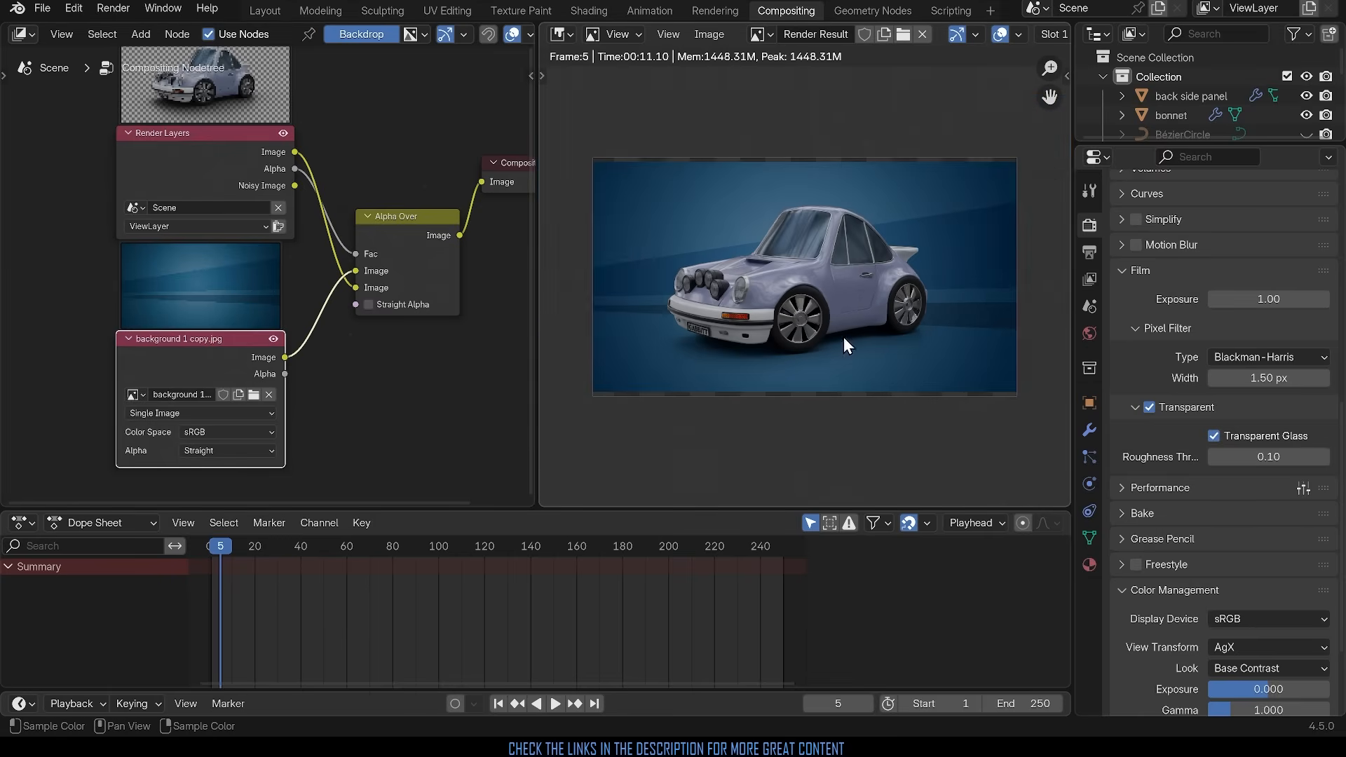
mouse_move(788, 310)
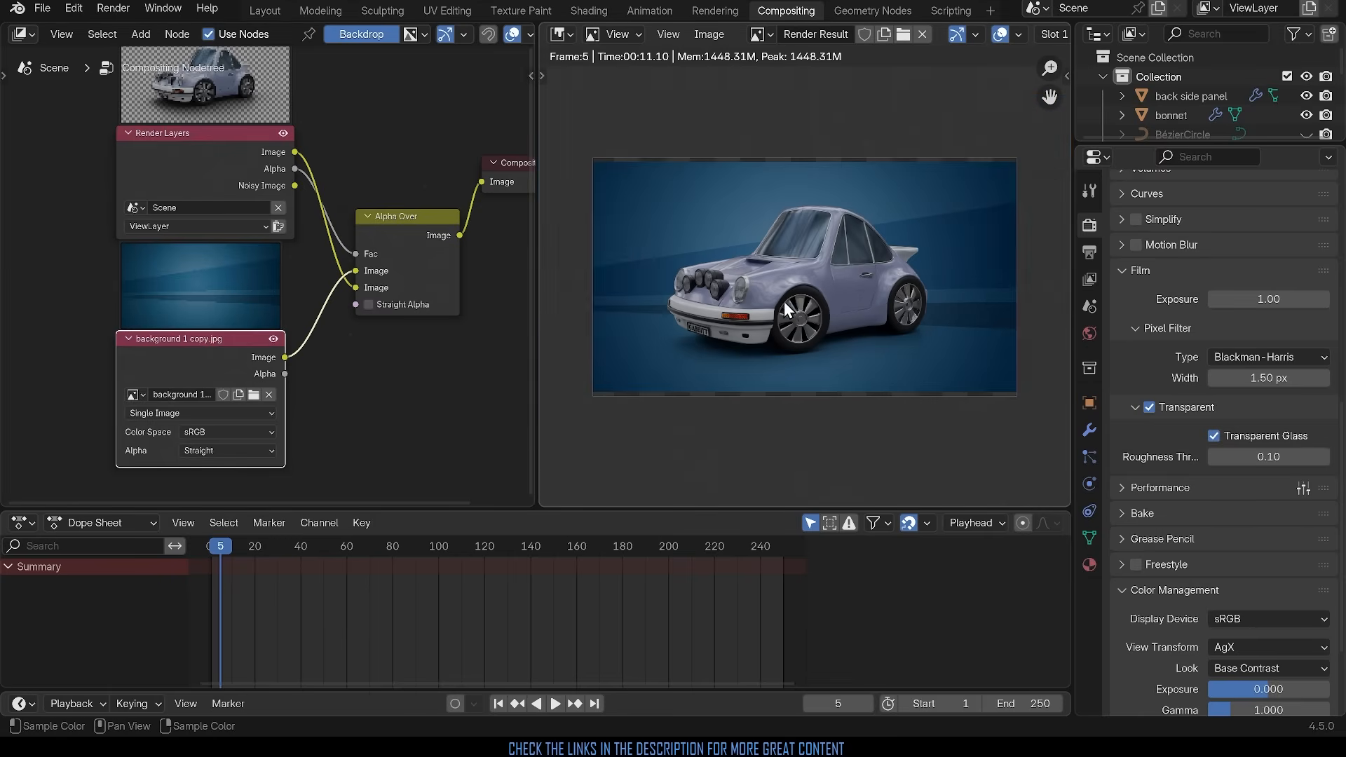
mouse_move(727, 185)
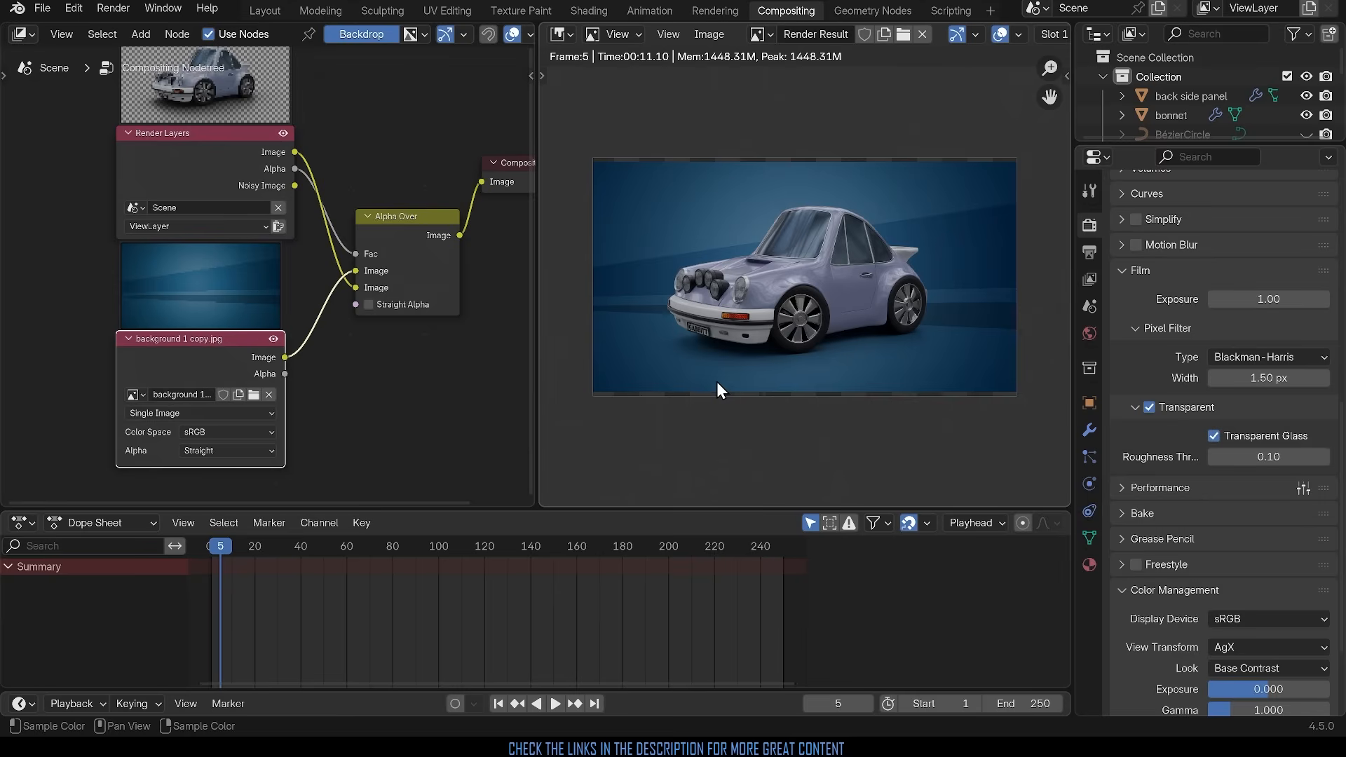
mouse_move(585, 177)
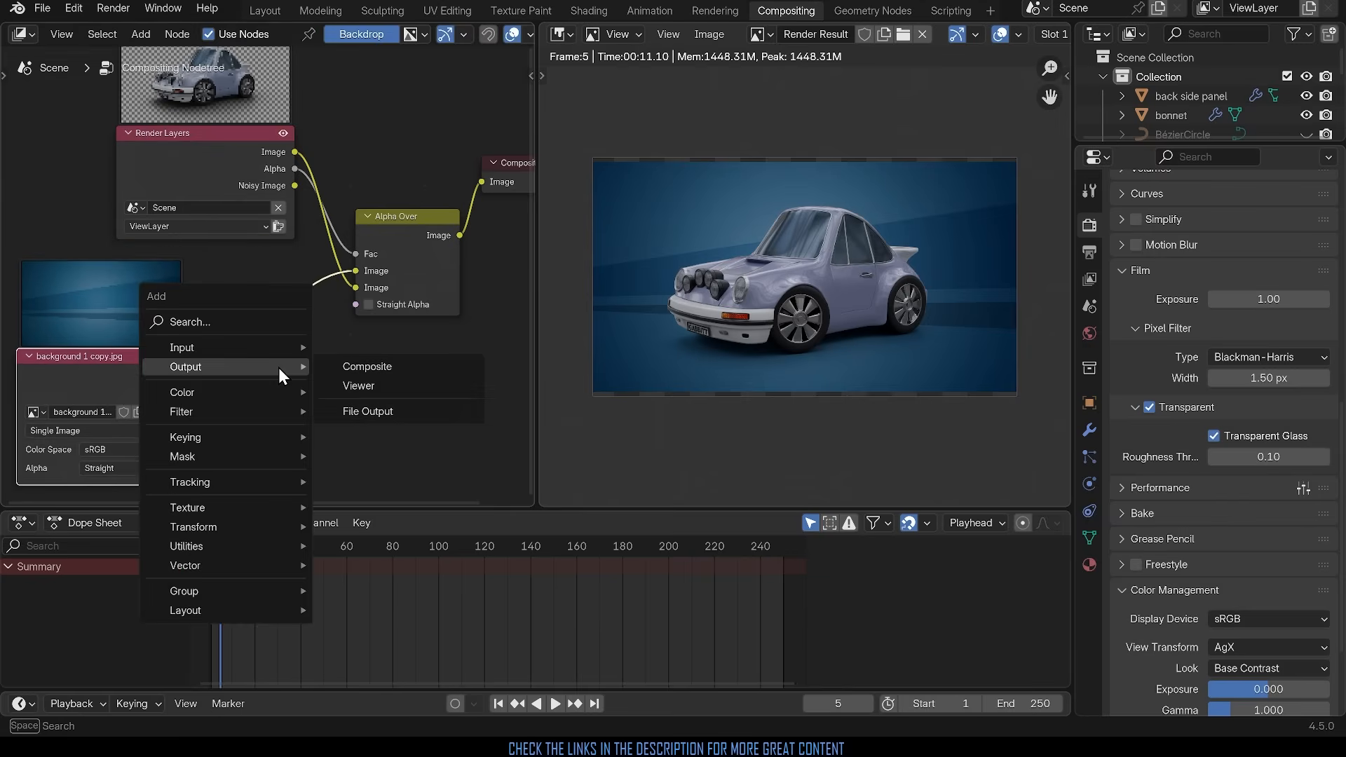
Step: Add a Scale node onto the link from the background Image node to Alpha Over
type("scal")
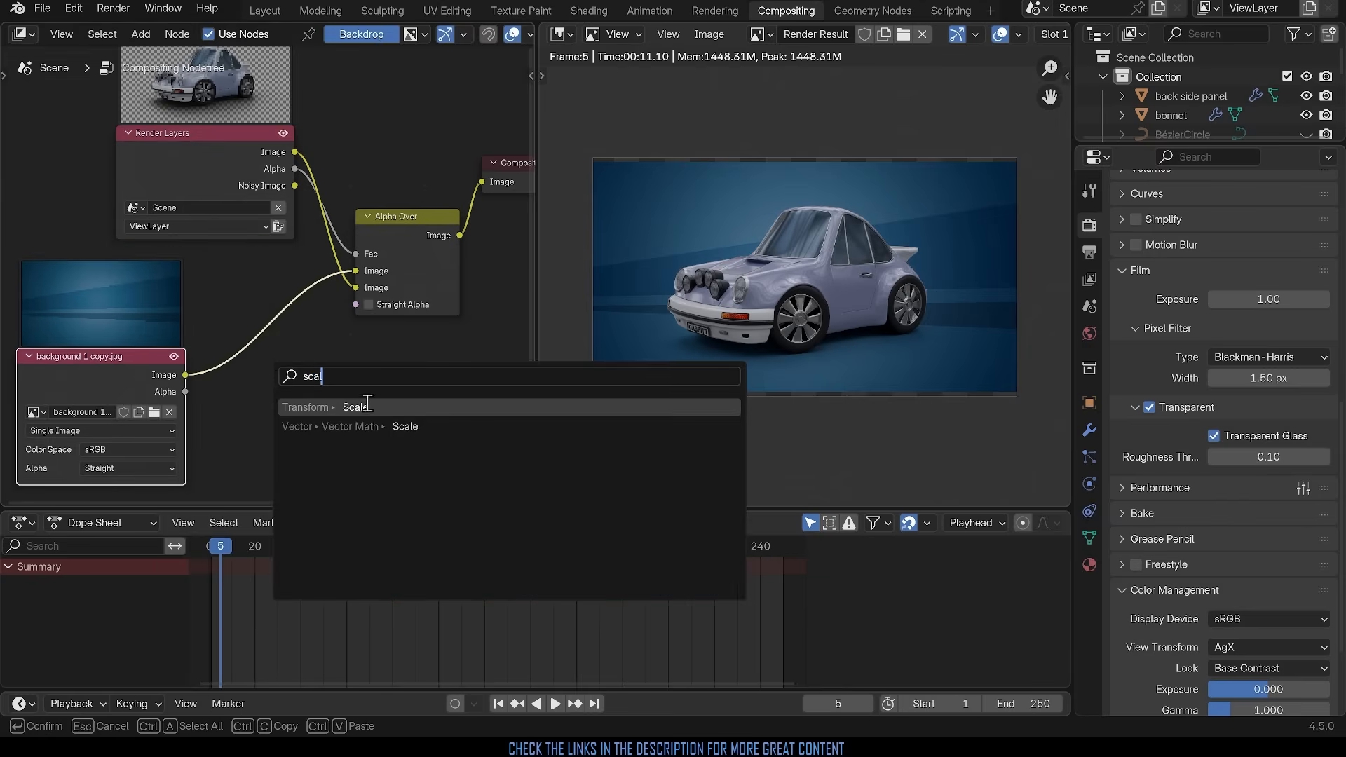
left_click(355, 406)
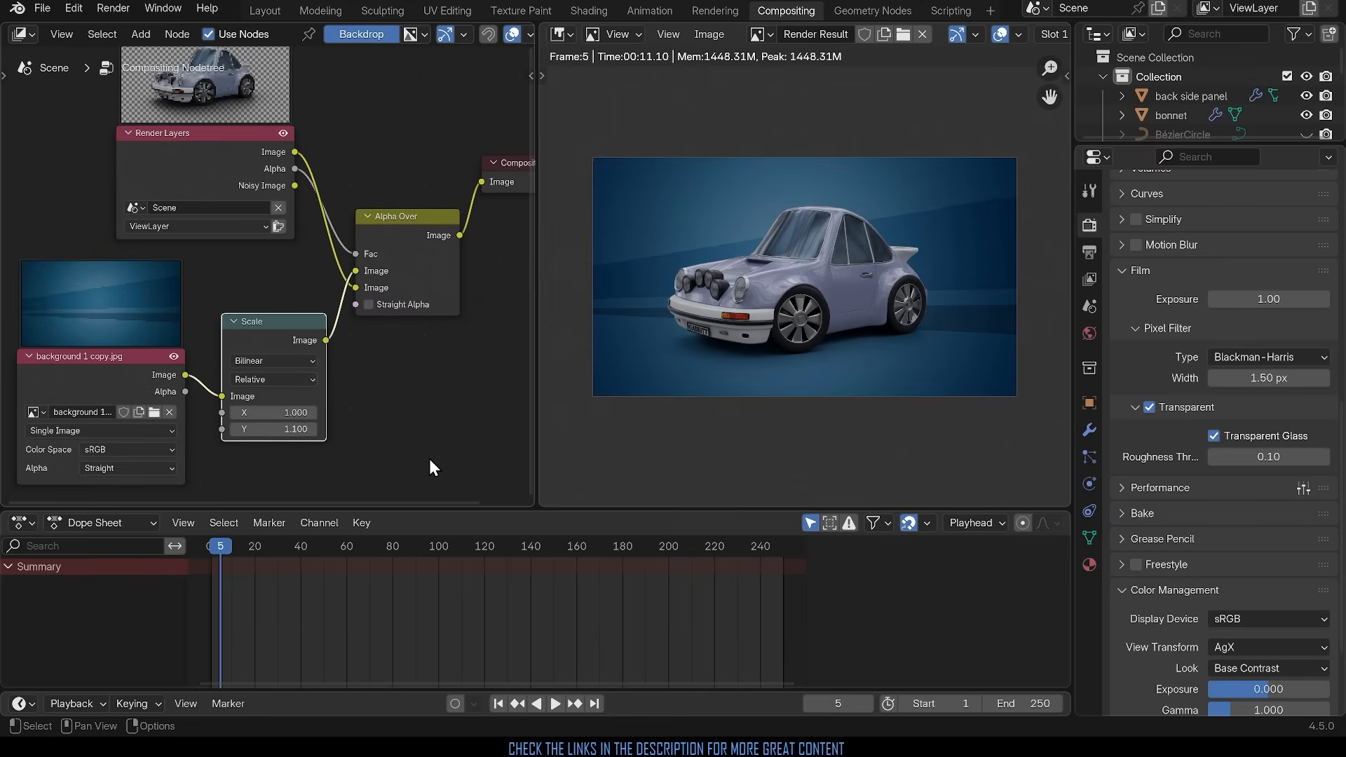
mouse_move(459, 421)
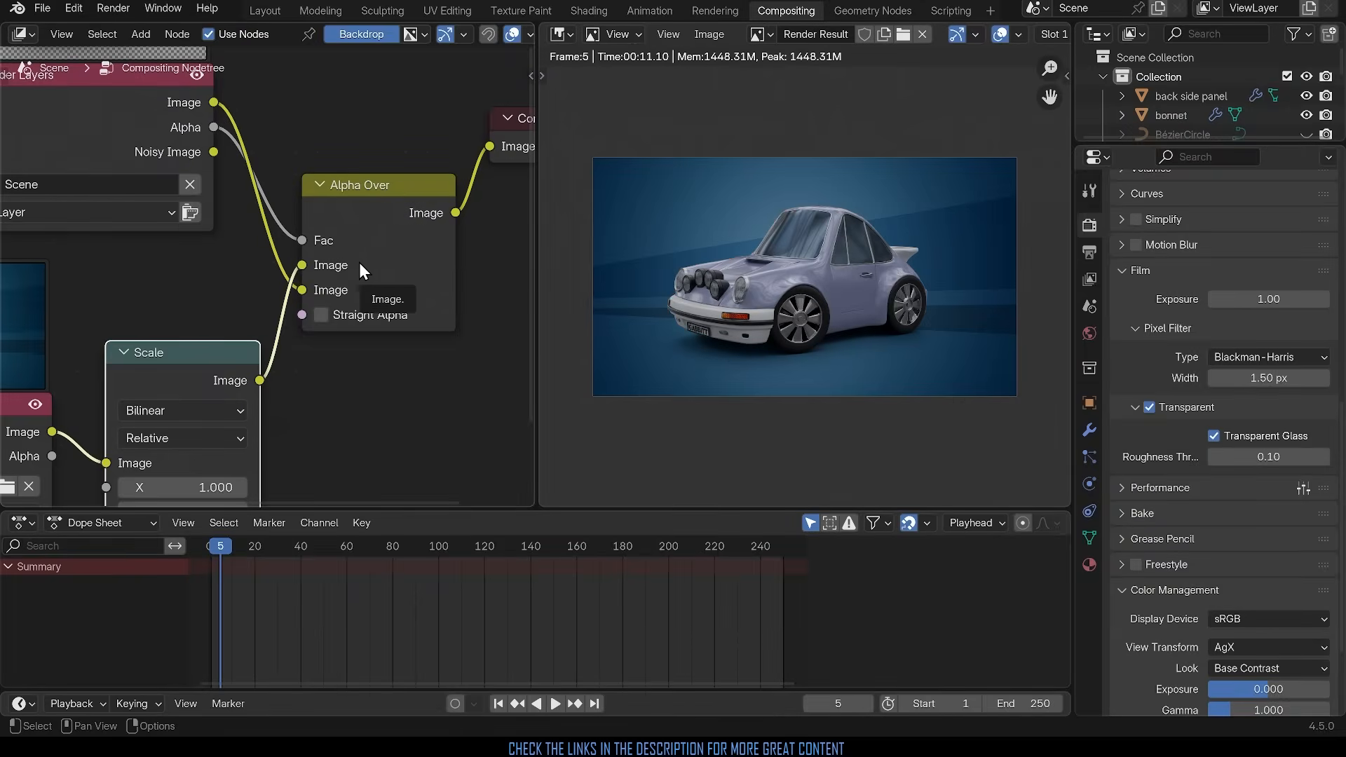
mouse_move(374, 272)
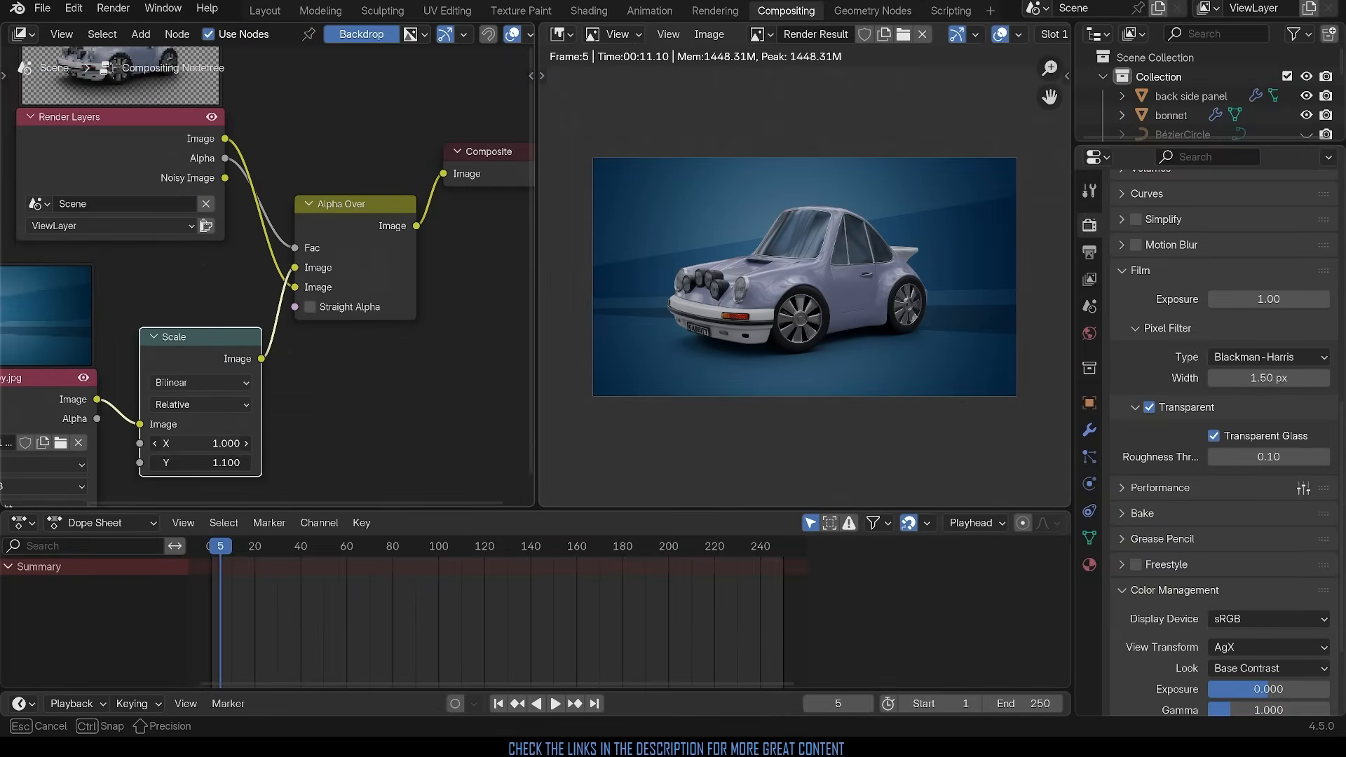
double_click(202, 444)
type("0.050")
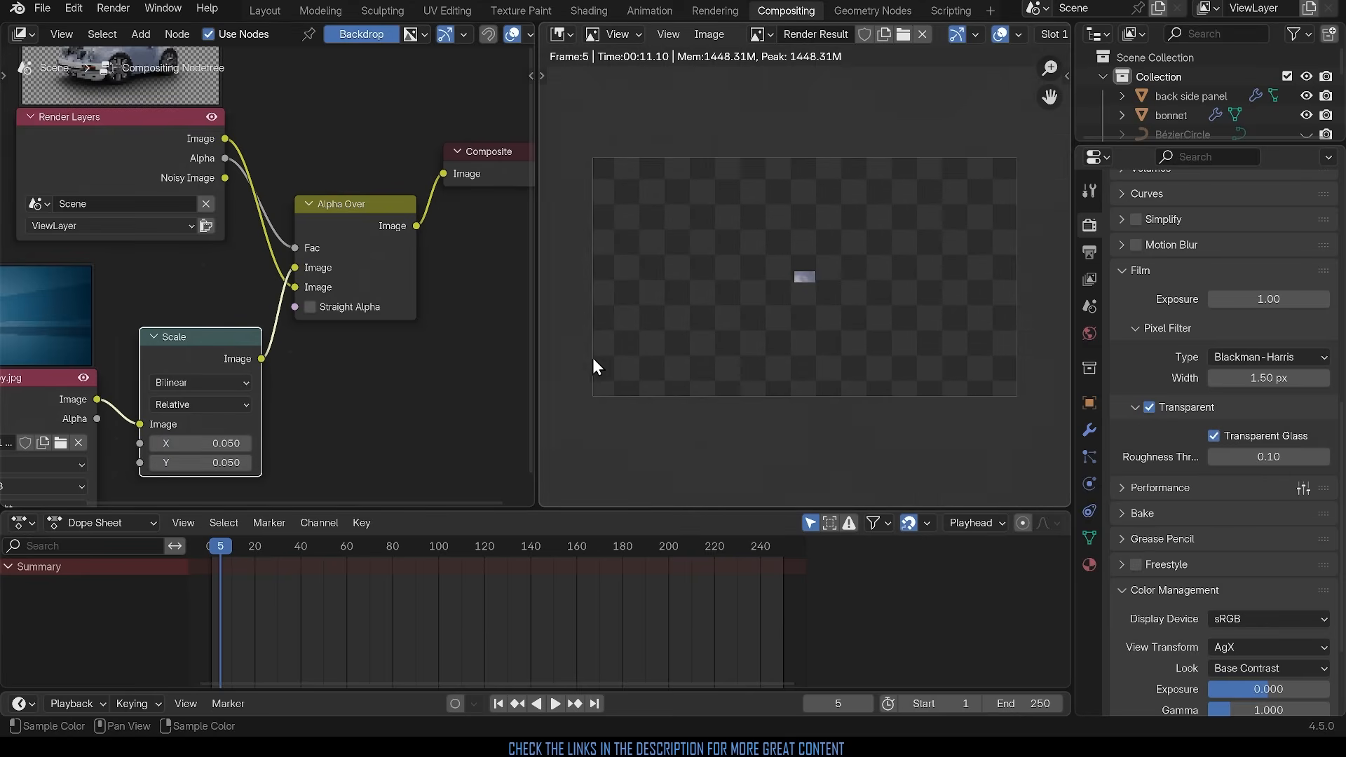
mouse_move(972, 180)
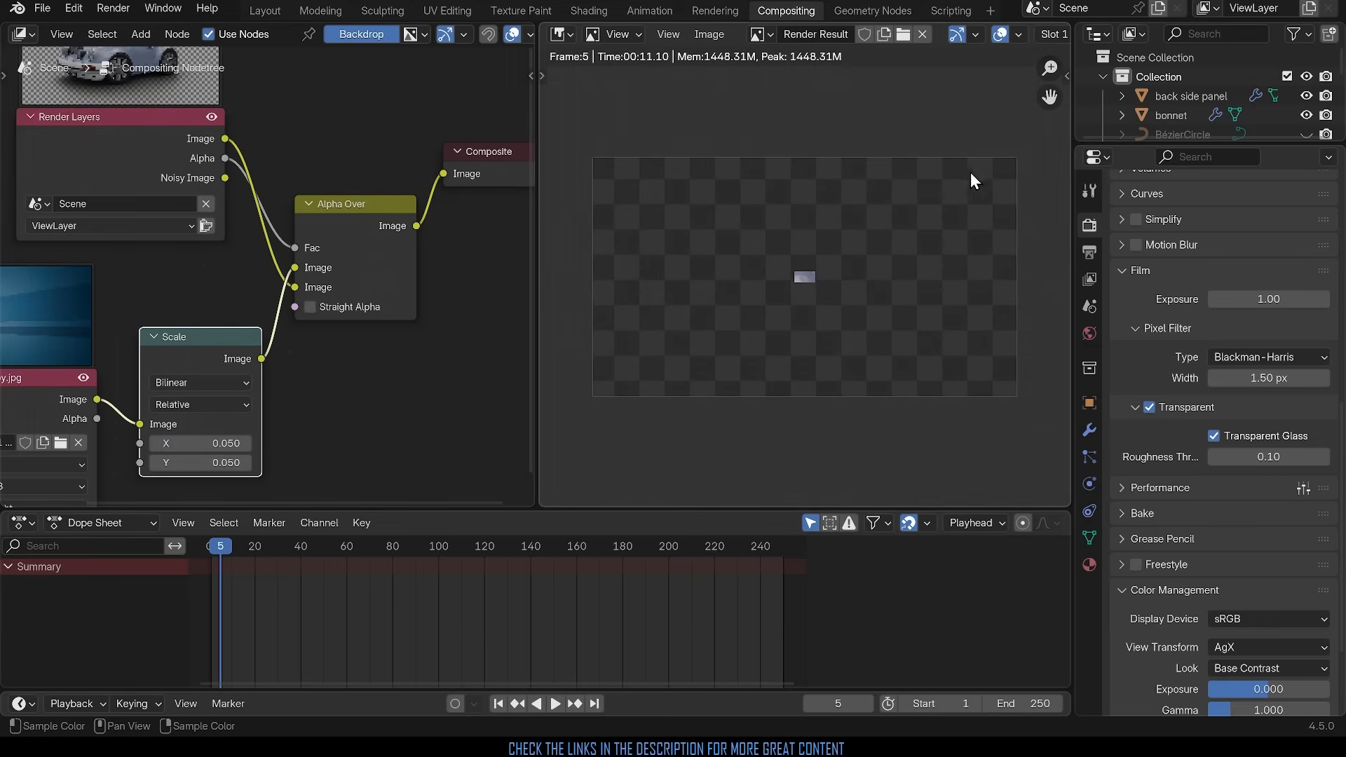
left_click(199, 443)
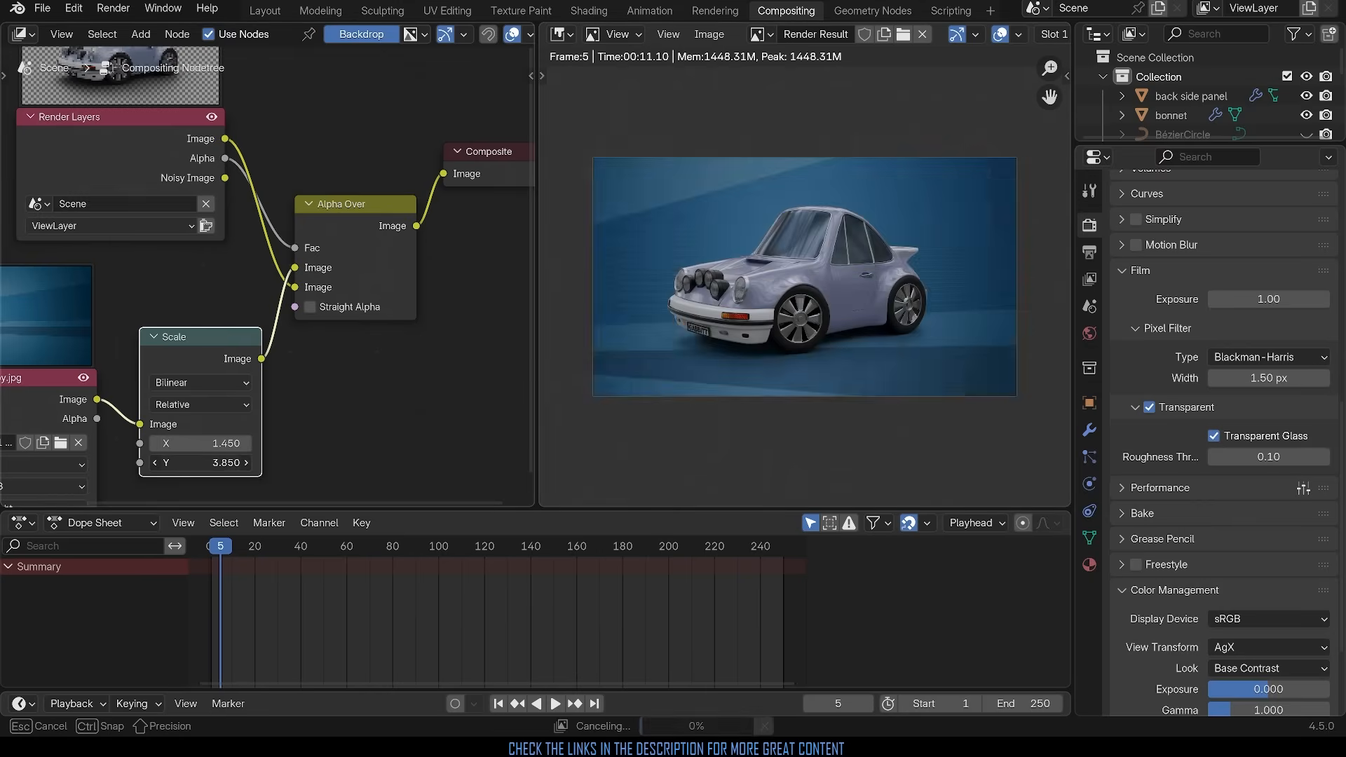
double_click(199, 443)
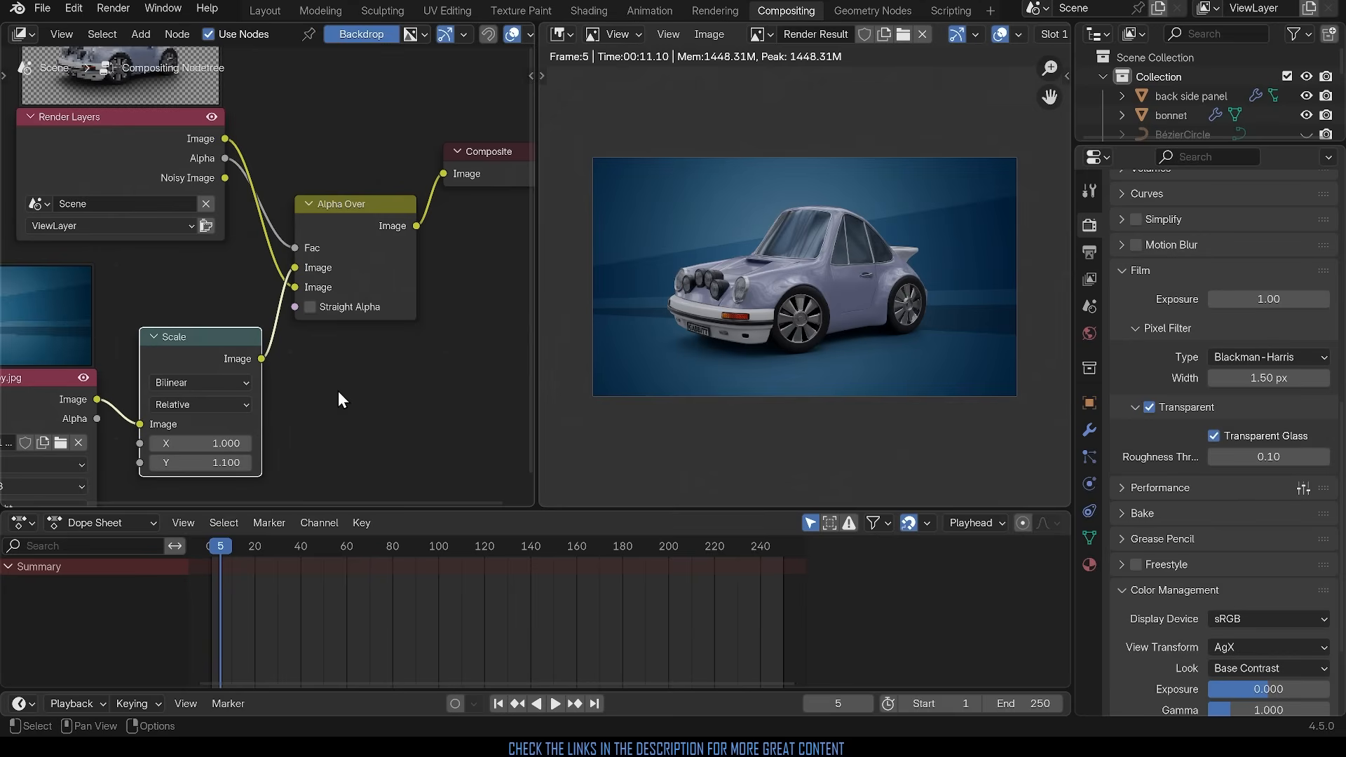
mouse_move(670, 410)
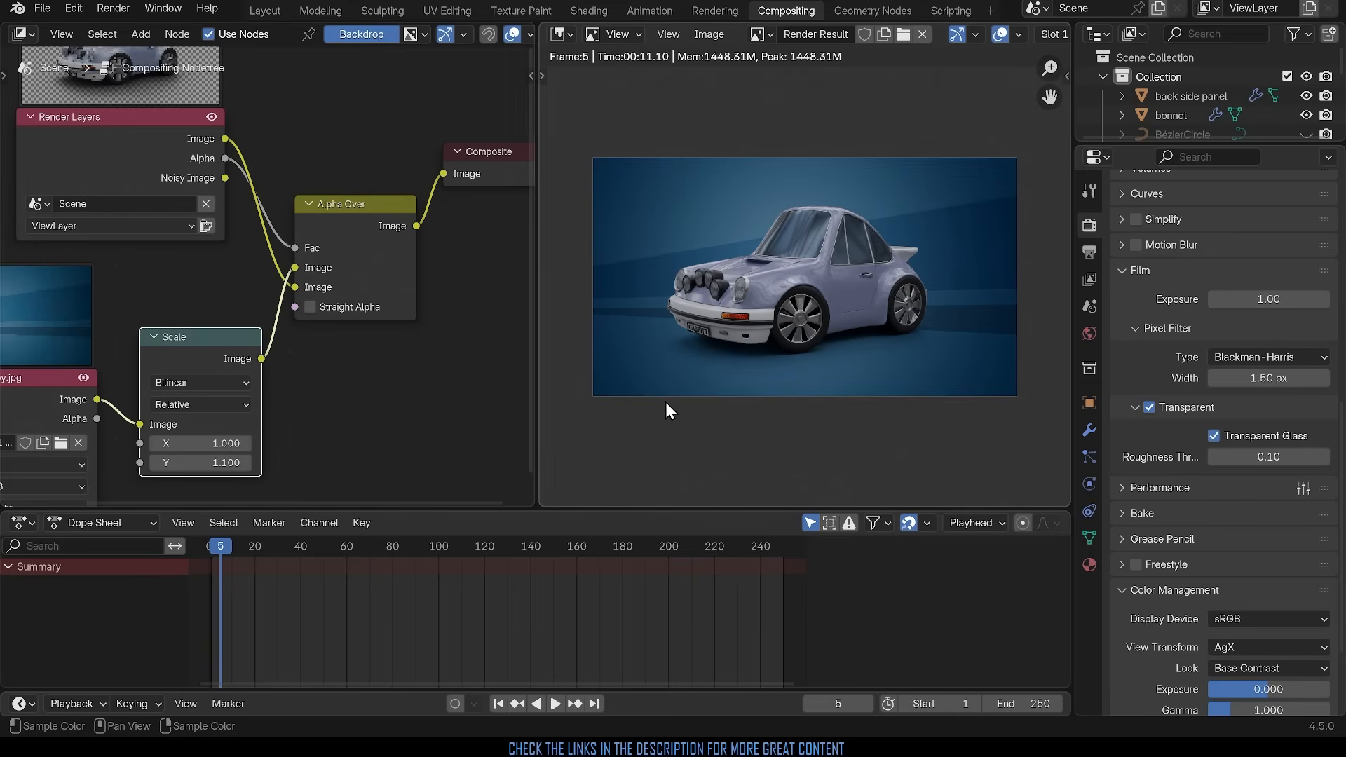
mouse_move(865, 429)
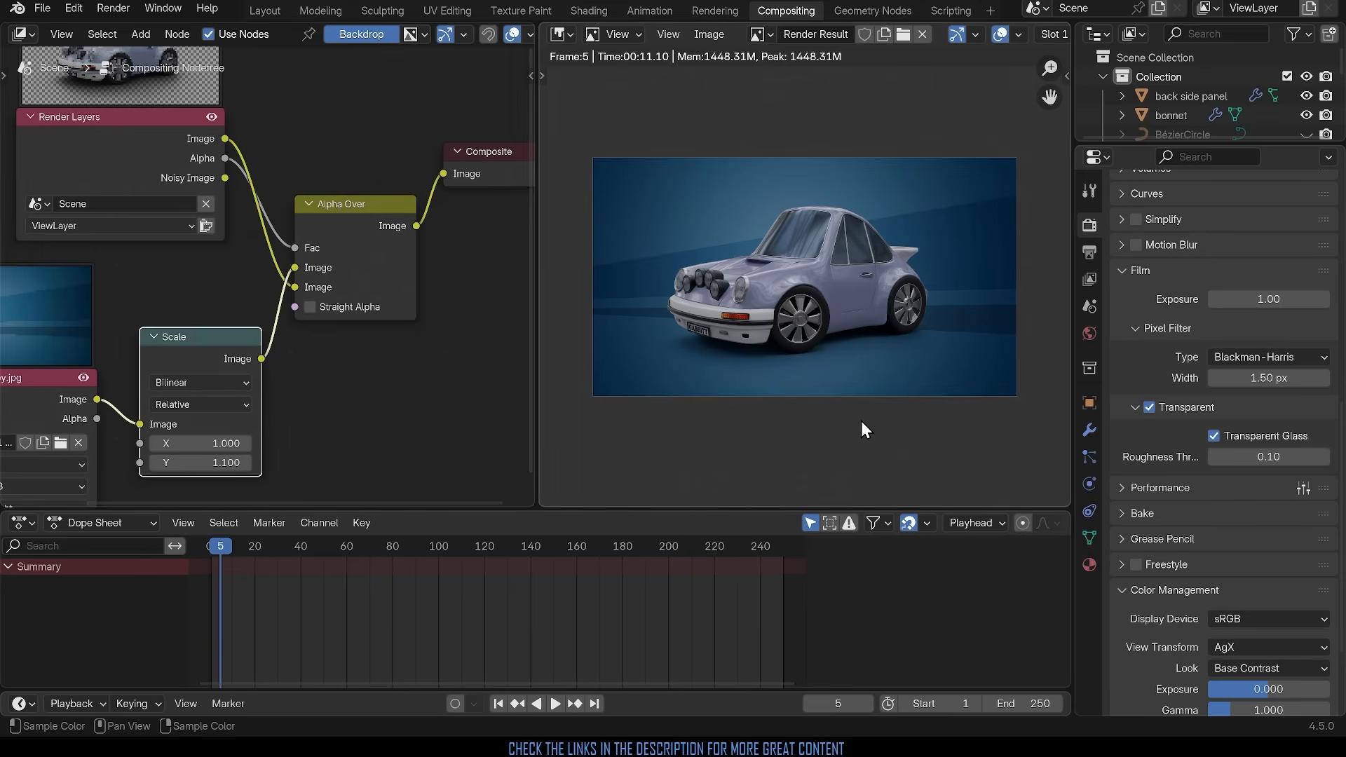